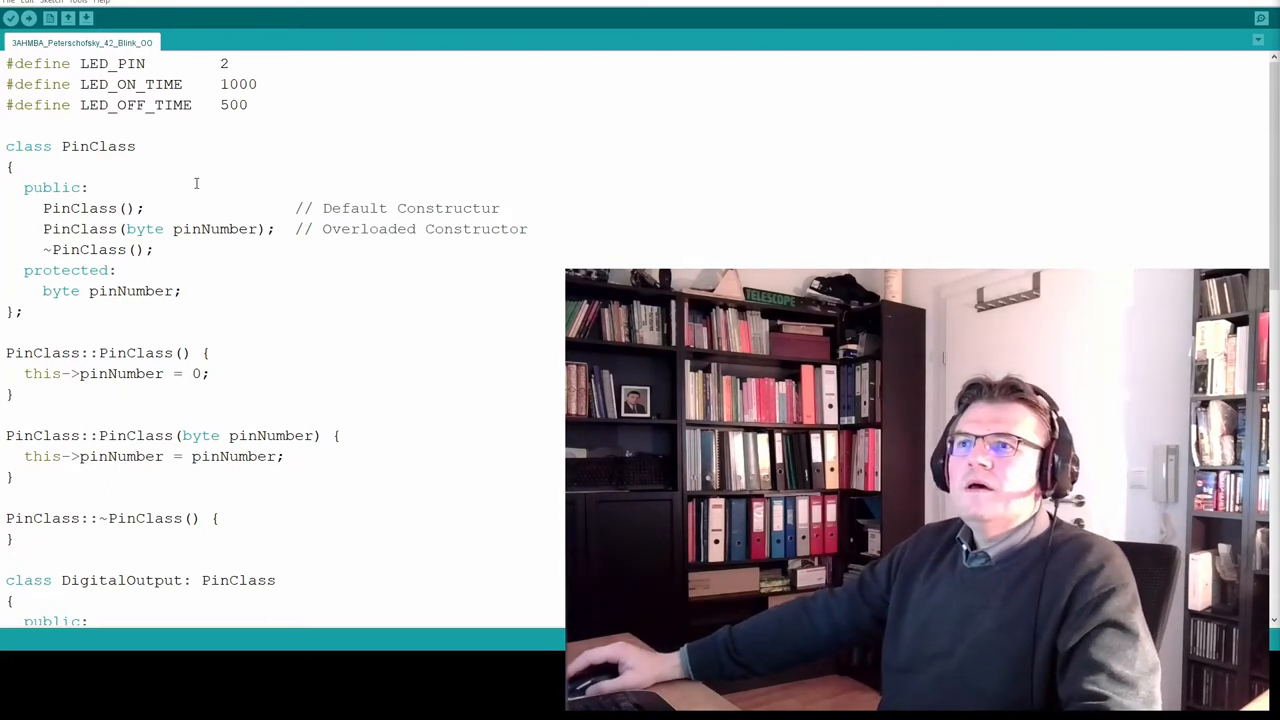
Save the sketch as a copy named 3AHMBA_Peterschofsky_44_Blink_OO_Multiple
click(10, 2)
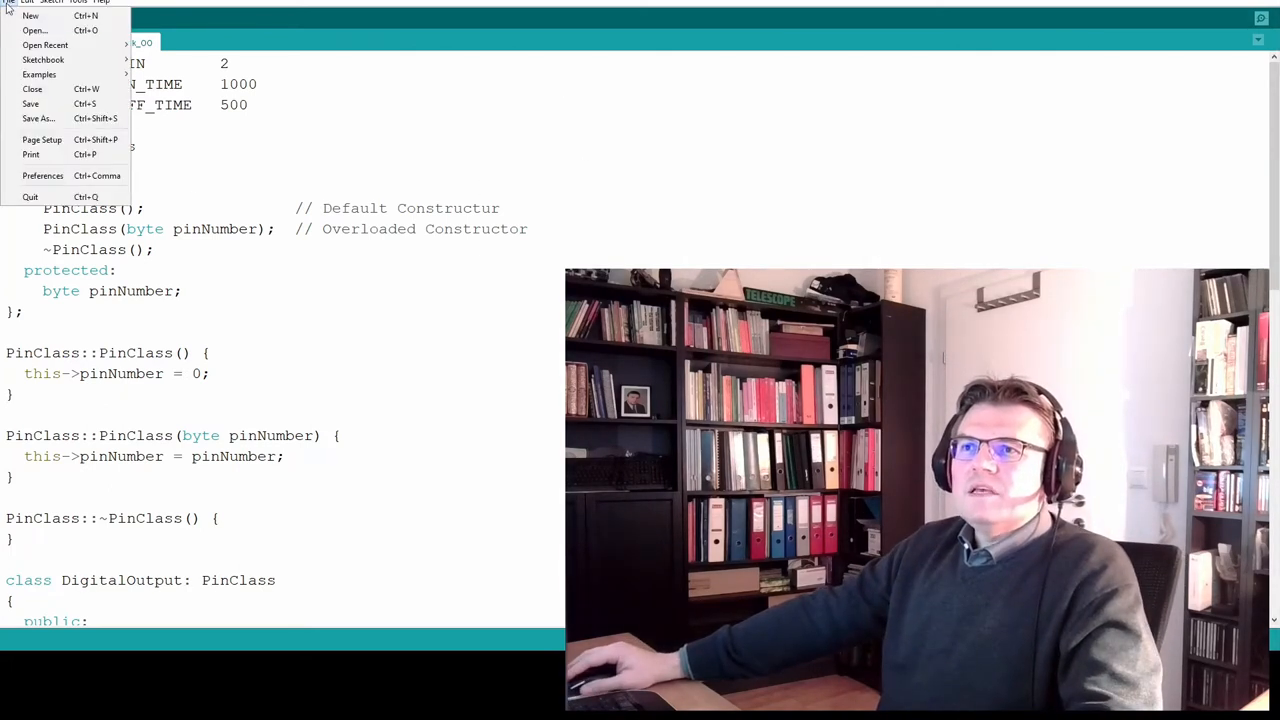
click(38, 118)
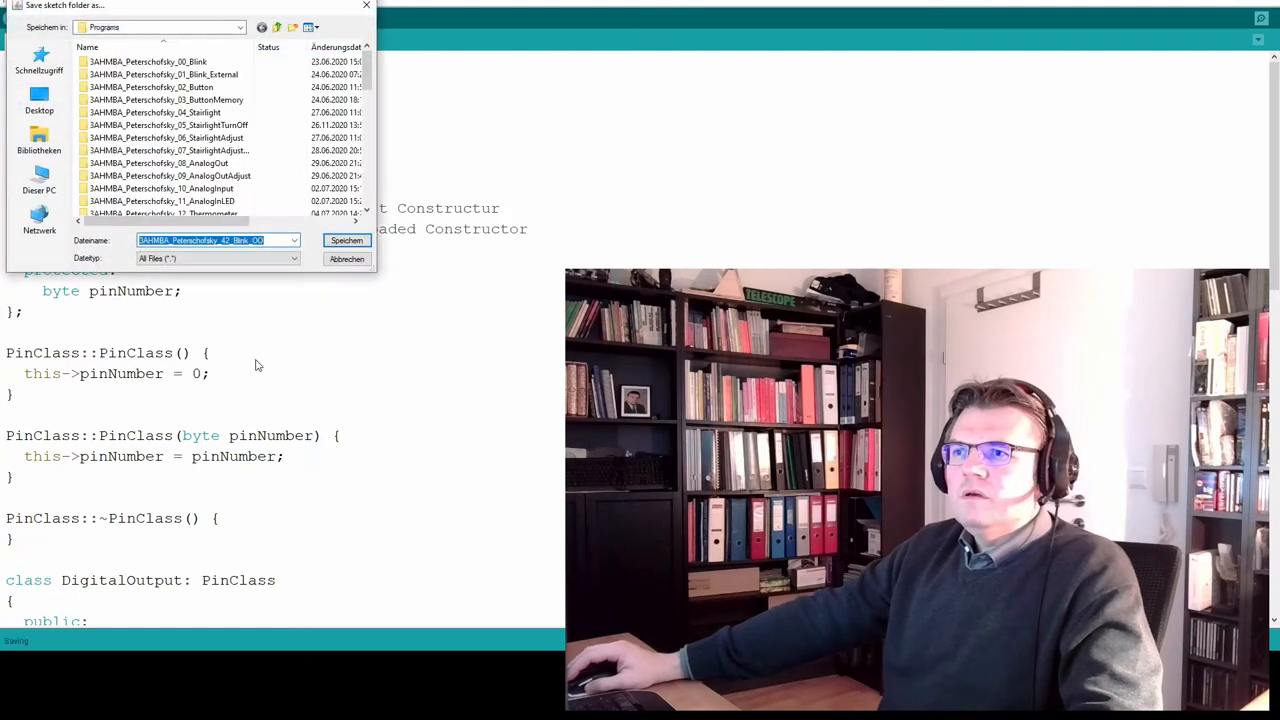
scroll(down, 3)
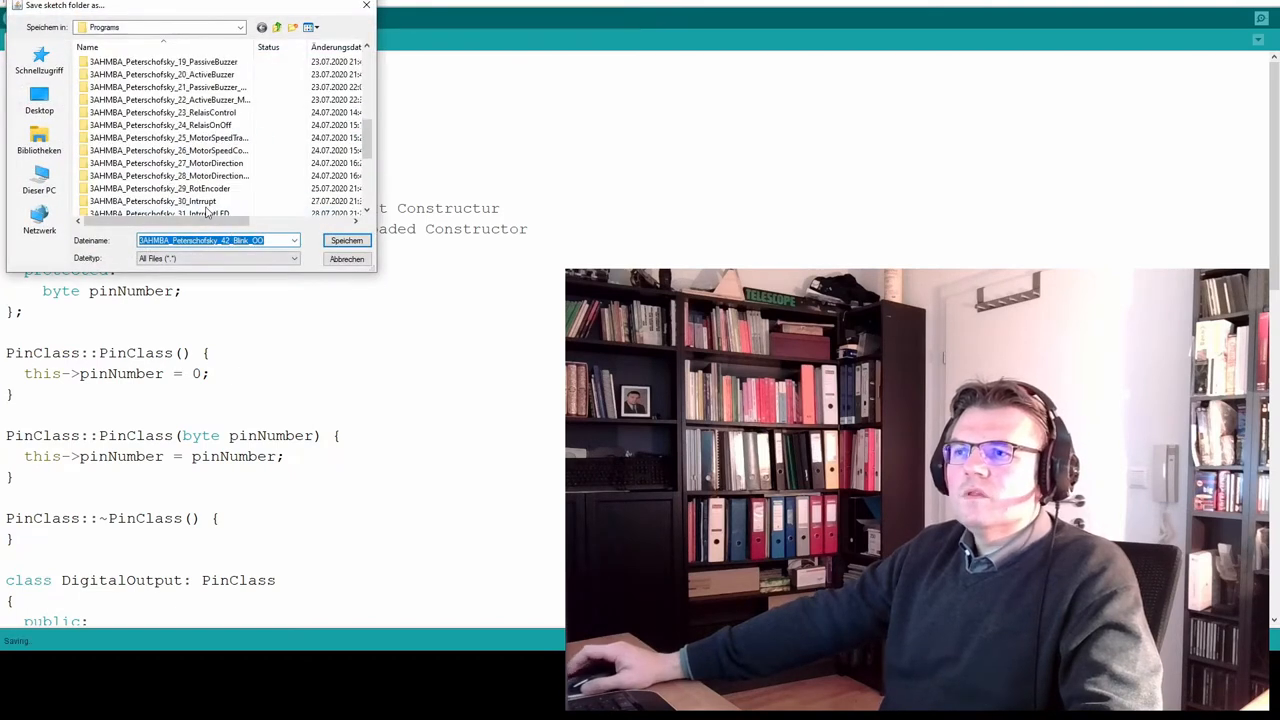
scroll(down, 3)
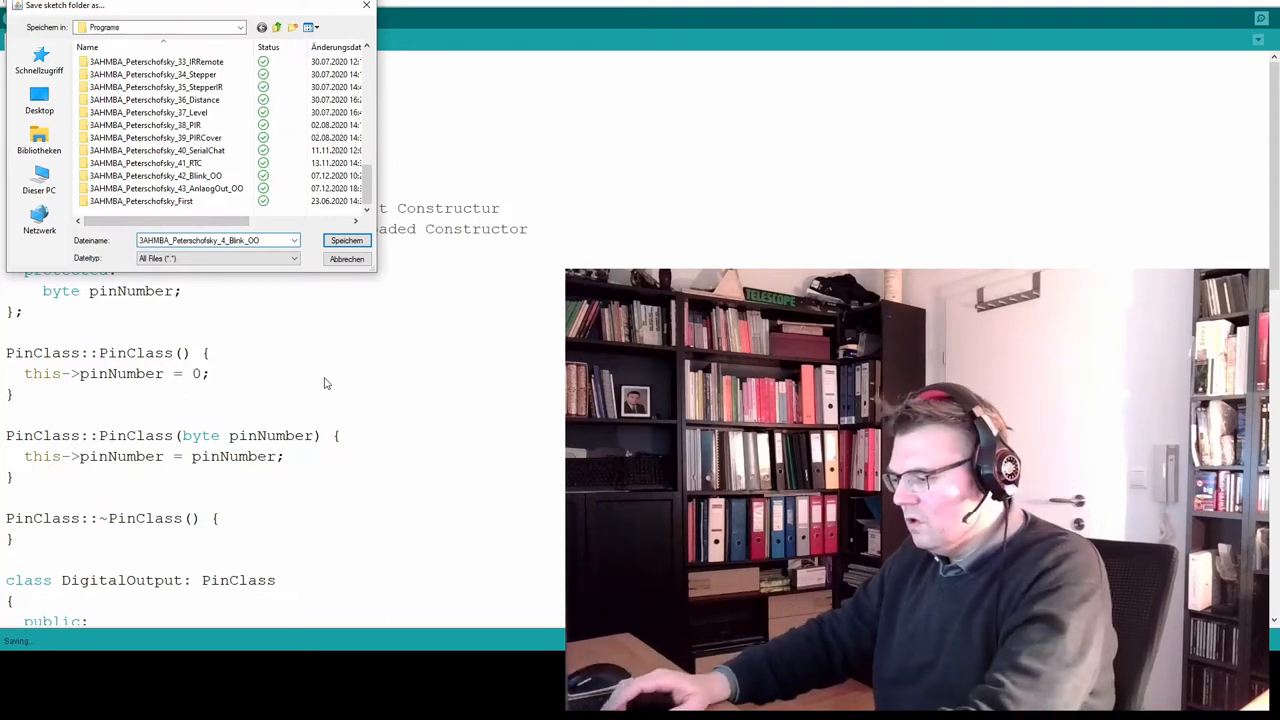
text(44)
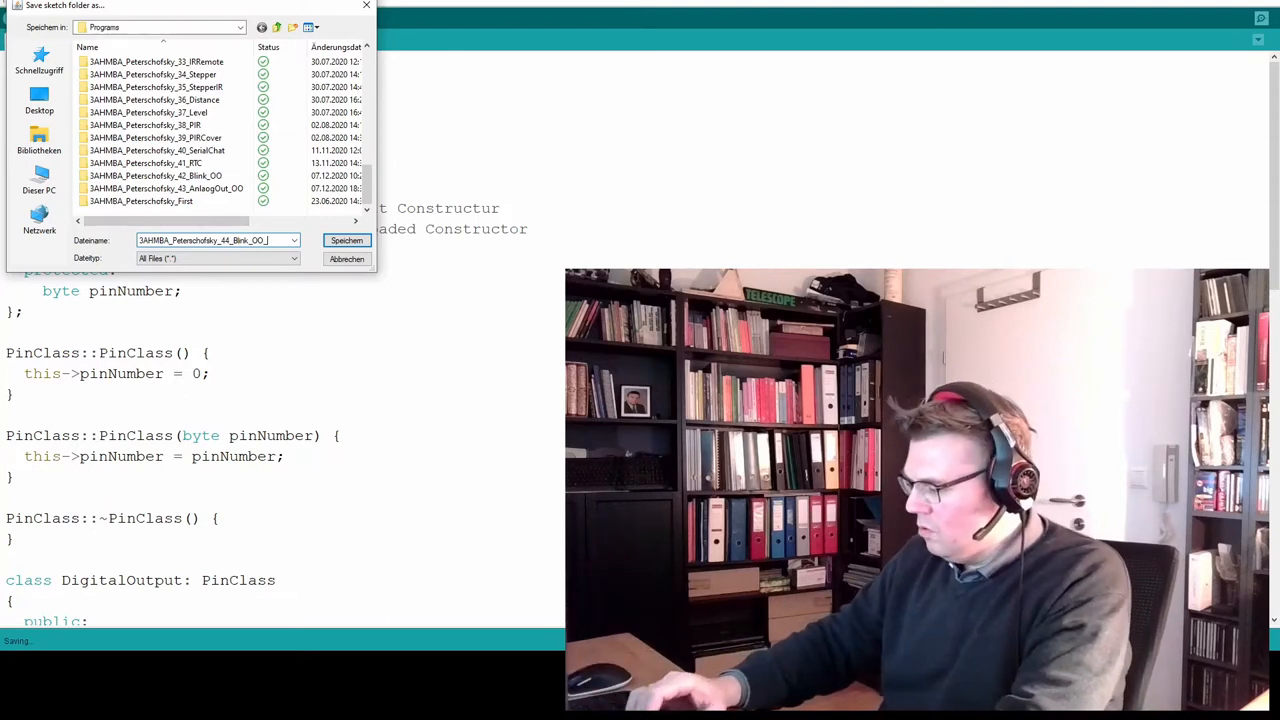
text(_Multiple)
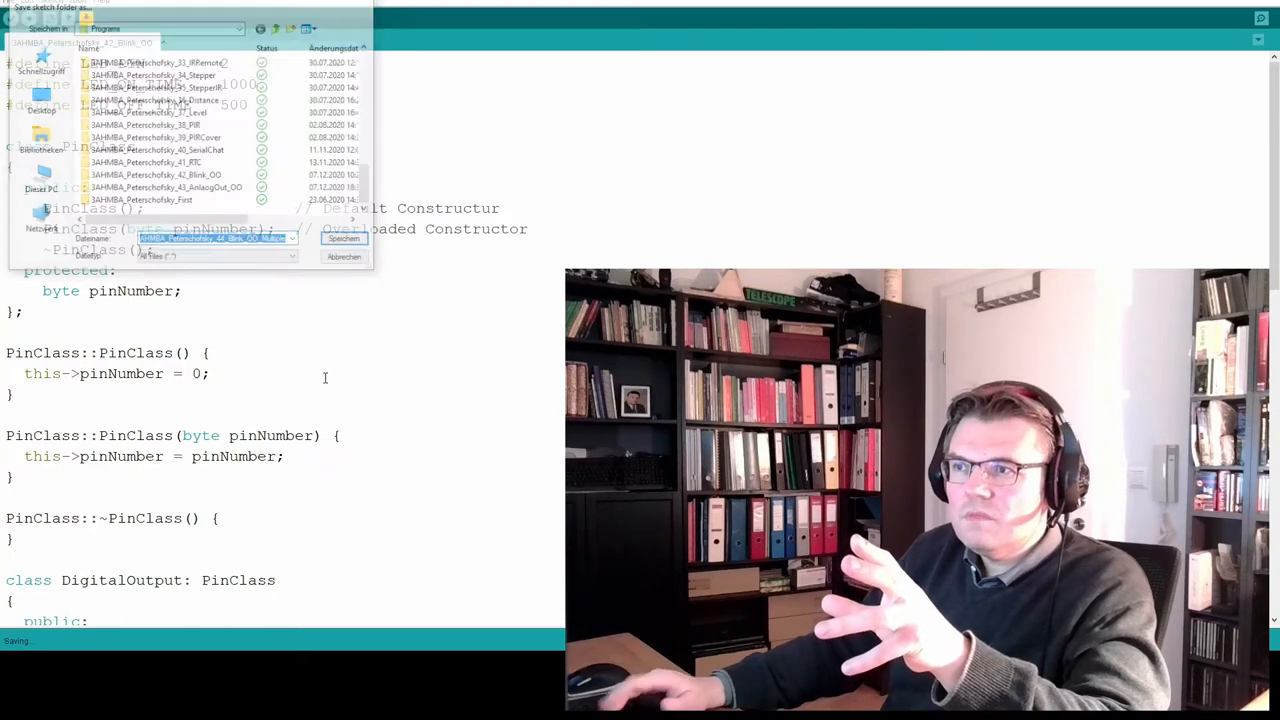
click(344, 238)
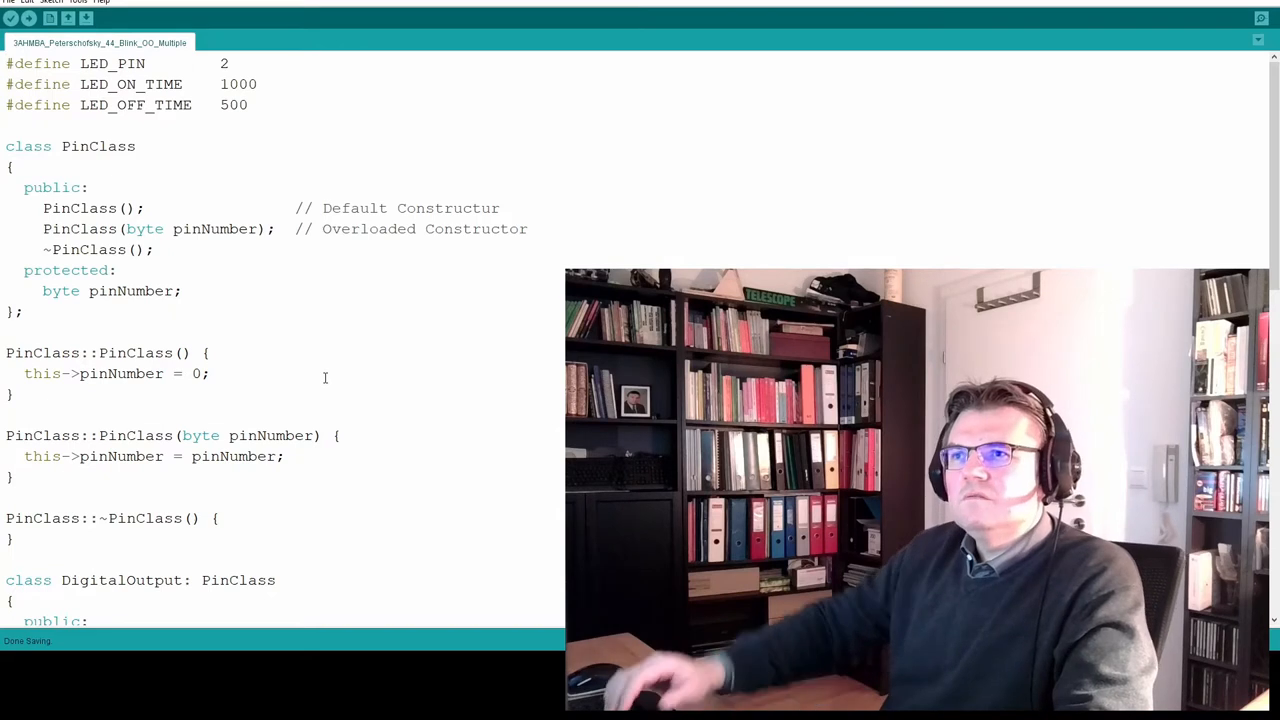
mouse_move(418, 369)
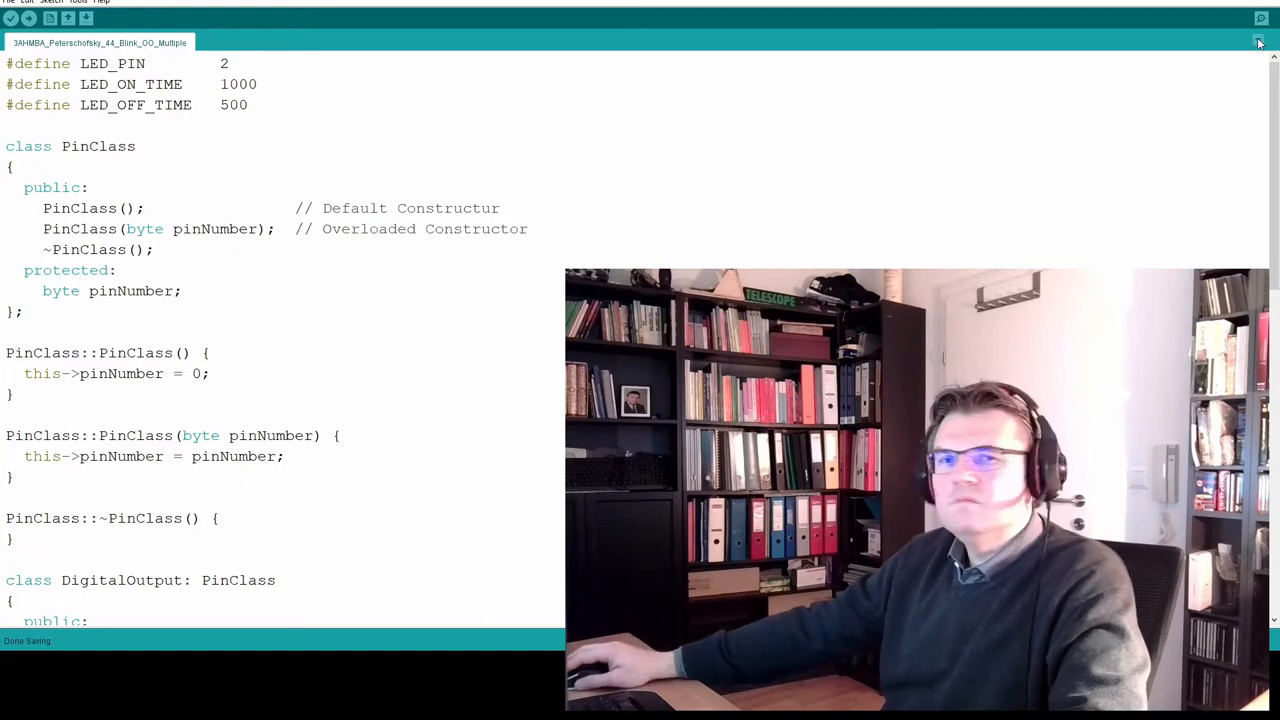
Add an empty pins.h tab and begin an #include "pins.h" line in the main sketch
click(1259, 42)
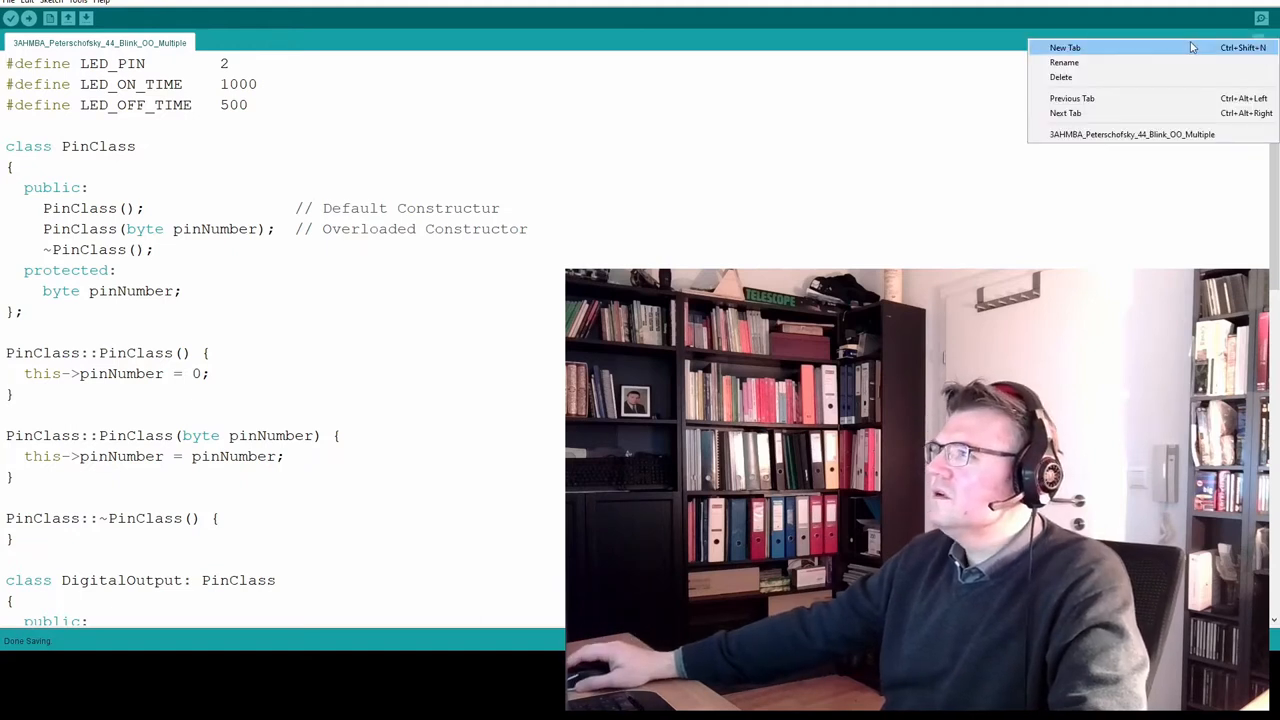
click(1065, 47)
text(pins.h)
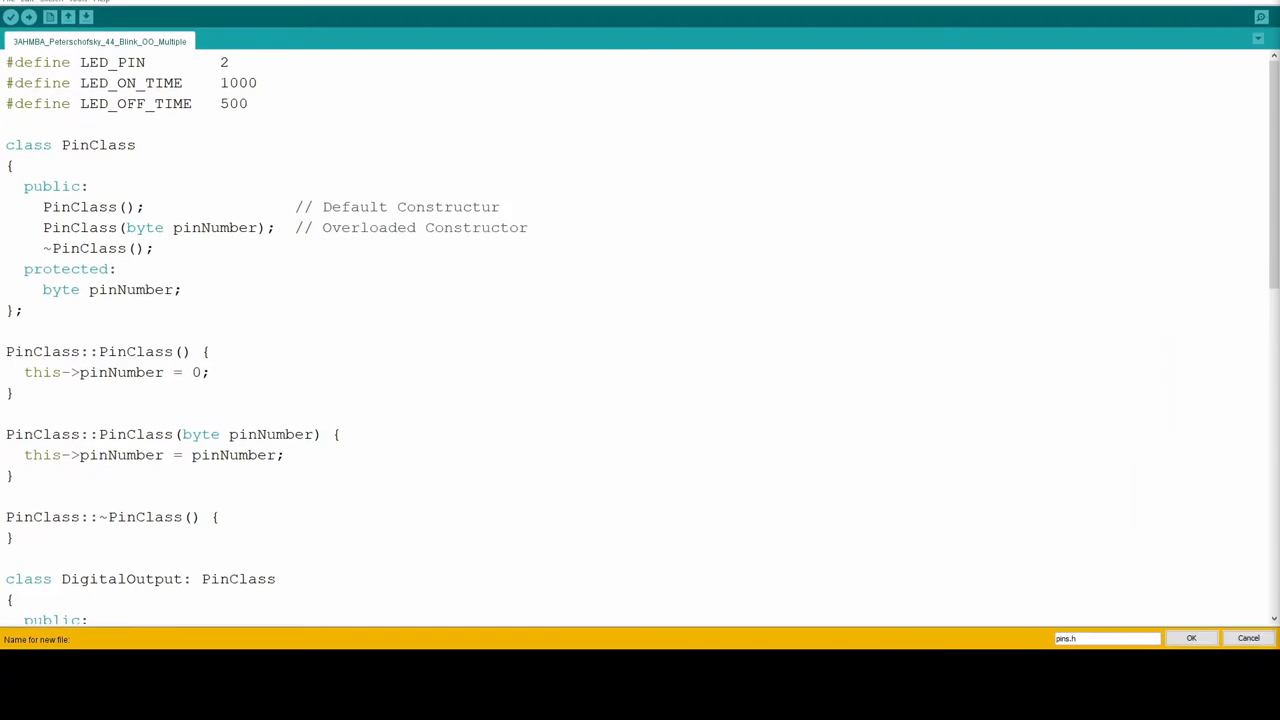
triple_click(1106, 638)
text(#)
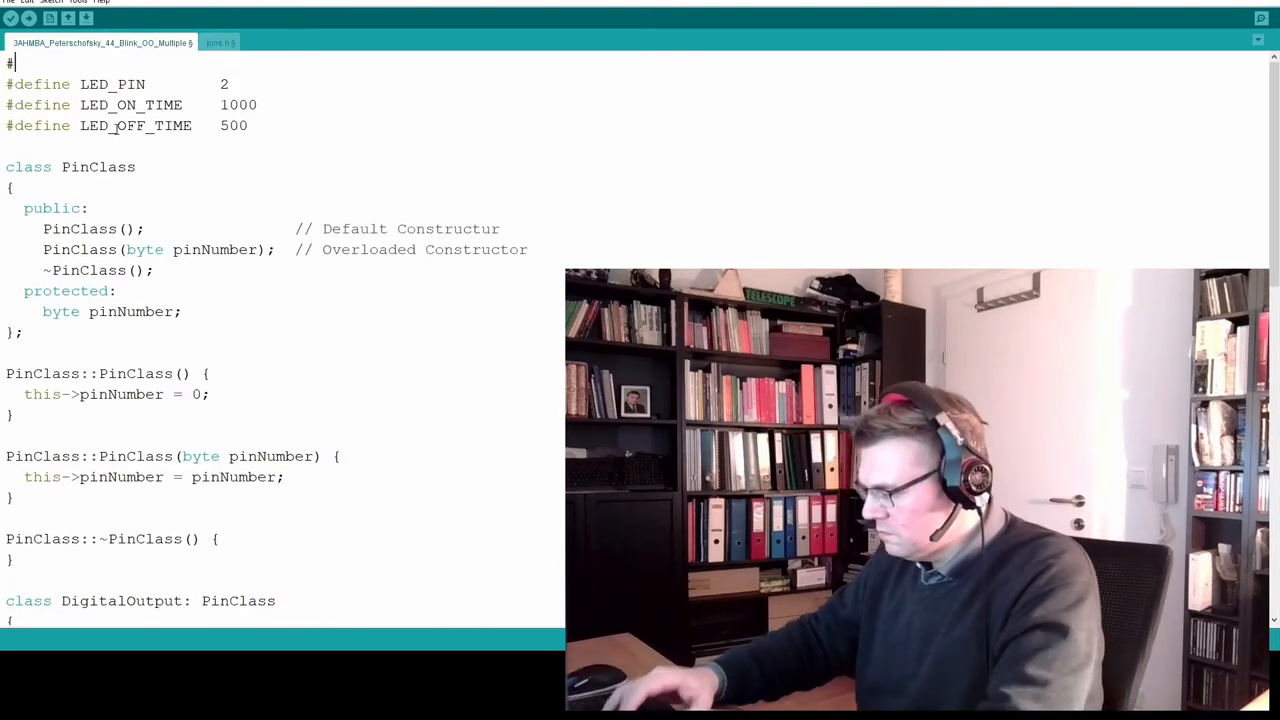
text(inc)
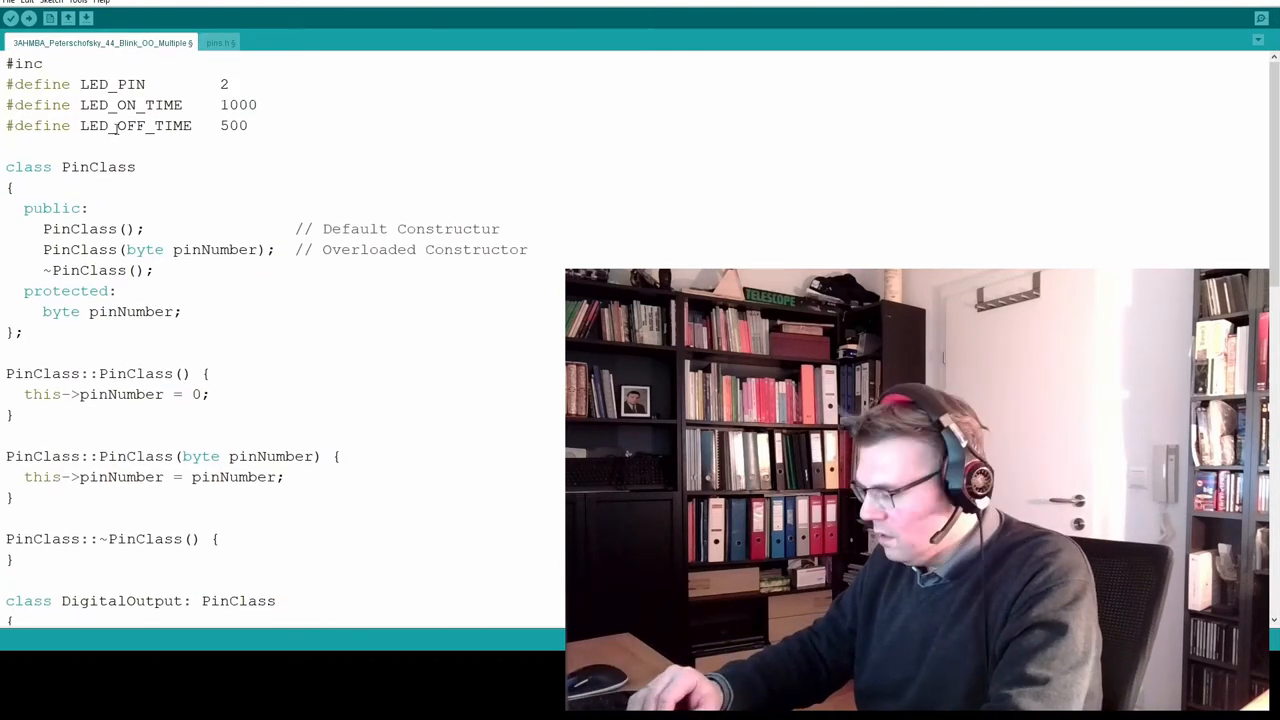
text(lude)
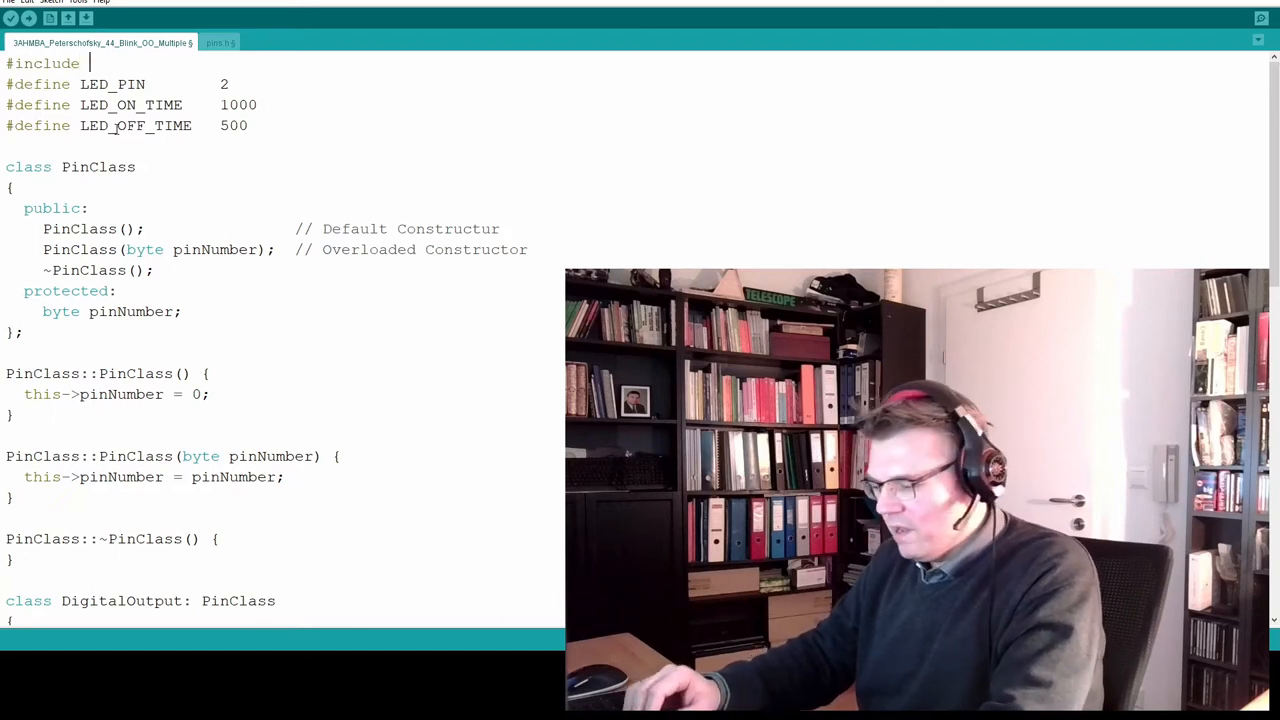
text("pin)
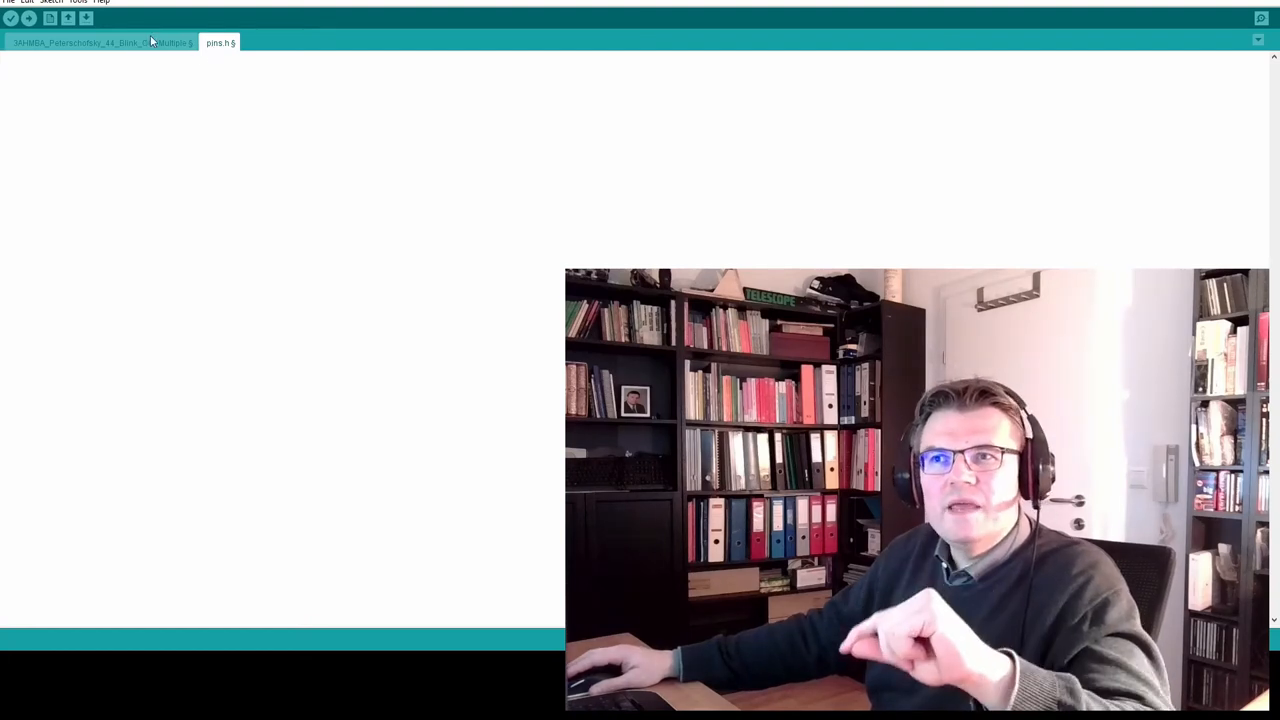
Browse into the sketch 44 folder to confirm pins.h exists, then cancel the dialog
click(9, 2)
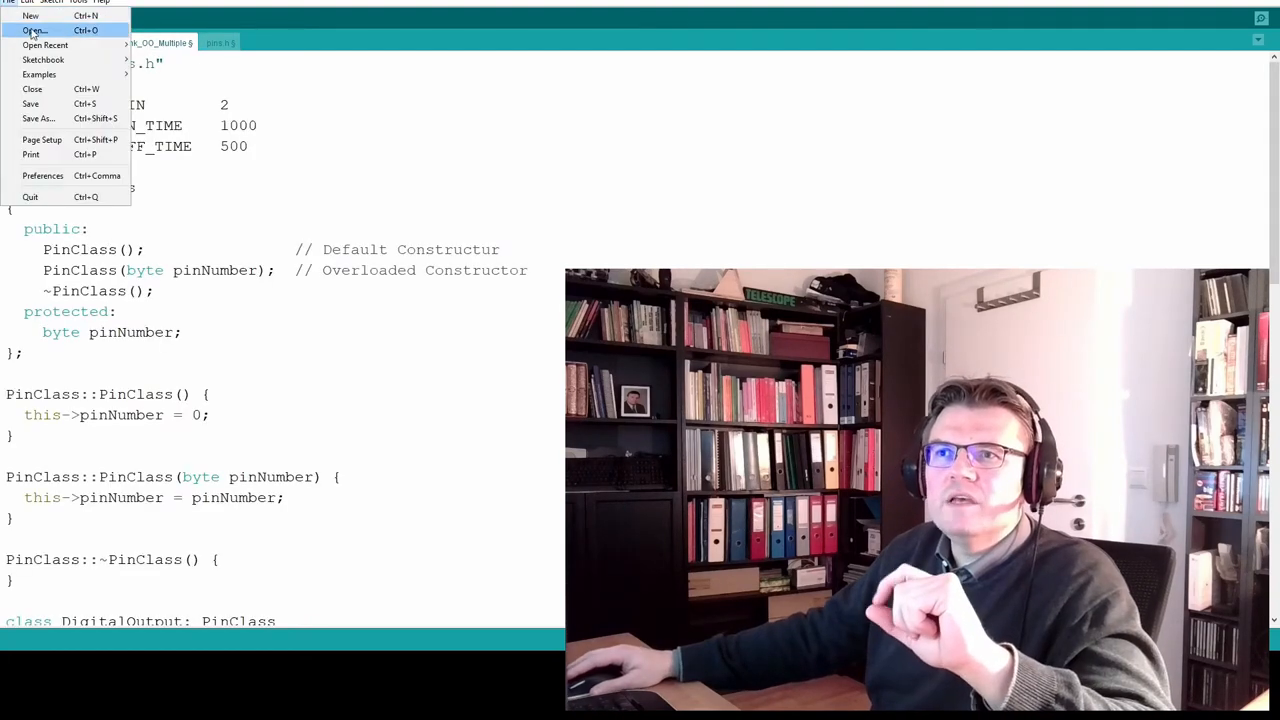
click(38, 118)
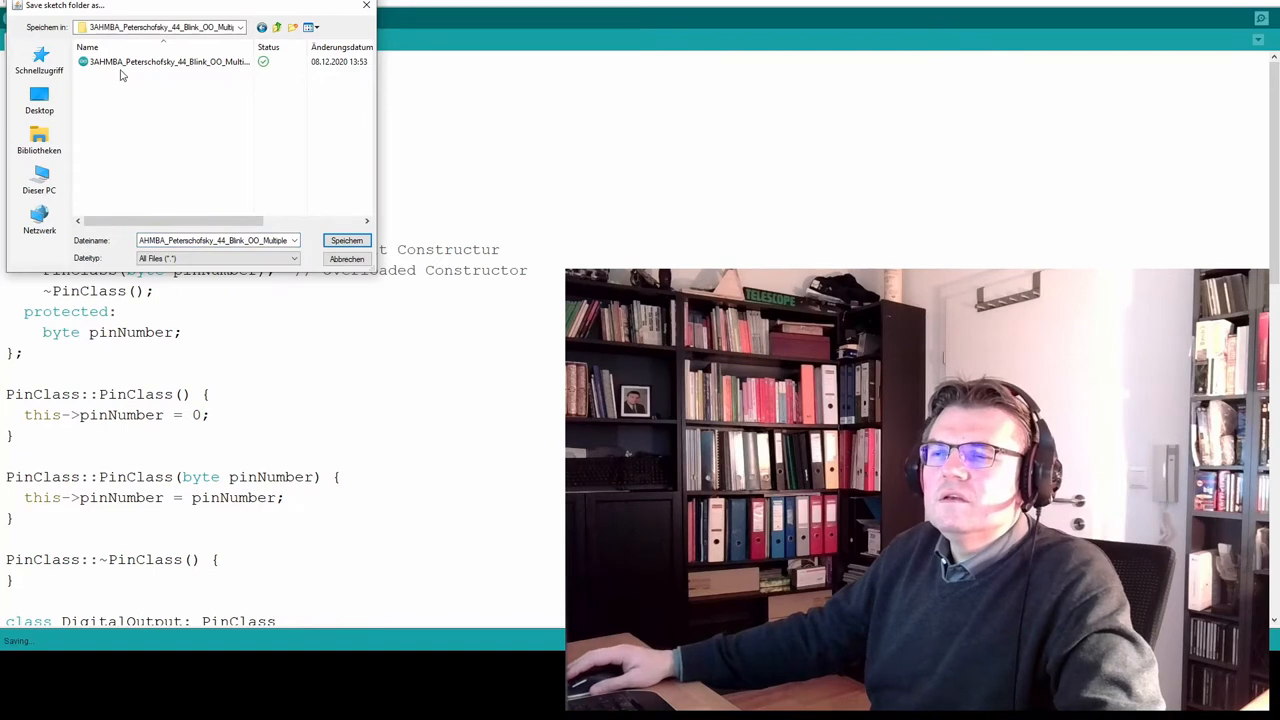
mouse_move(163, 46)
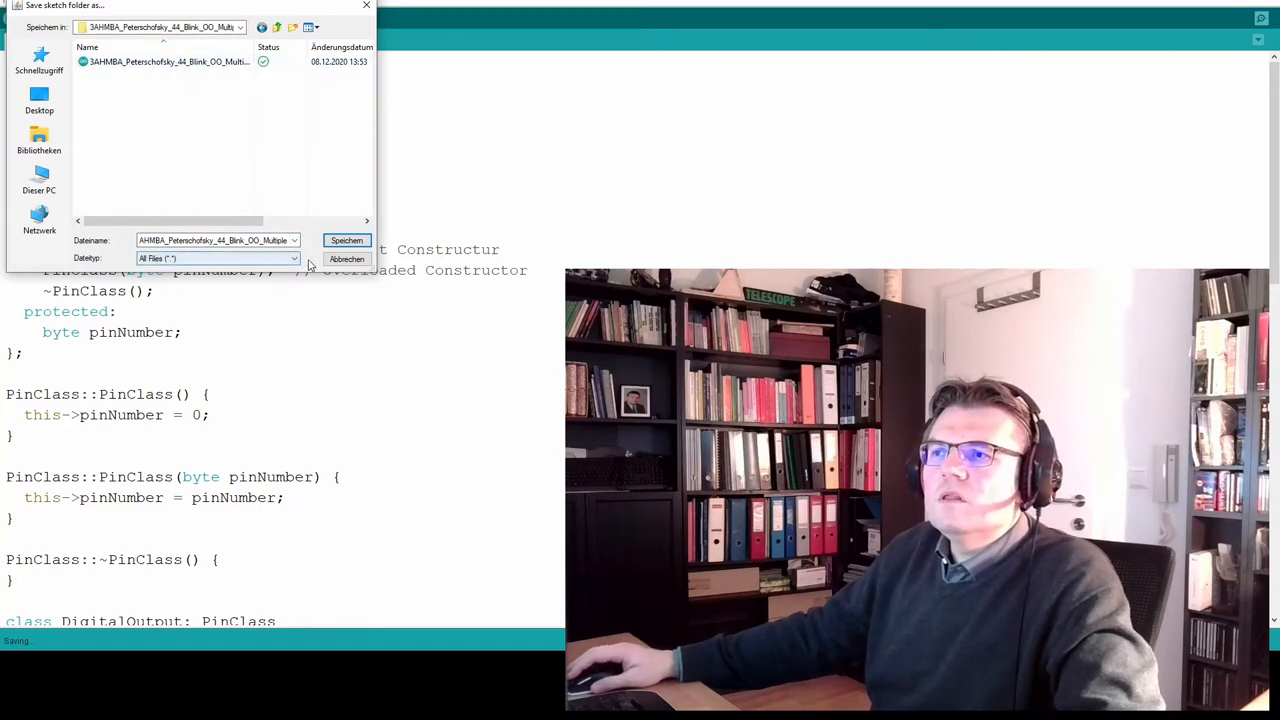
click(346, 259)
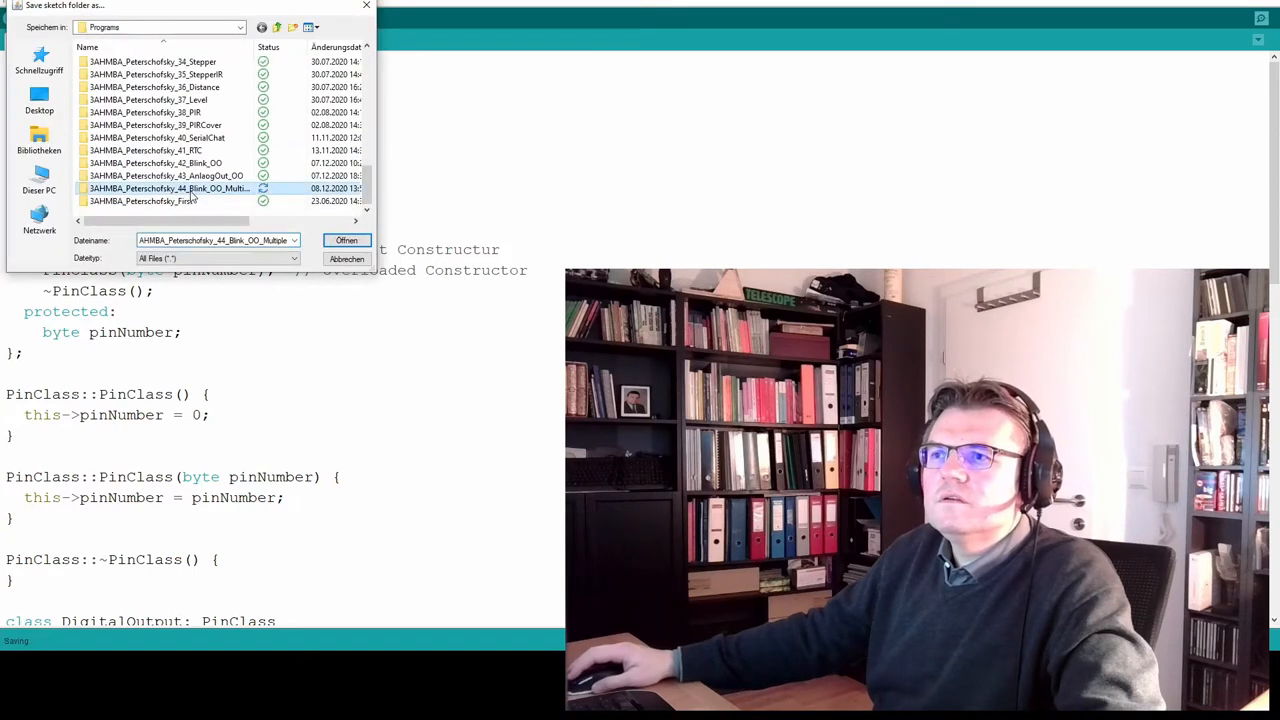
double_click(168, 188)
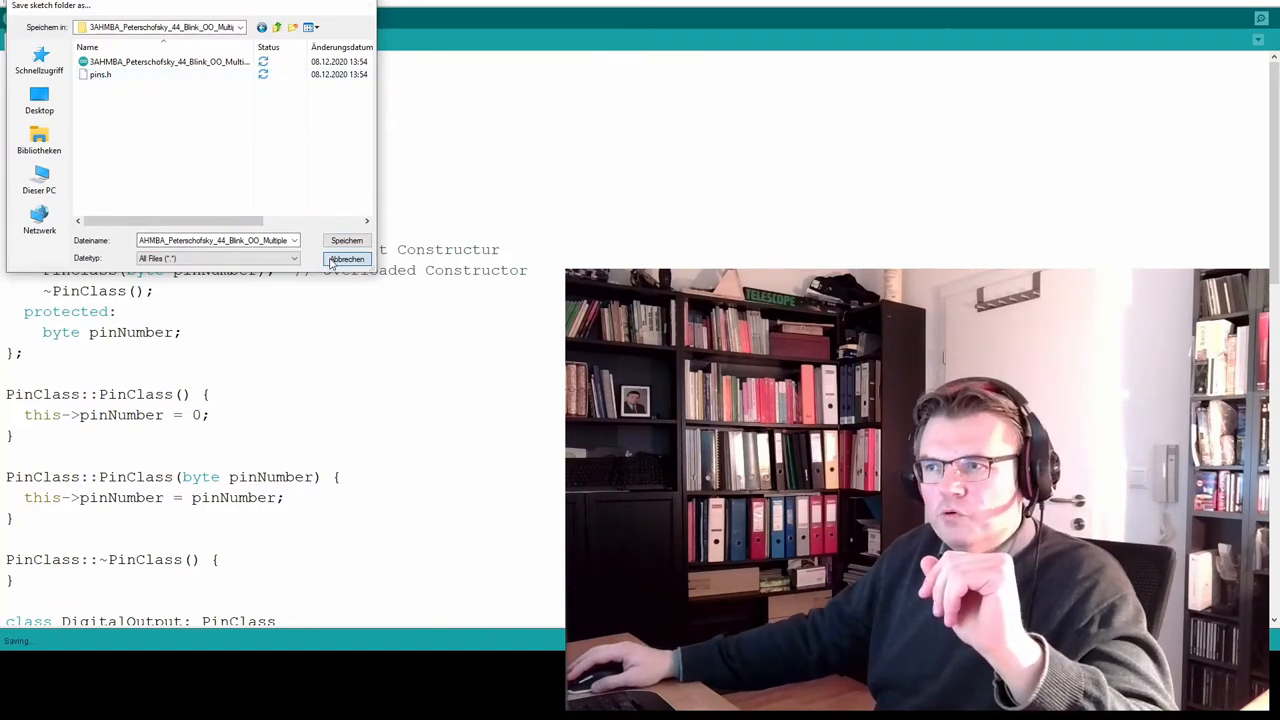
click(347, 259)
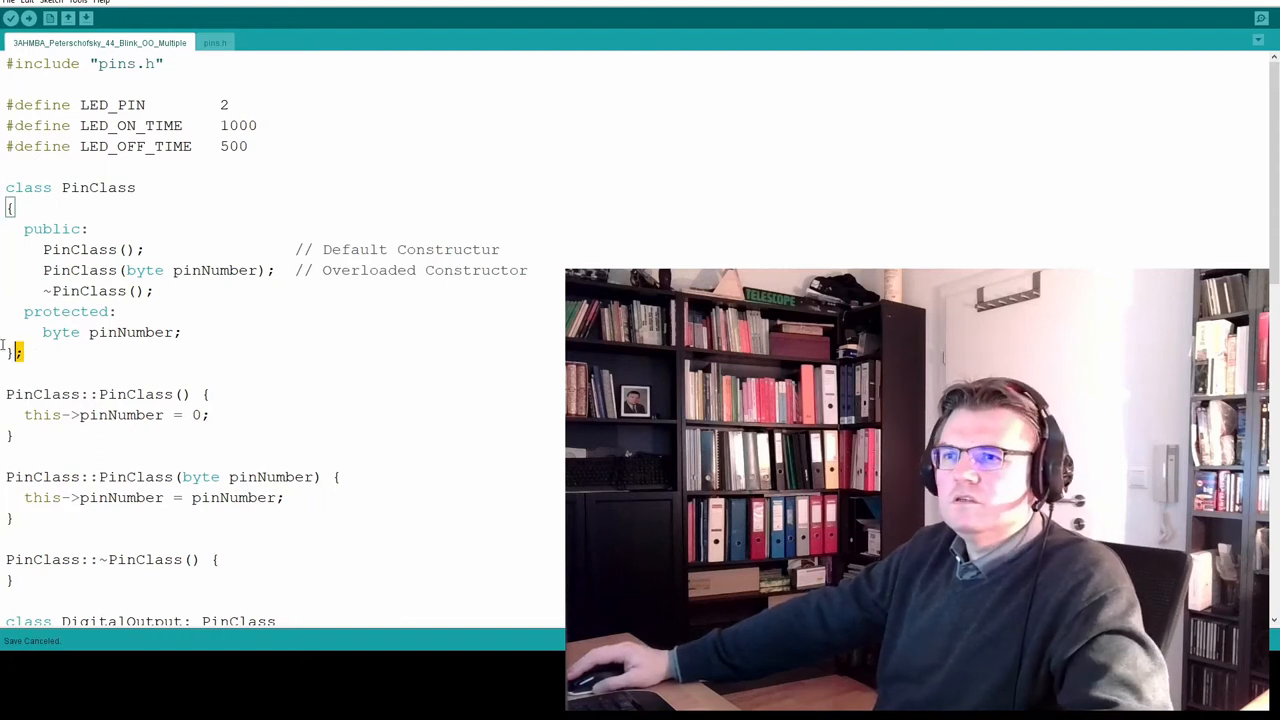
Cut the PinClass and DigitalOutput declarations from the main sketch into pins.h
drag(5, 187, 25, 352)
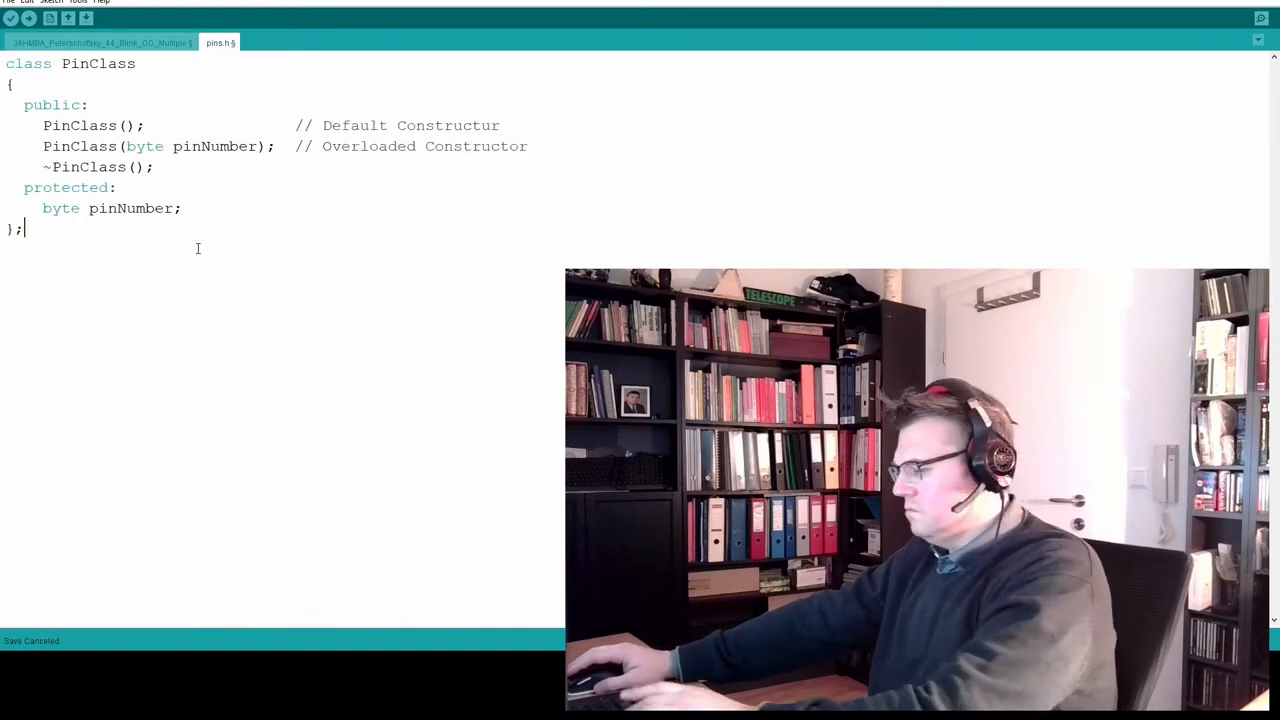
click(100, 42)
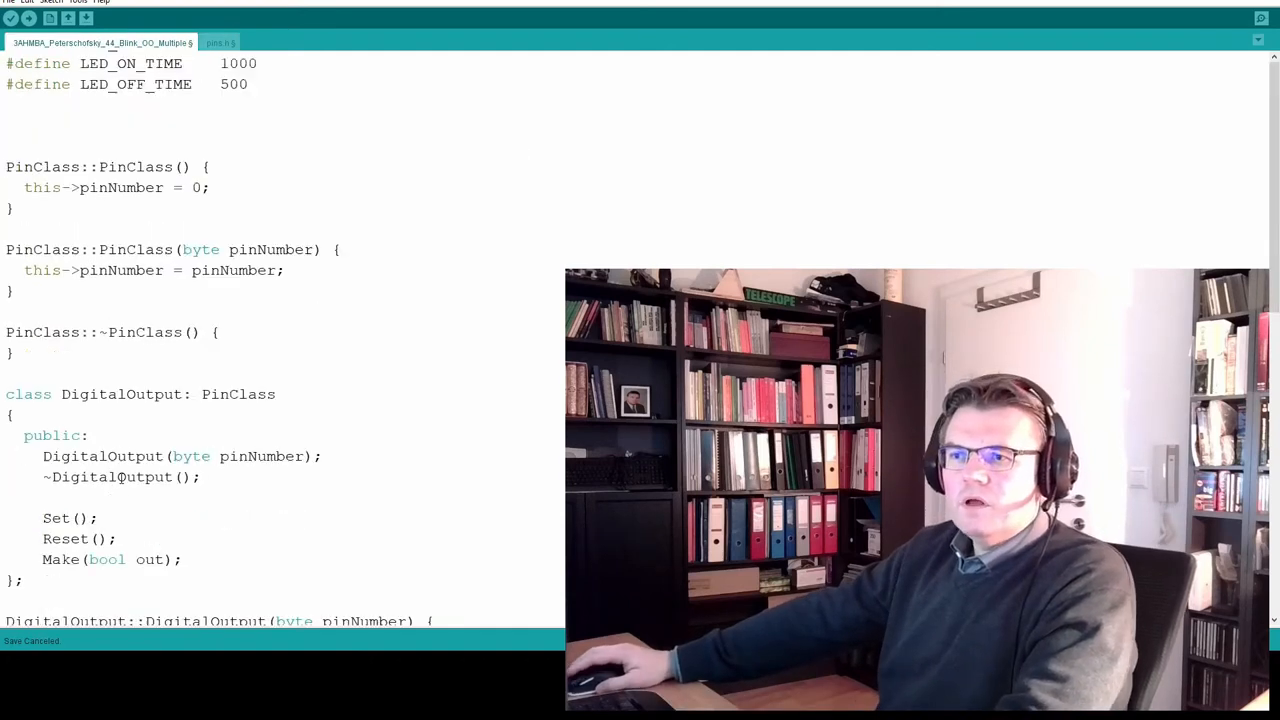
scroll(down, 3)
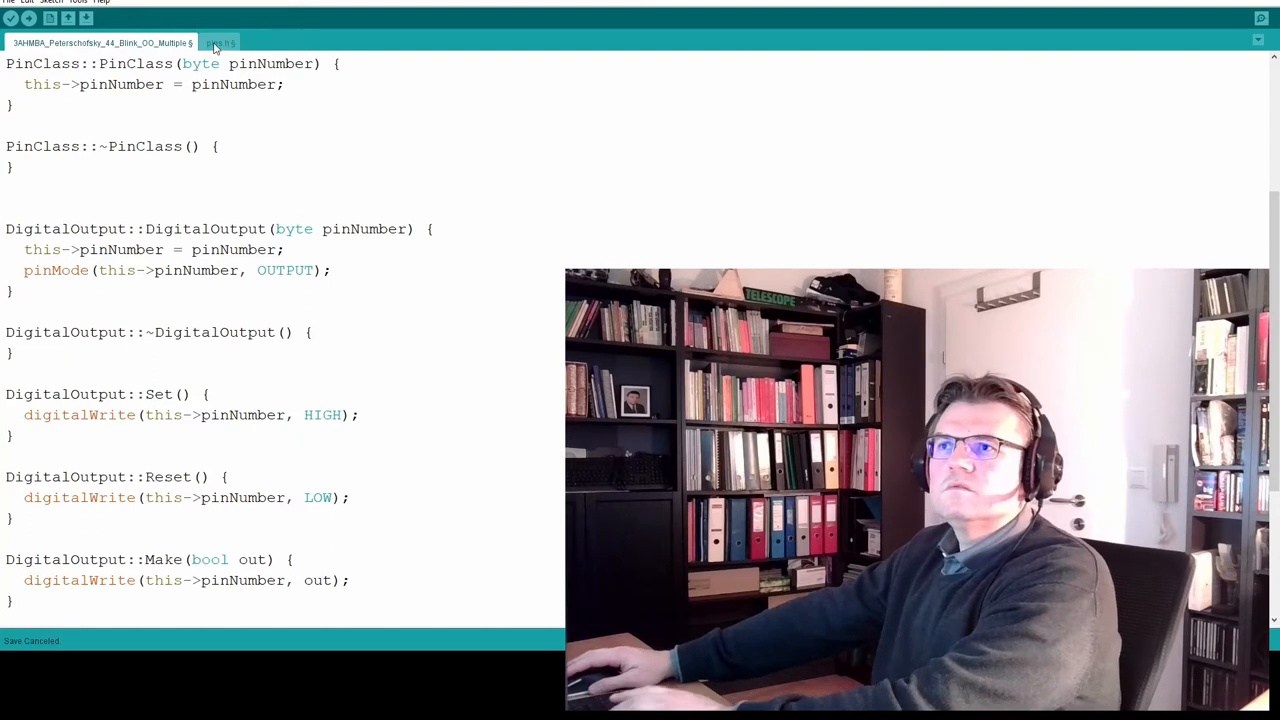
click(220, 42)
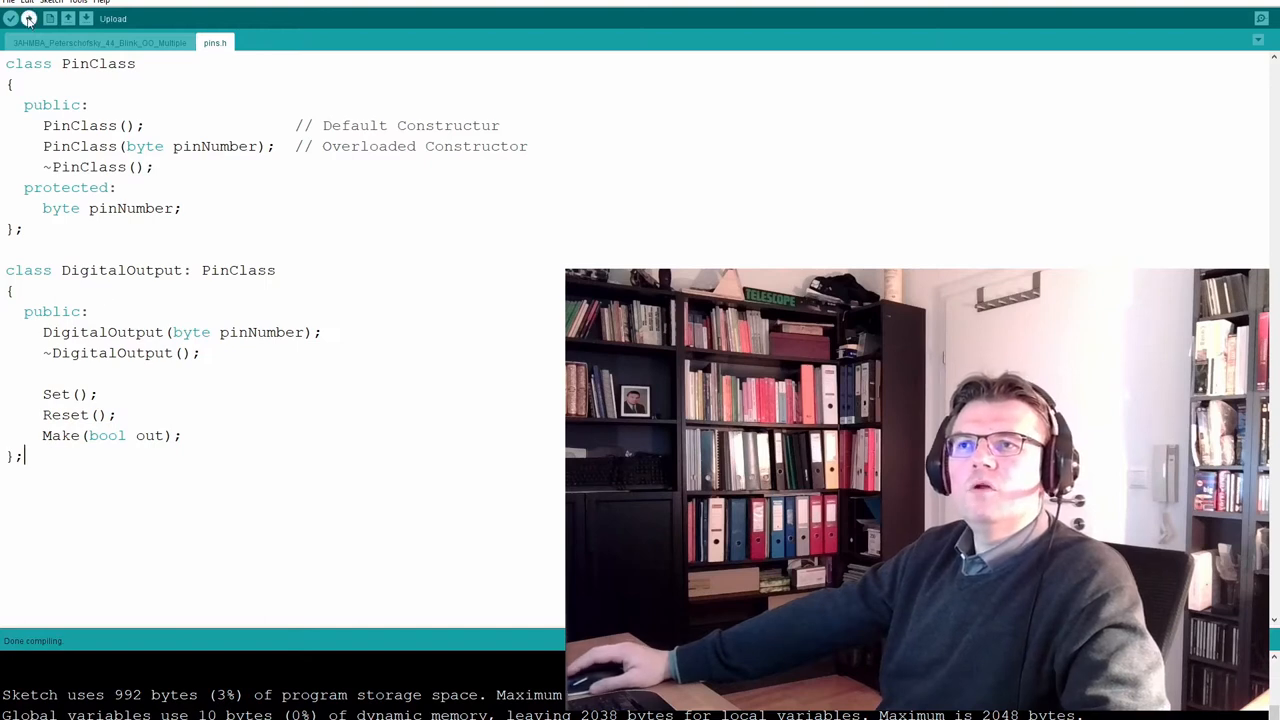
Upload the split sketch to the board and scroll to the main file's #include line
click(11, 18)
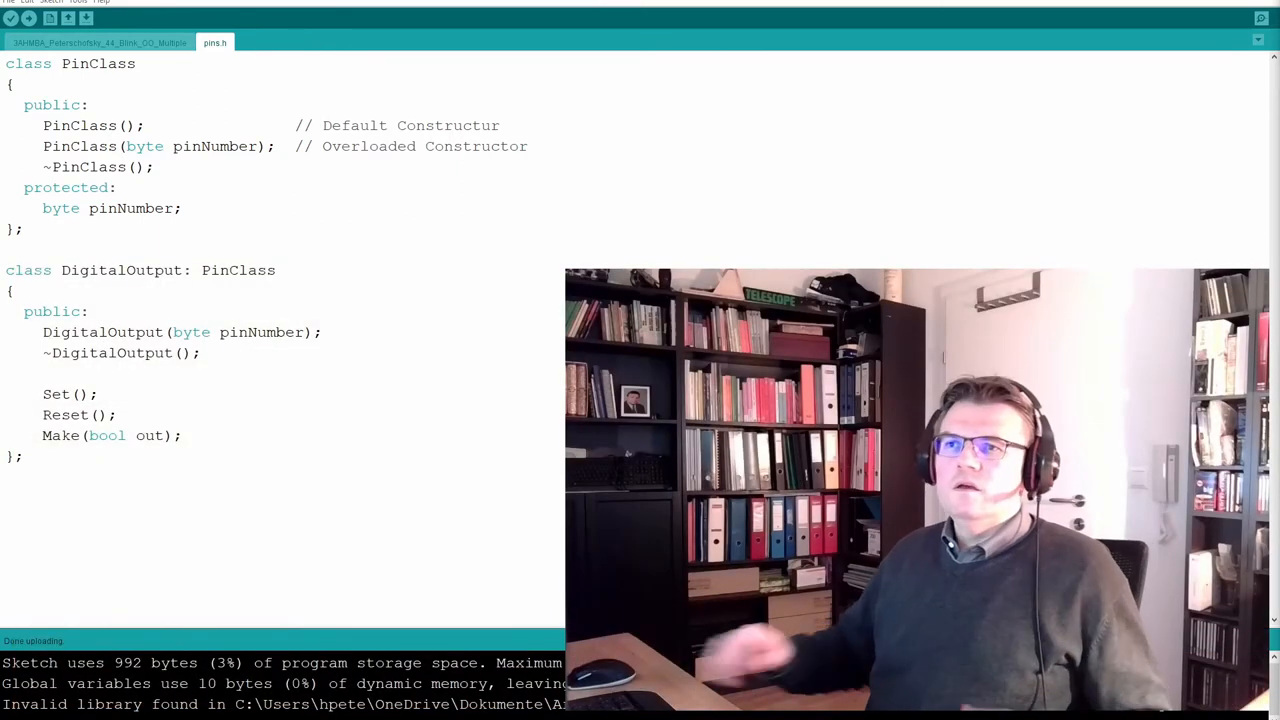
mouse_move(1188, 112)
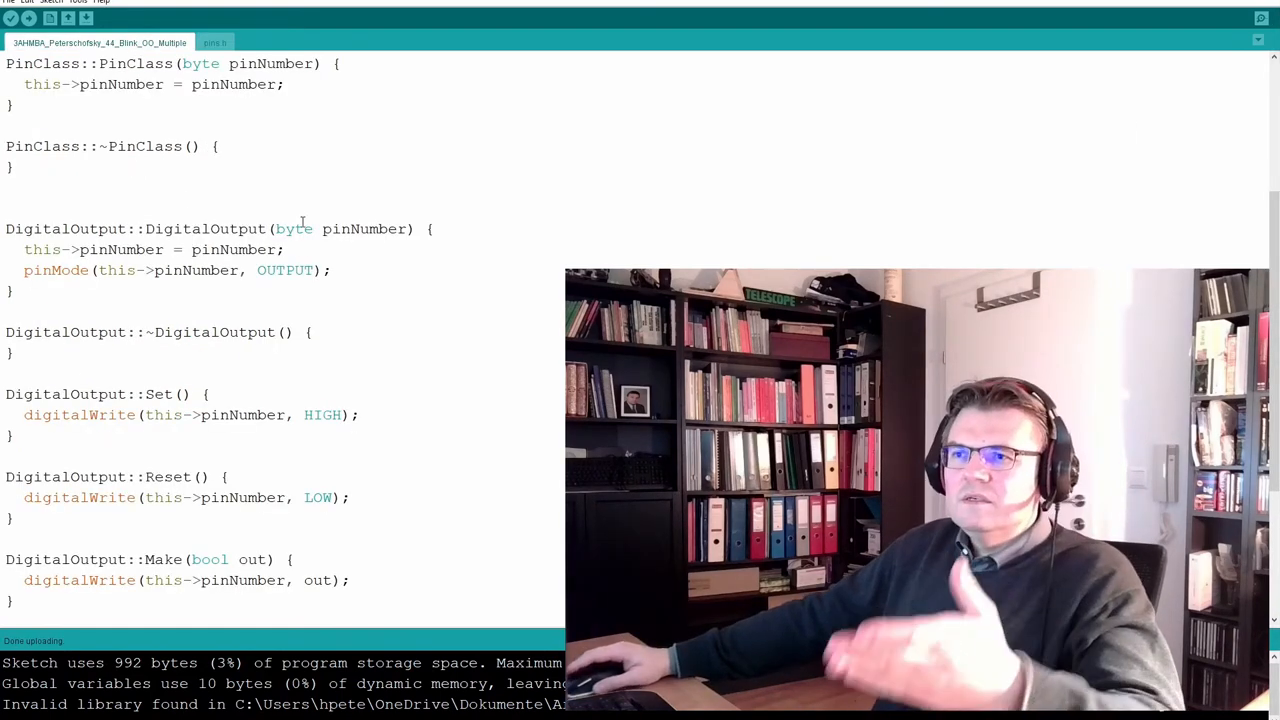
scroll(up, 3)
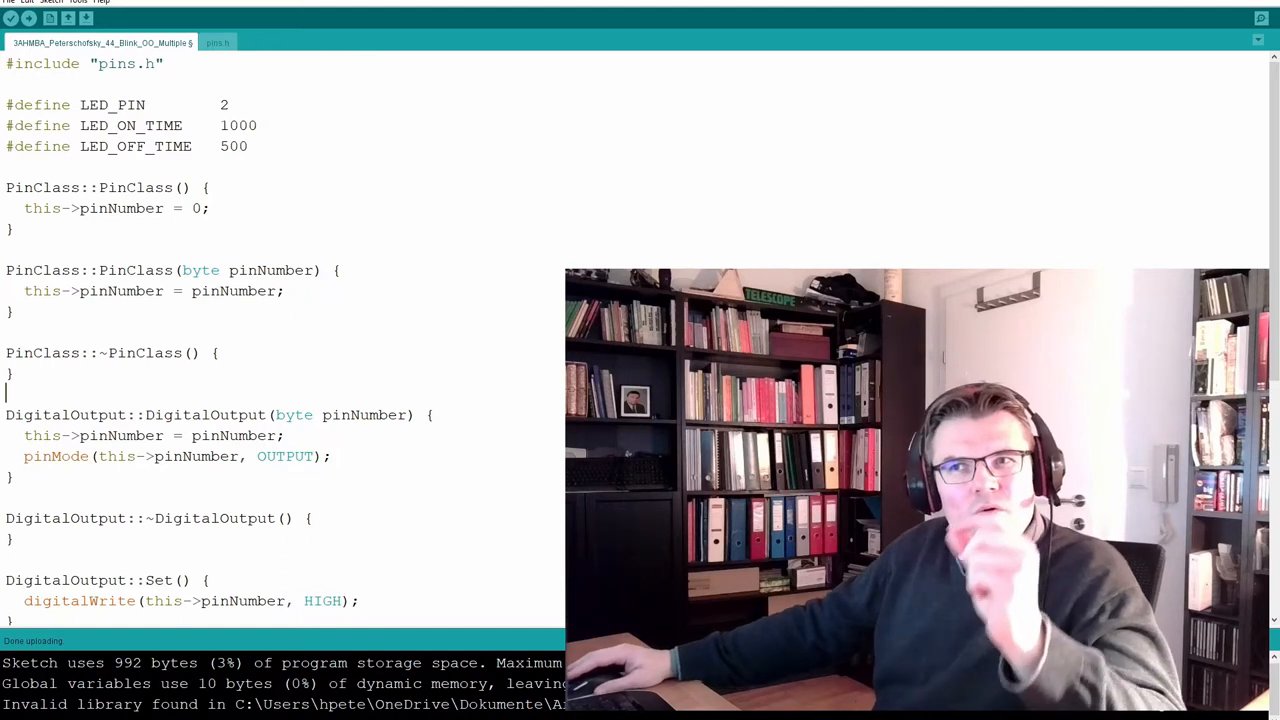
Paste the PinClass constructor and destructor definitions below the class declarations in pins.h
click(14, 18)
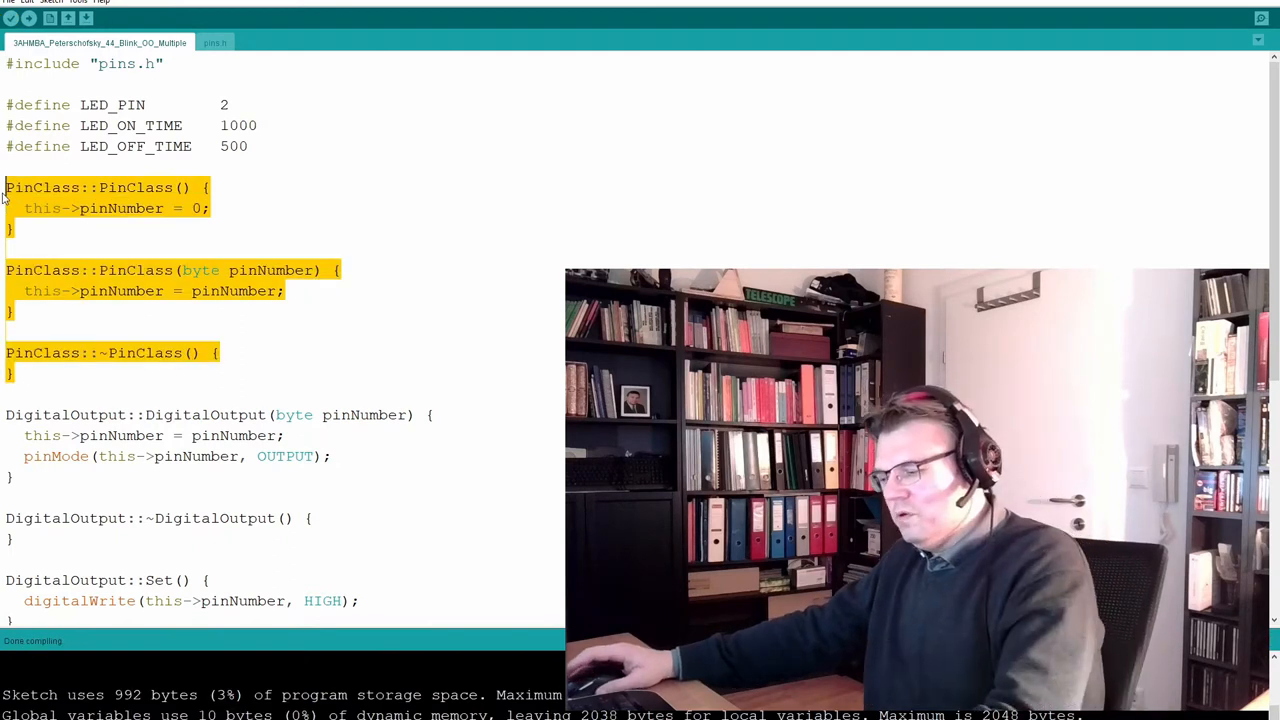
click(217, 42)
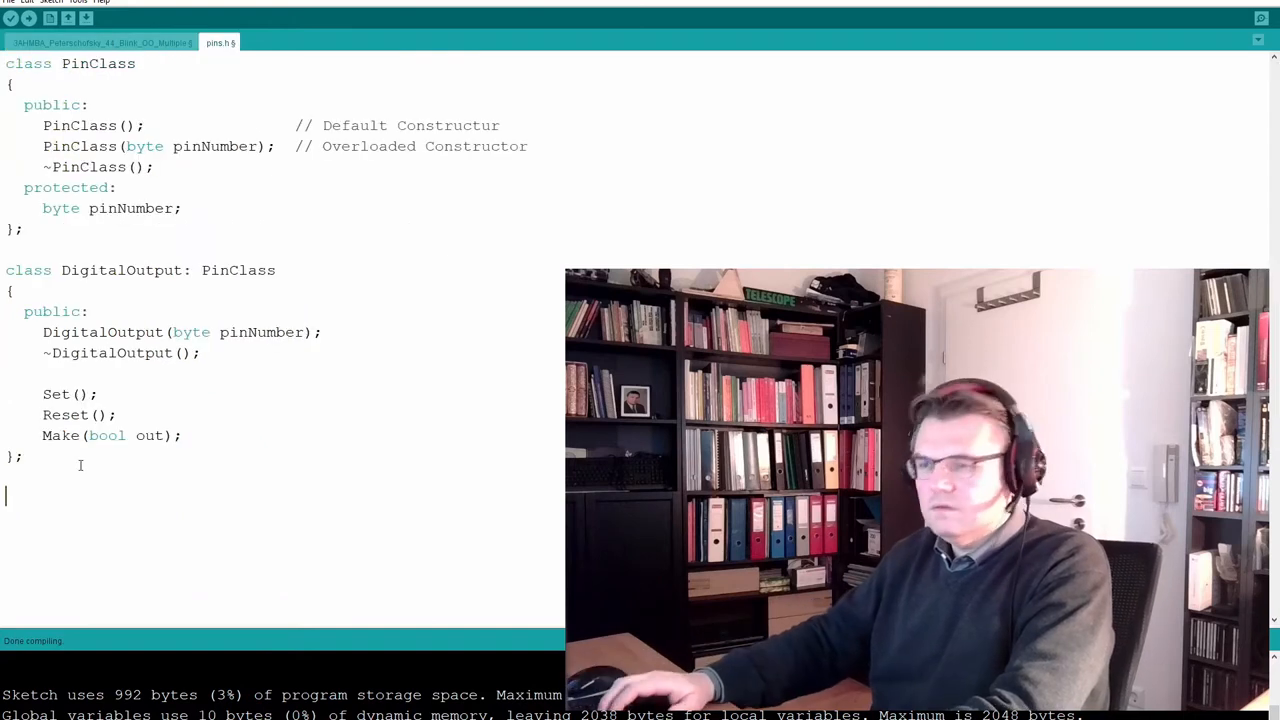
click(10, 18)
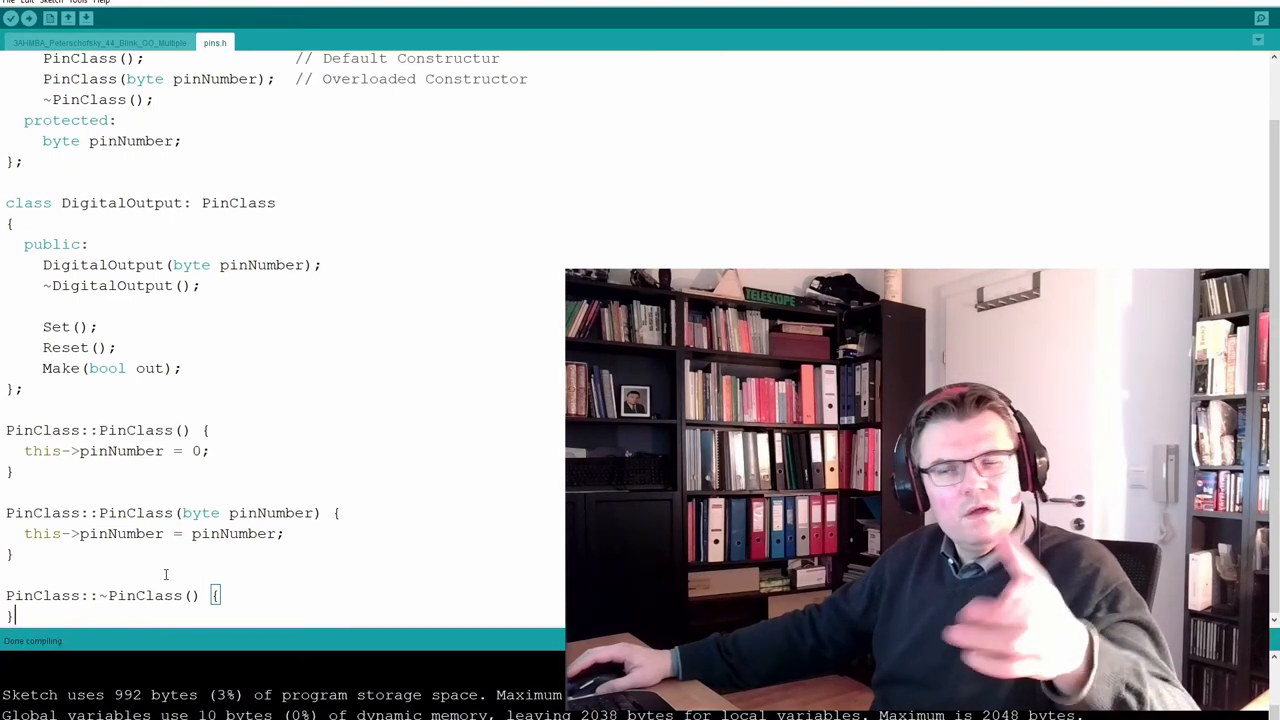
Create a new tab named pins.cpp
click(14, 18)
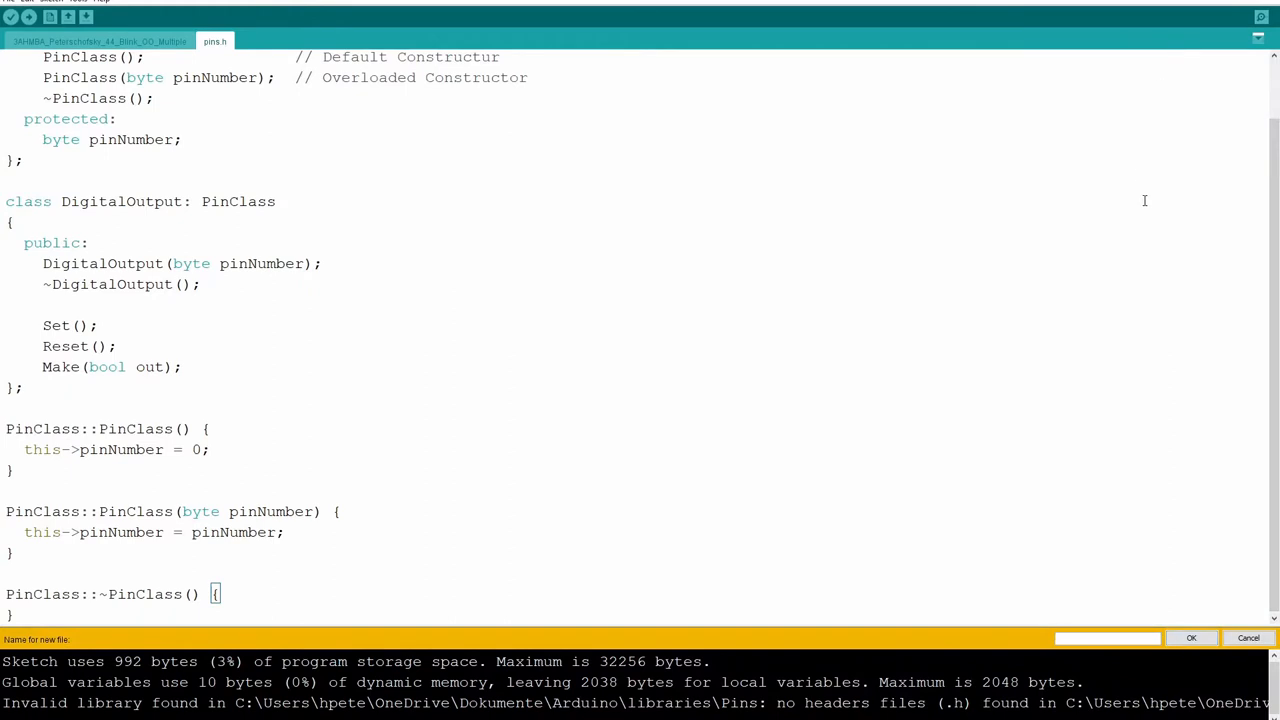
text(pins.c)
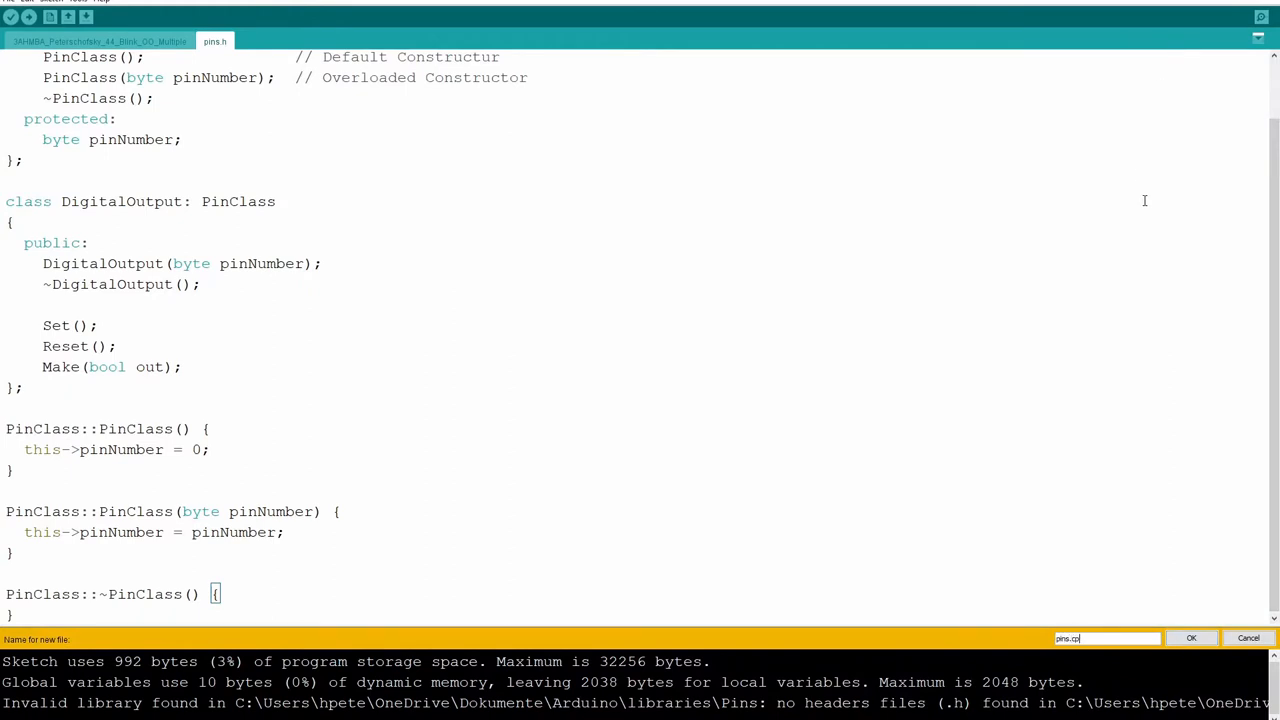
text(p)
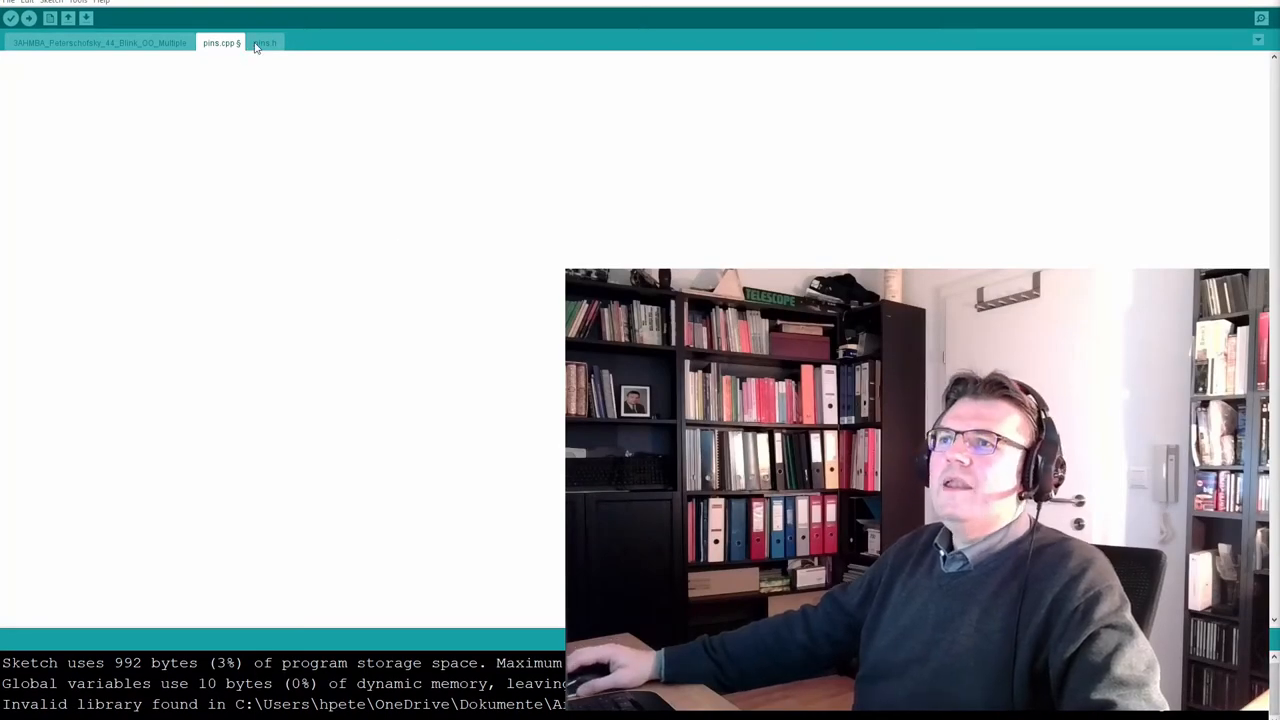
Cut the PinClass constructor and destructor from pins.h and paste them into pins.cpp
click(264, 42)
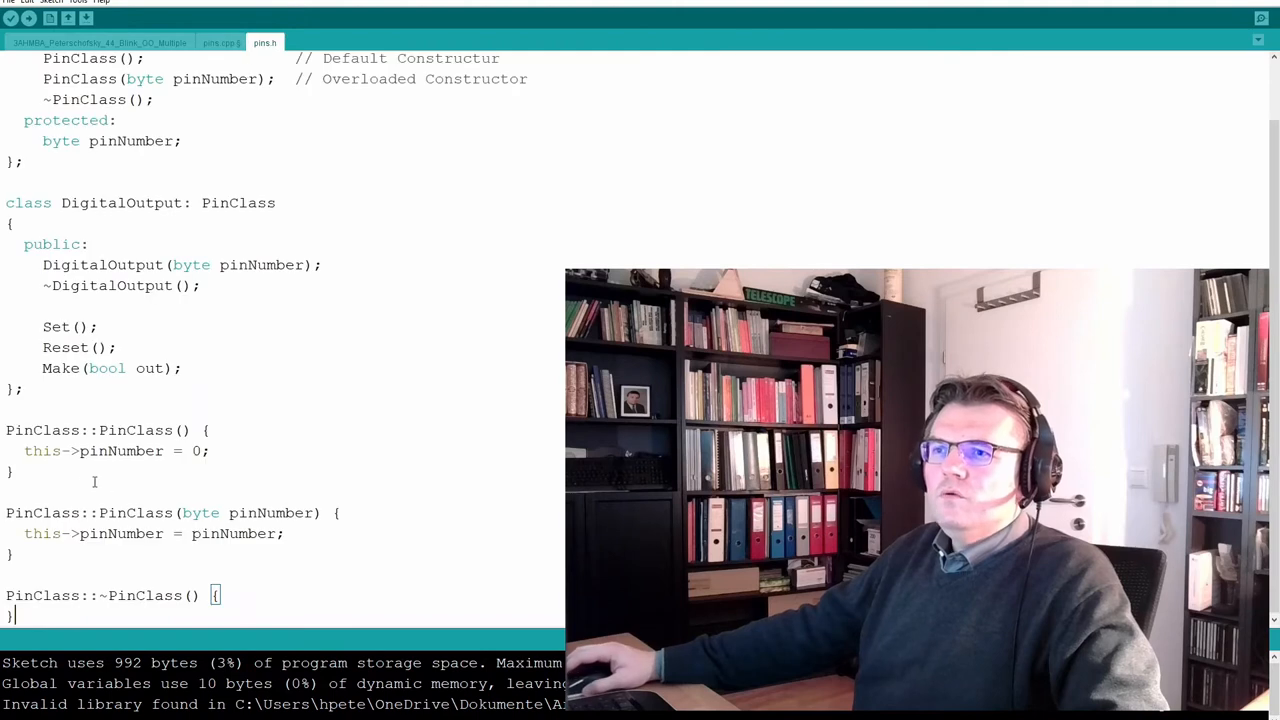
drag(10, 429, 218, 594)
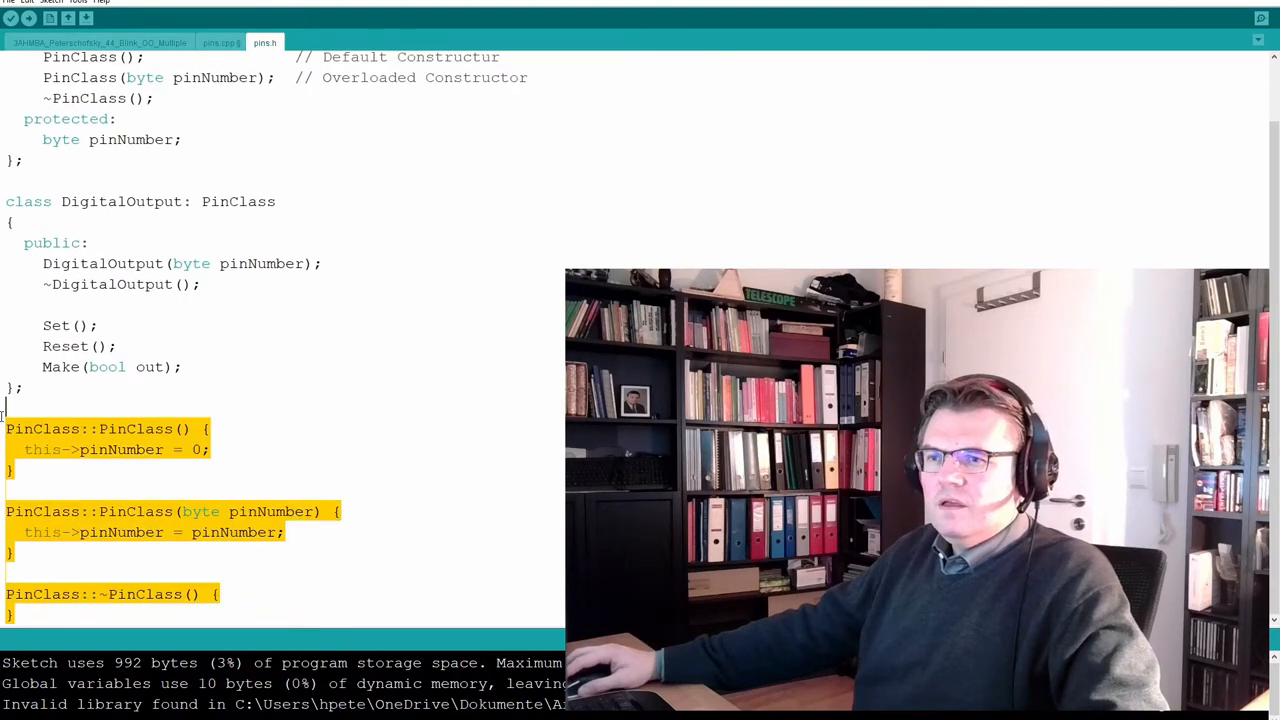
scroll(up, 3)
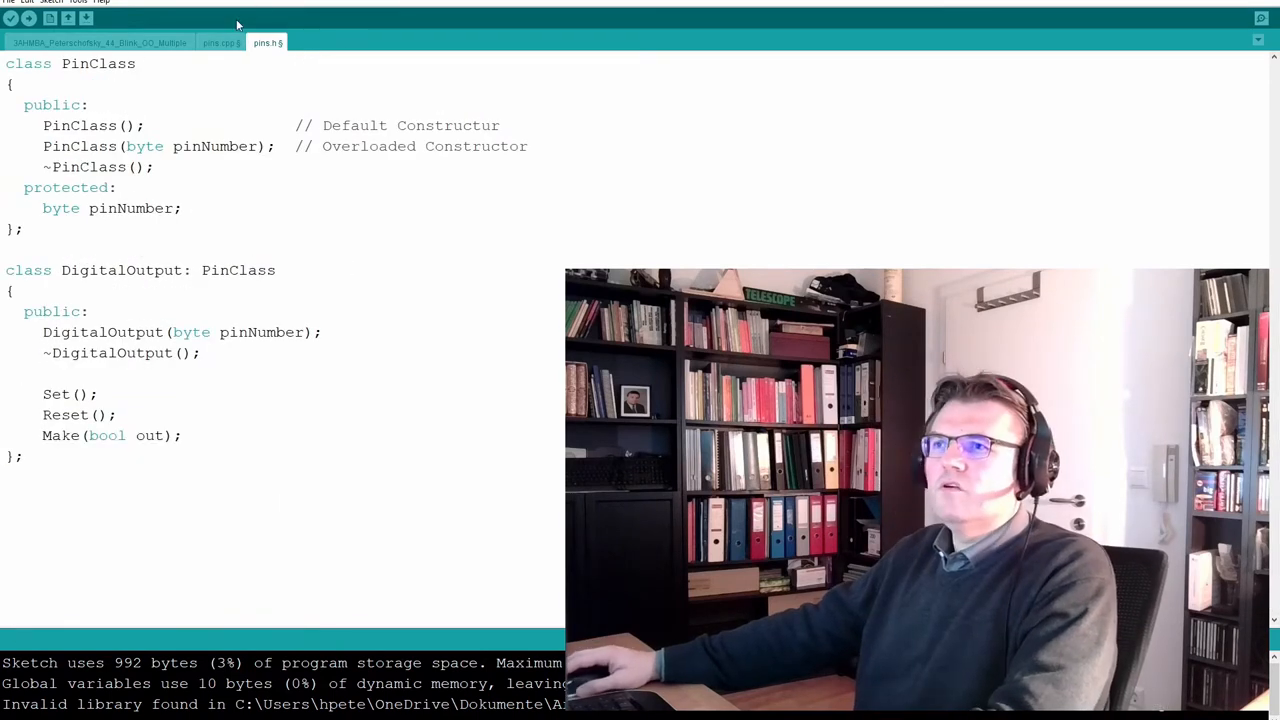
click(221, 42)
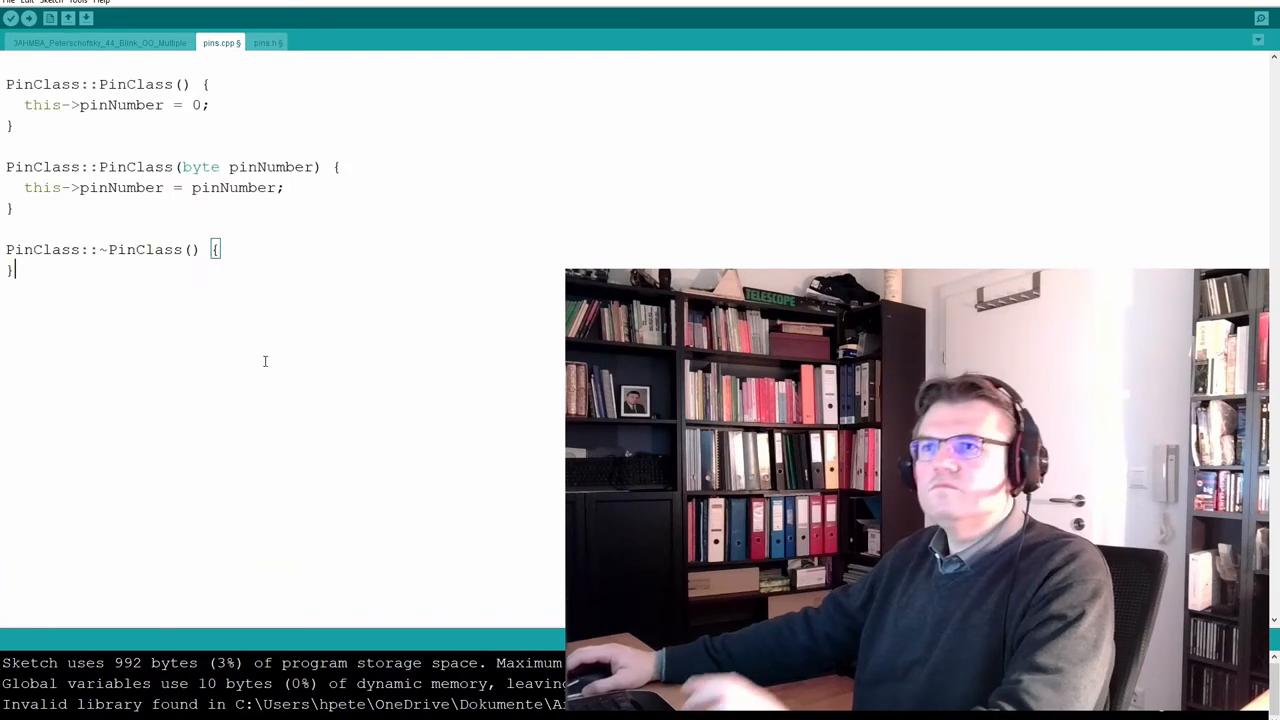
mouse_move(228, 354)
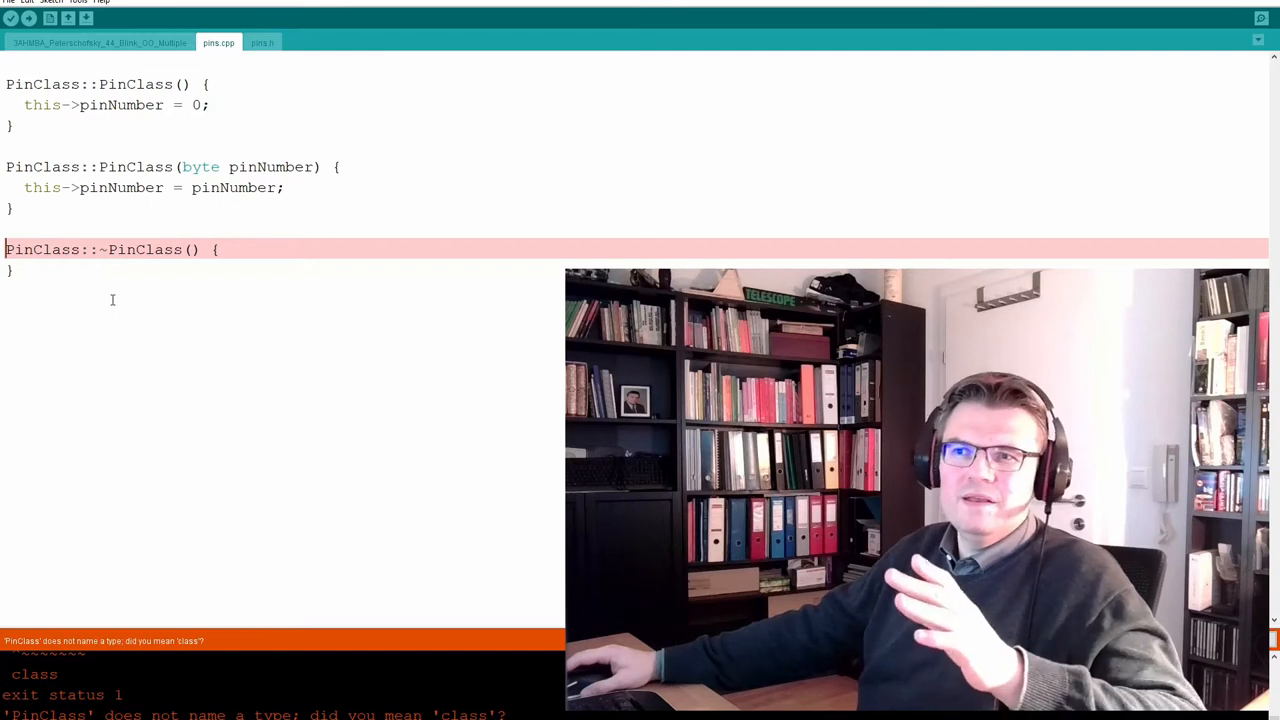
mouse_move(286, 698)
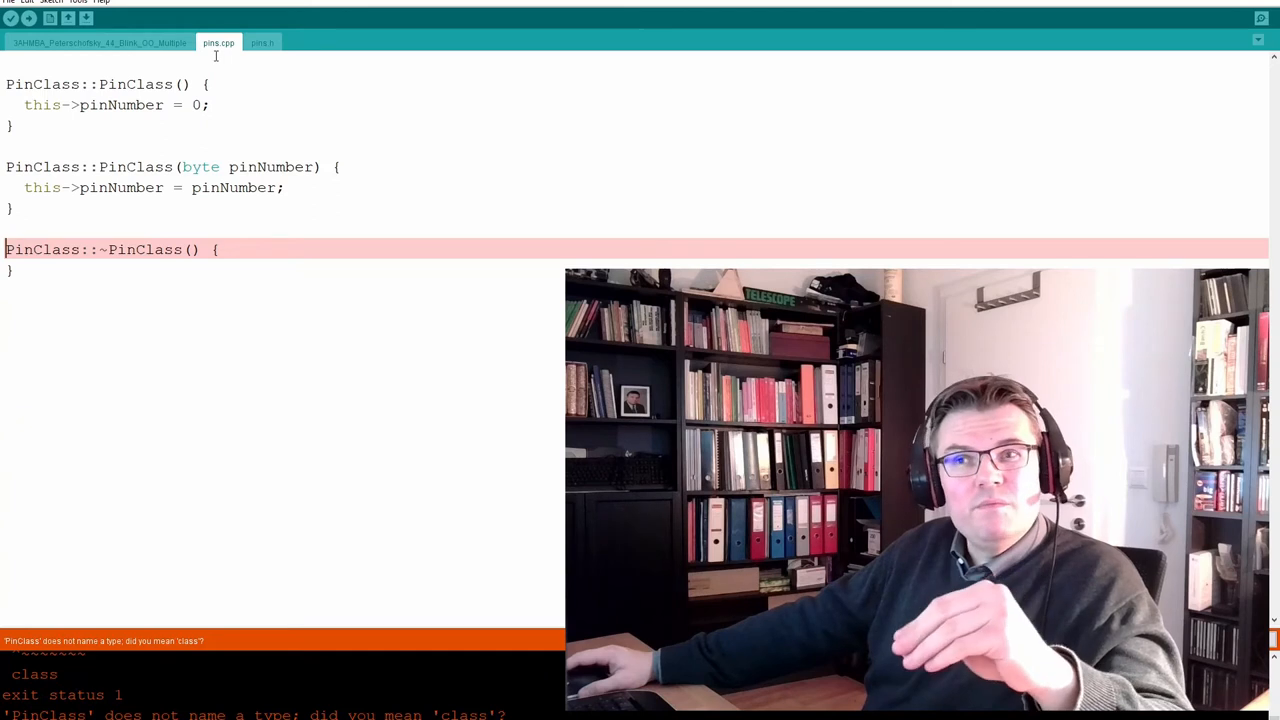
Type #include "pins.h" as the first line of pins.cpp
double_click(40, 84)
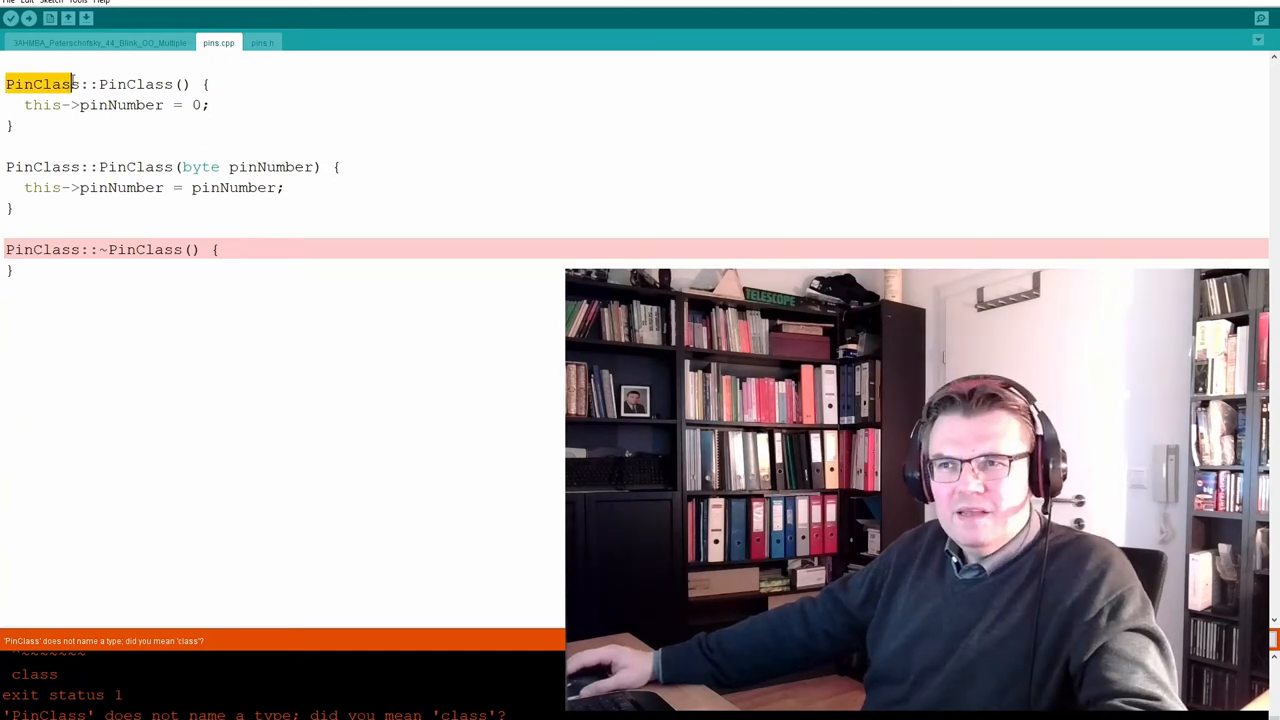
click(146, 105)
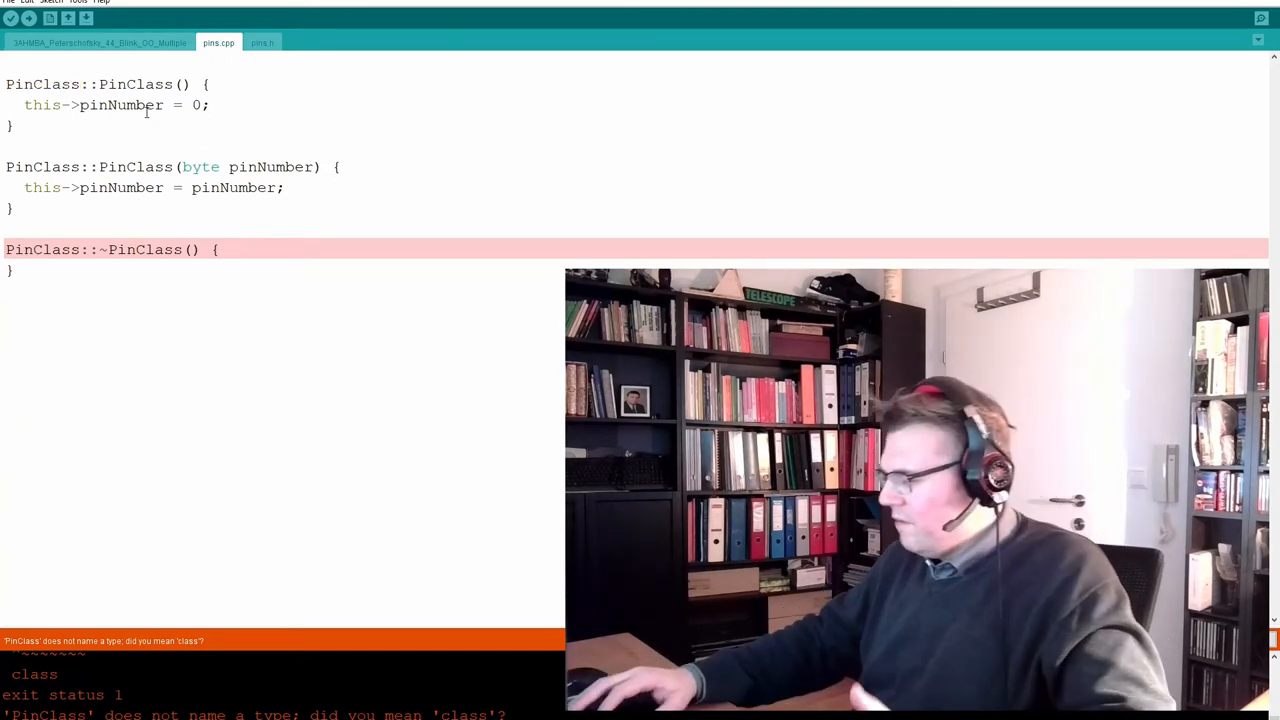
text(#)
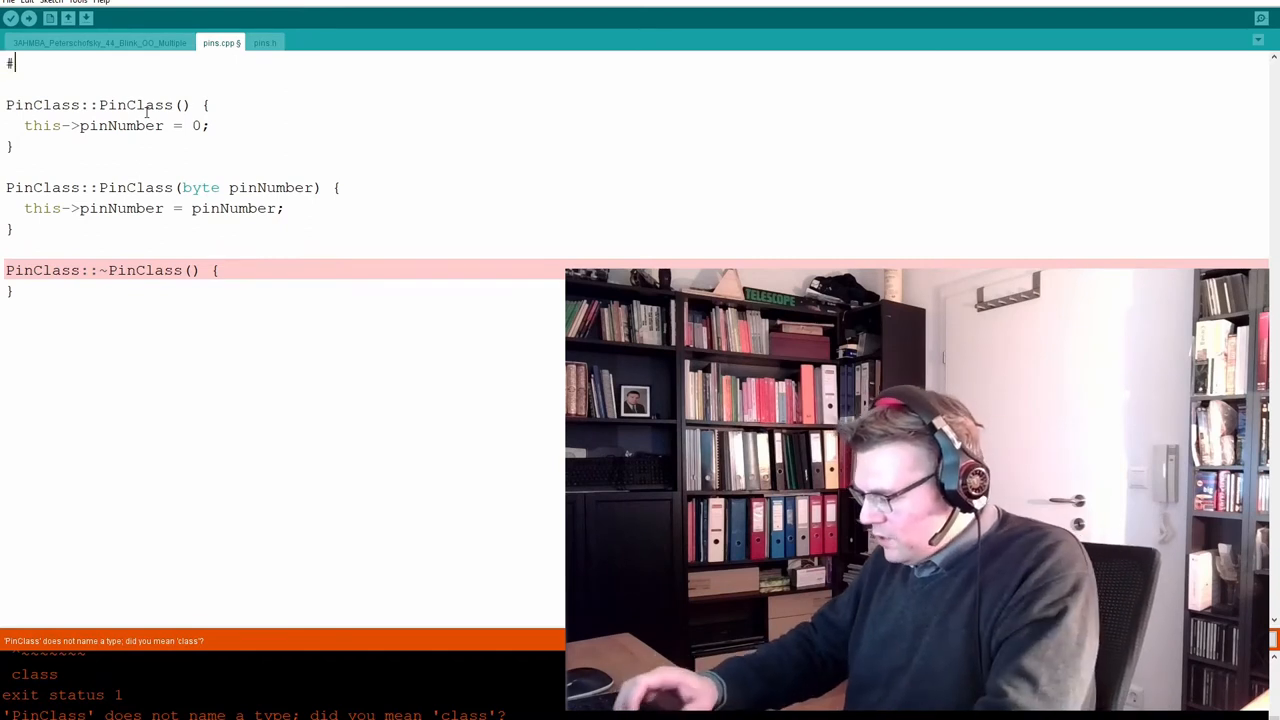
text(inc,.lujd)
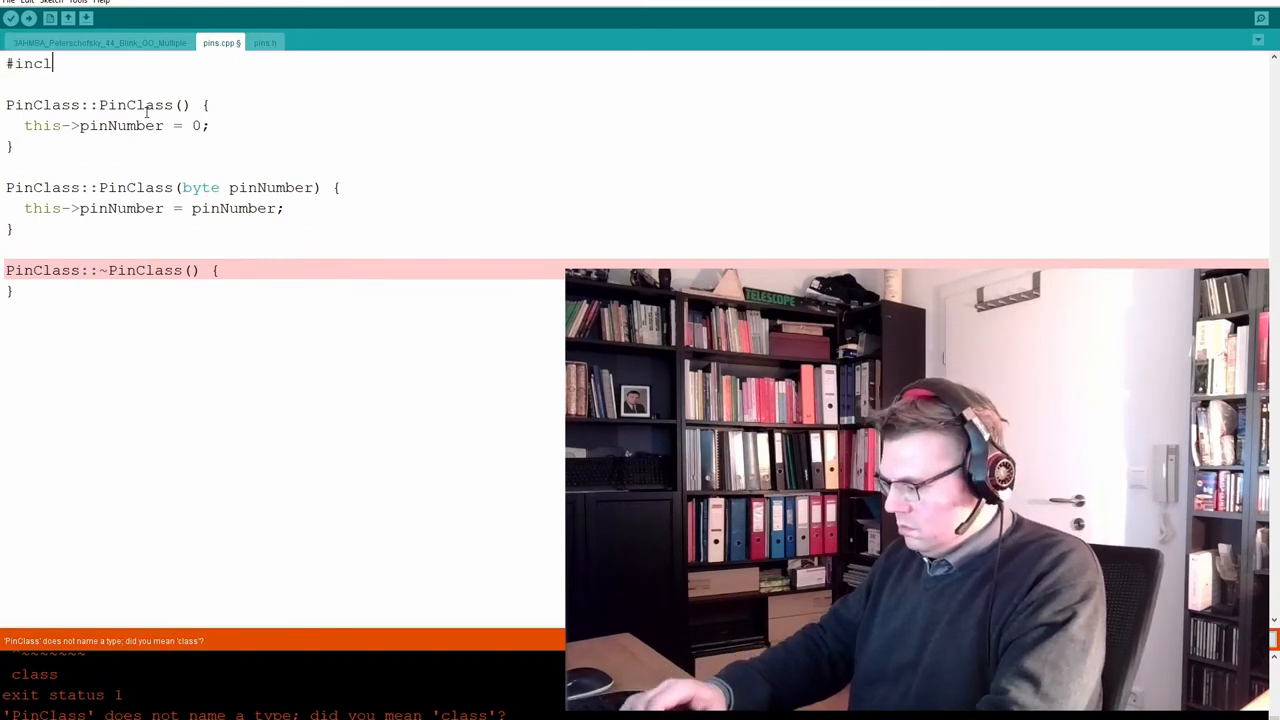
text(ude ")
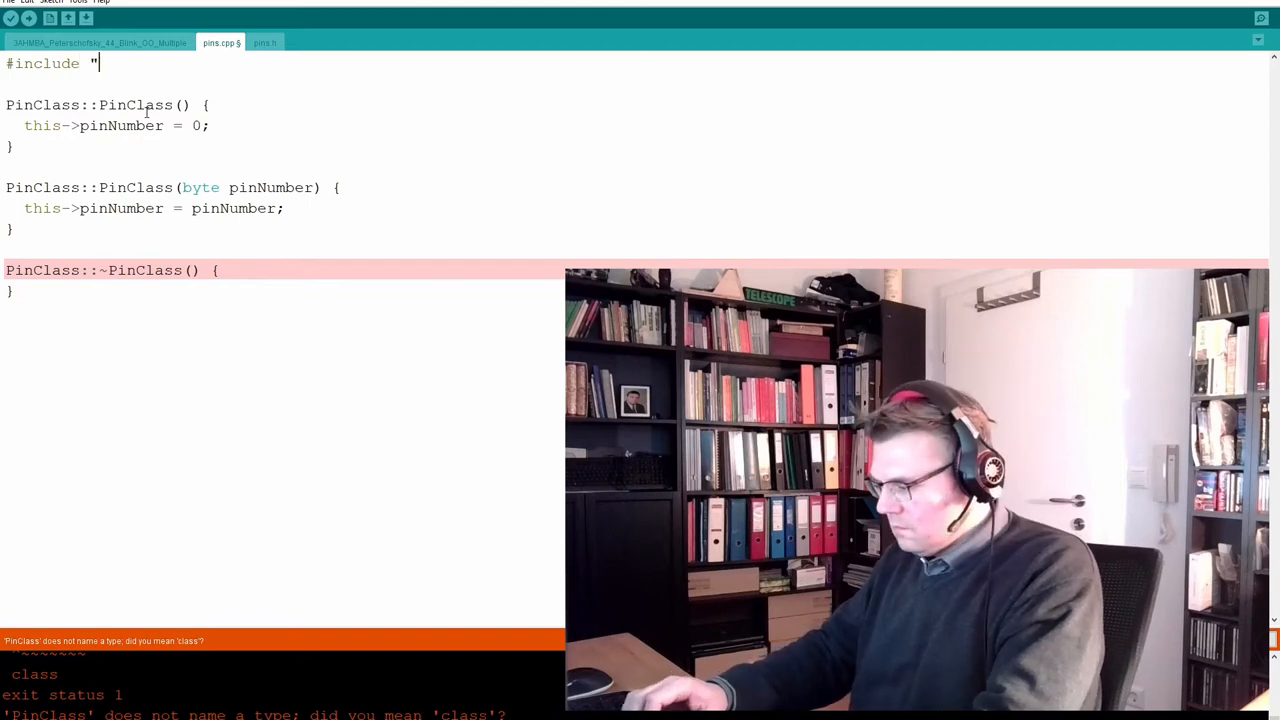
text(pins.h)
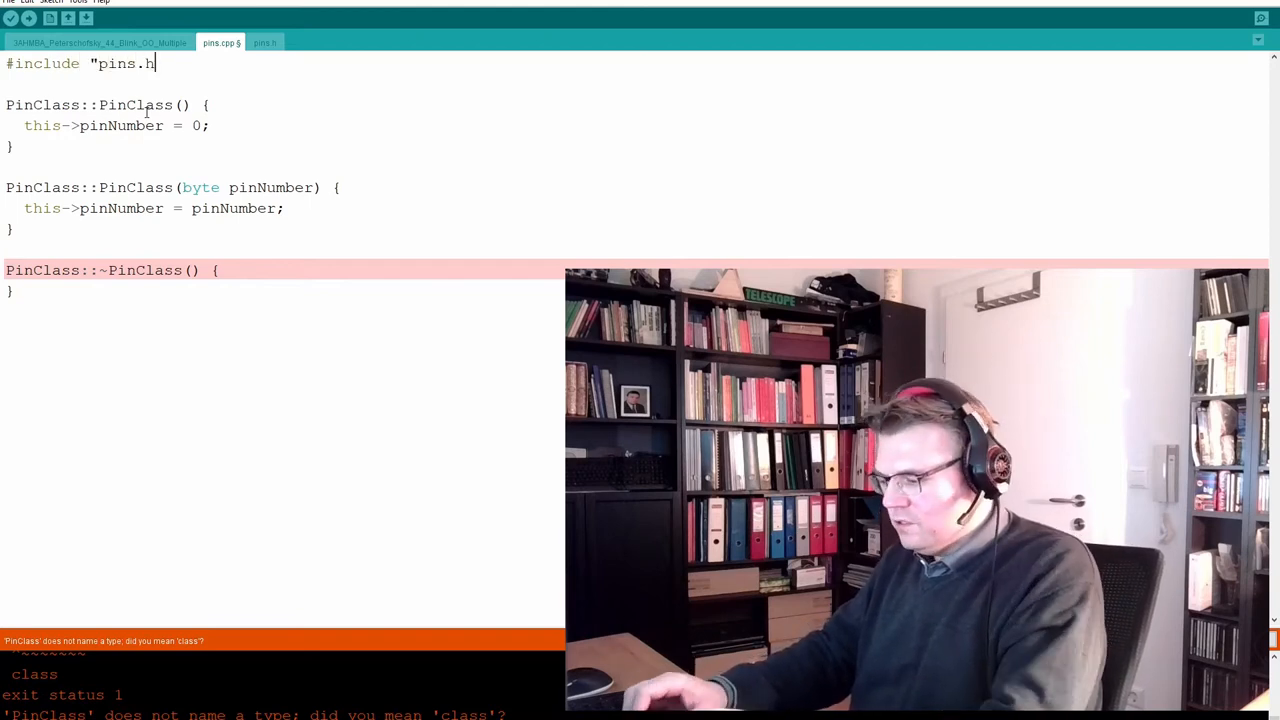
text(")
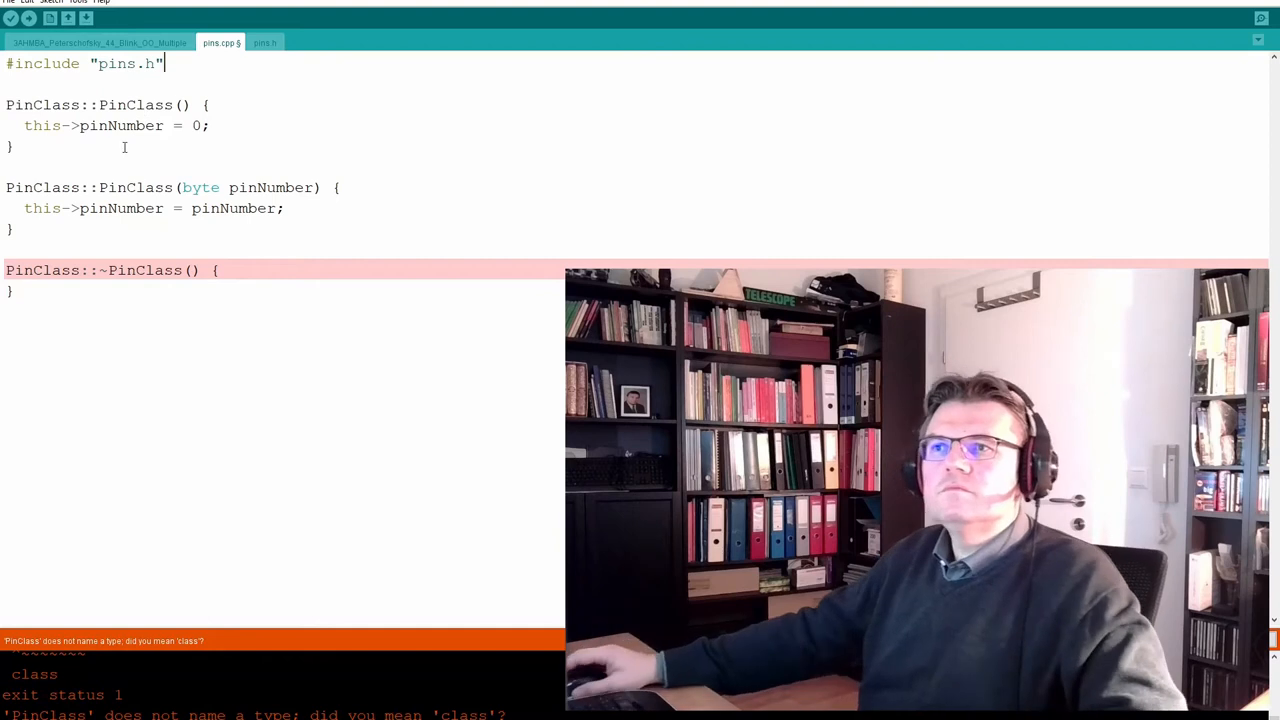
Verify the sketch and inspect the compile error reported in pins.h
click(11, 18)
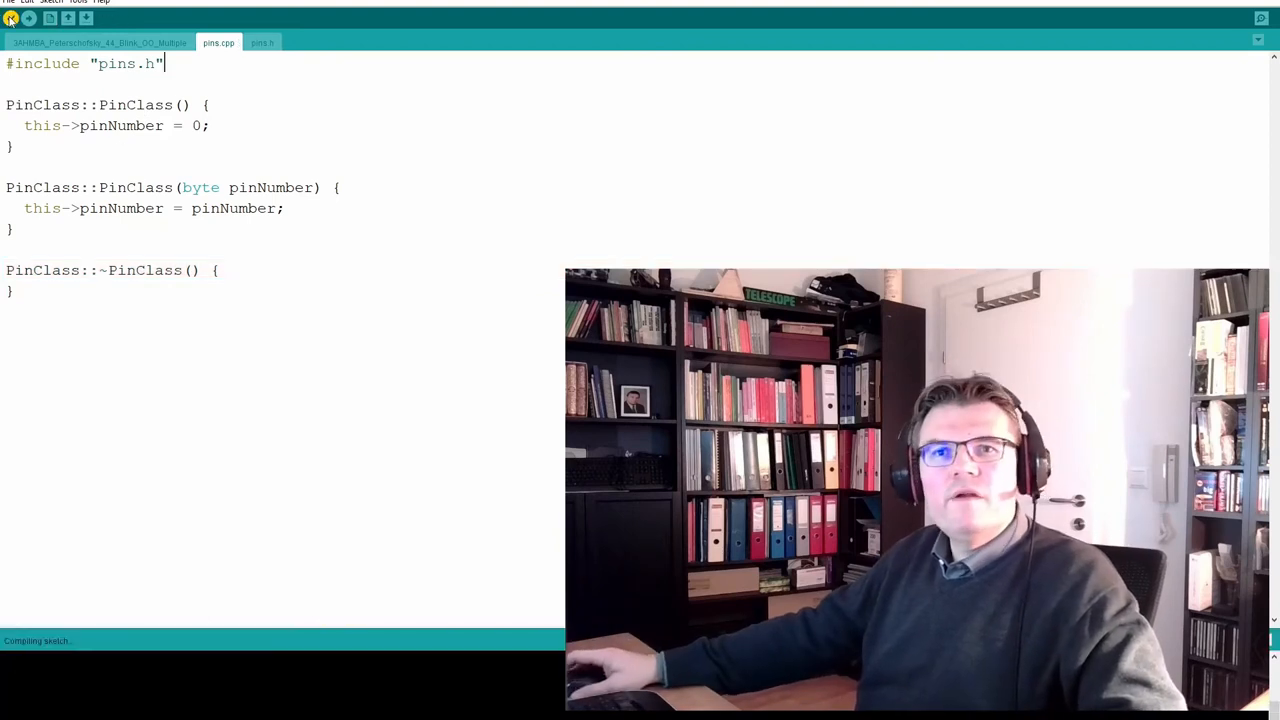
click(262, 42)
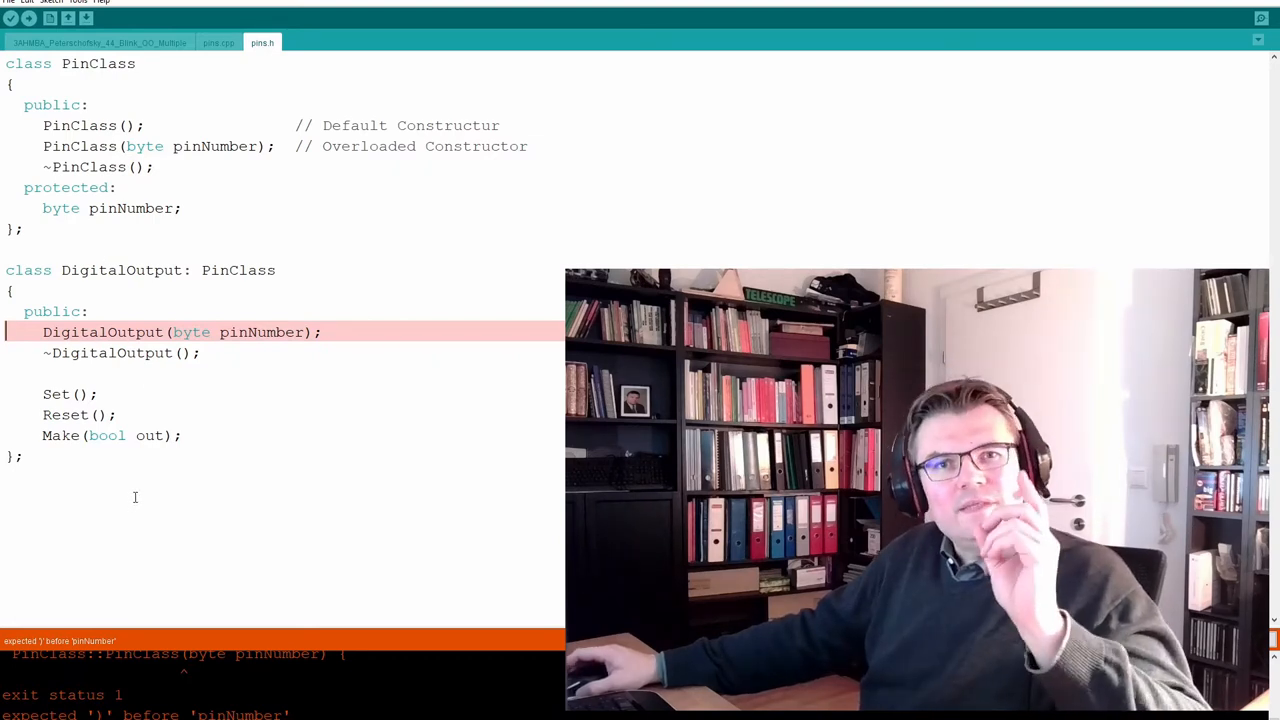
click(218, 42)
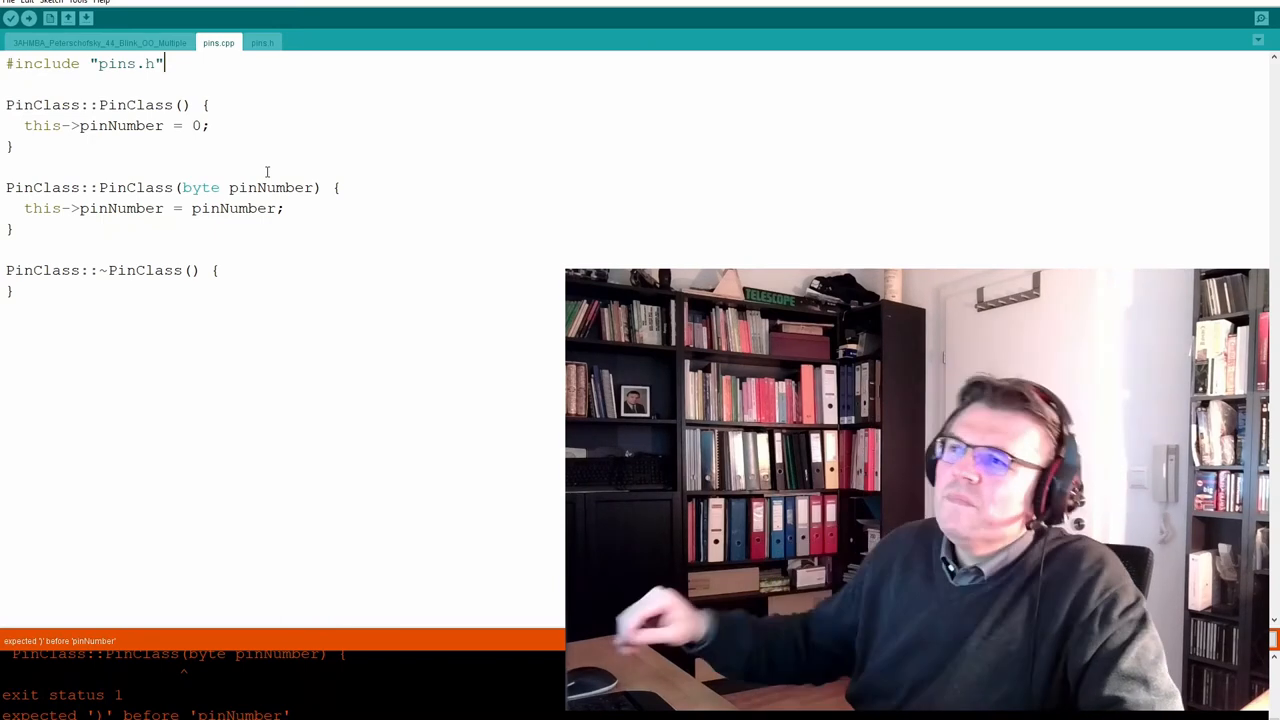
click(262, 42)
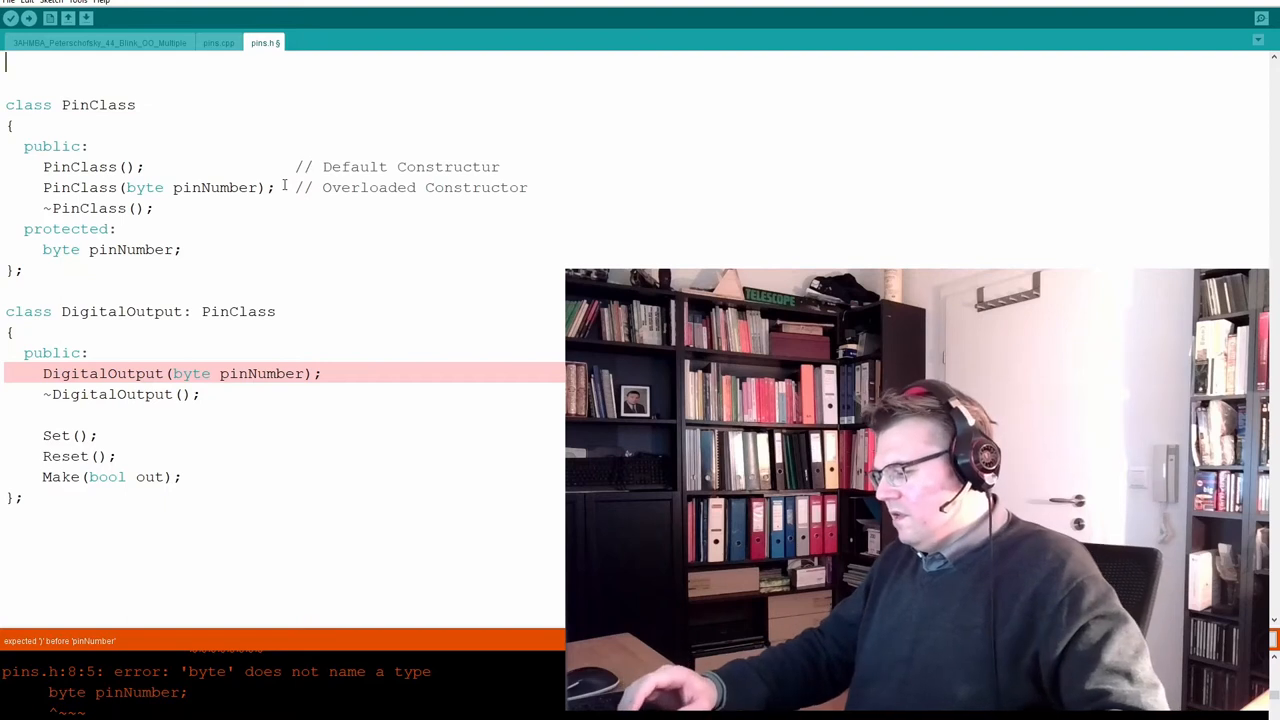
Add #include <arduino.h> as the first line of pins.h, then check the pins.cpp and pins.h tabs
text(#include)
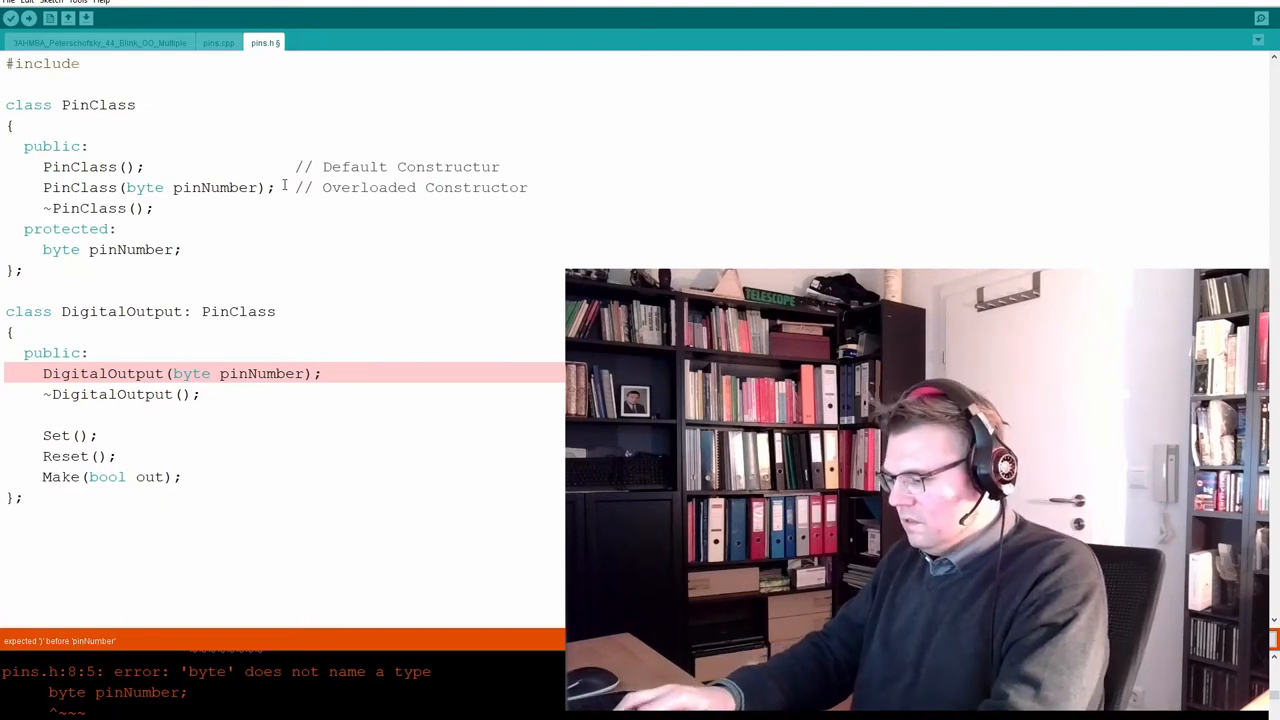
text(<a)
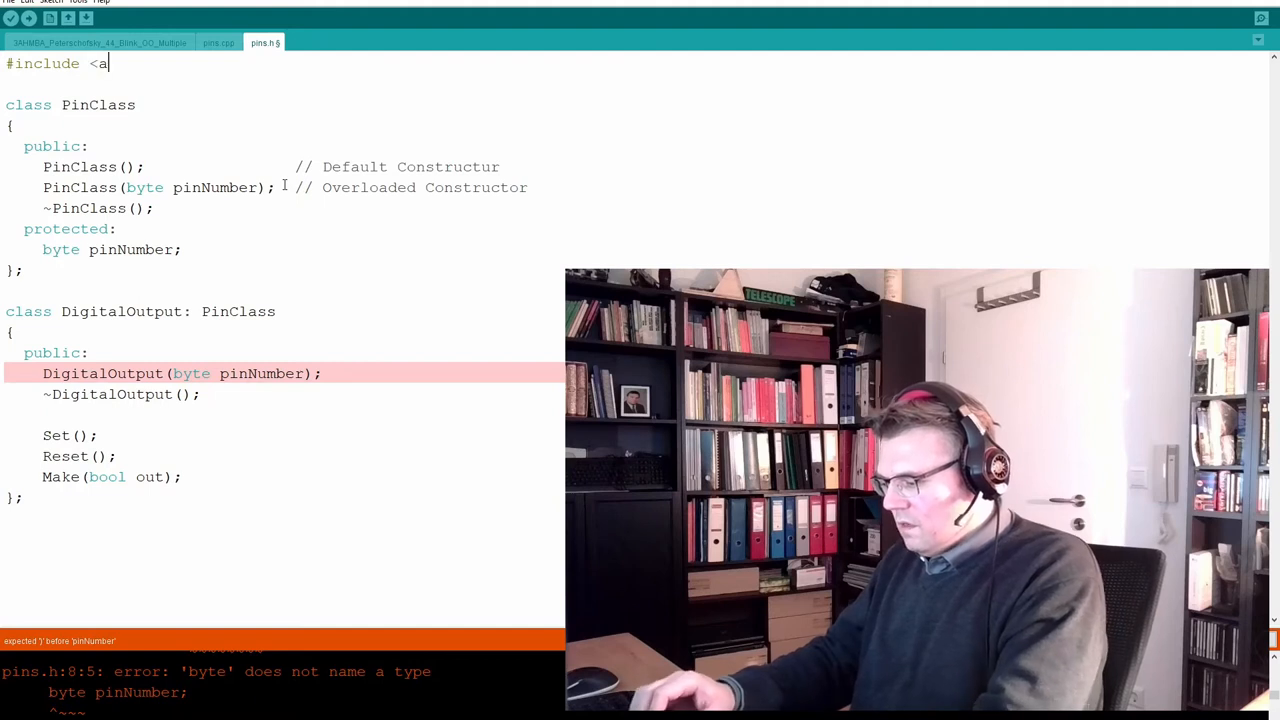
text(rduino-)
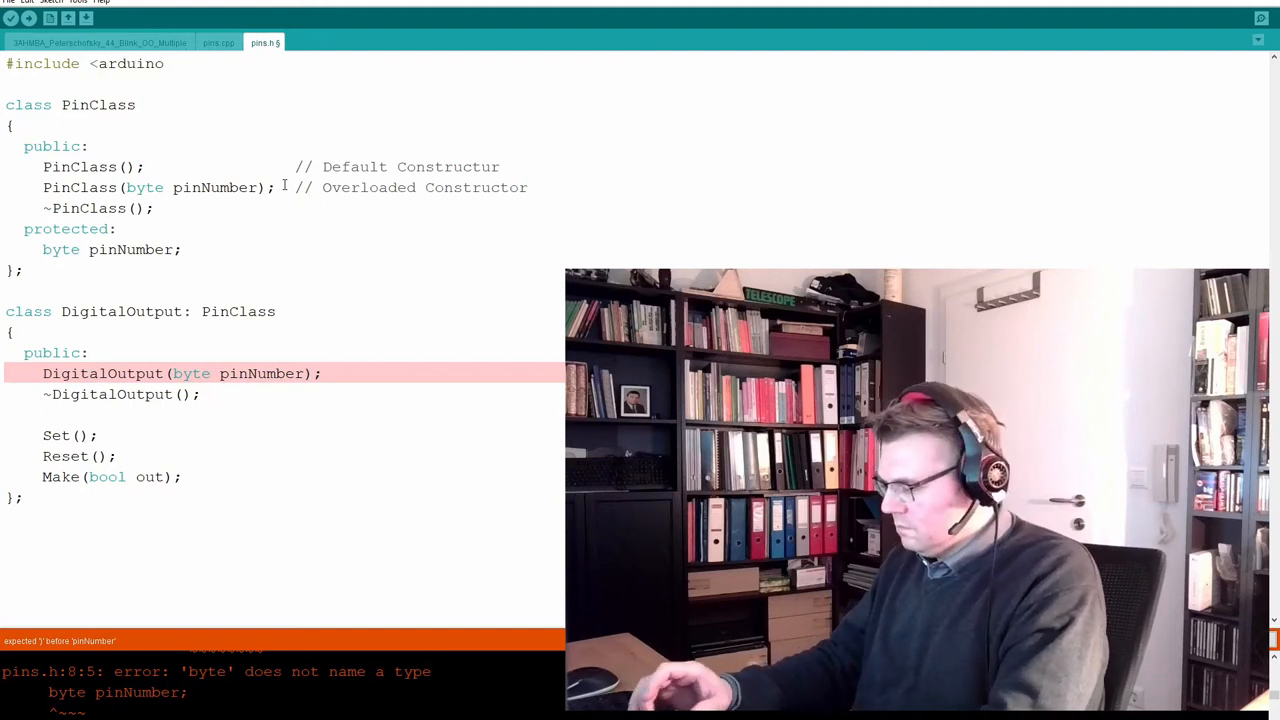
text(.h>)
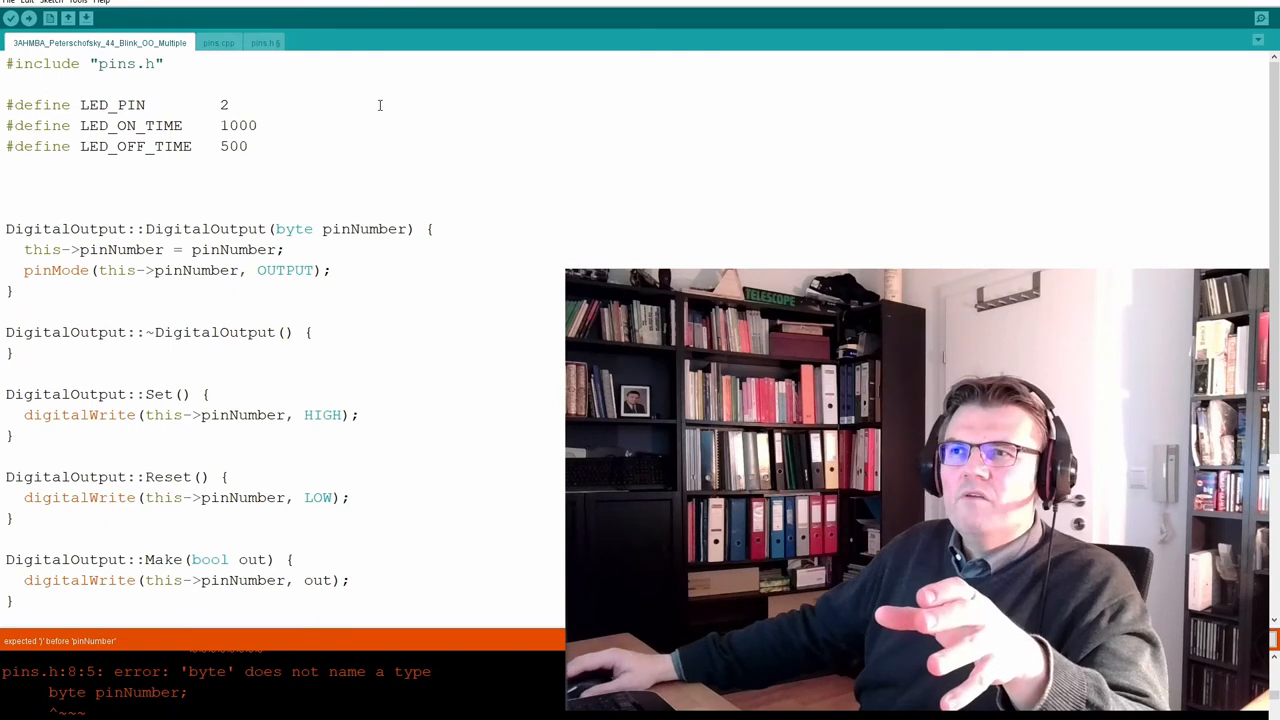
click(218, 42)
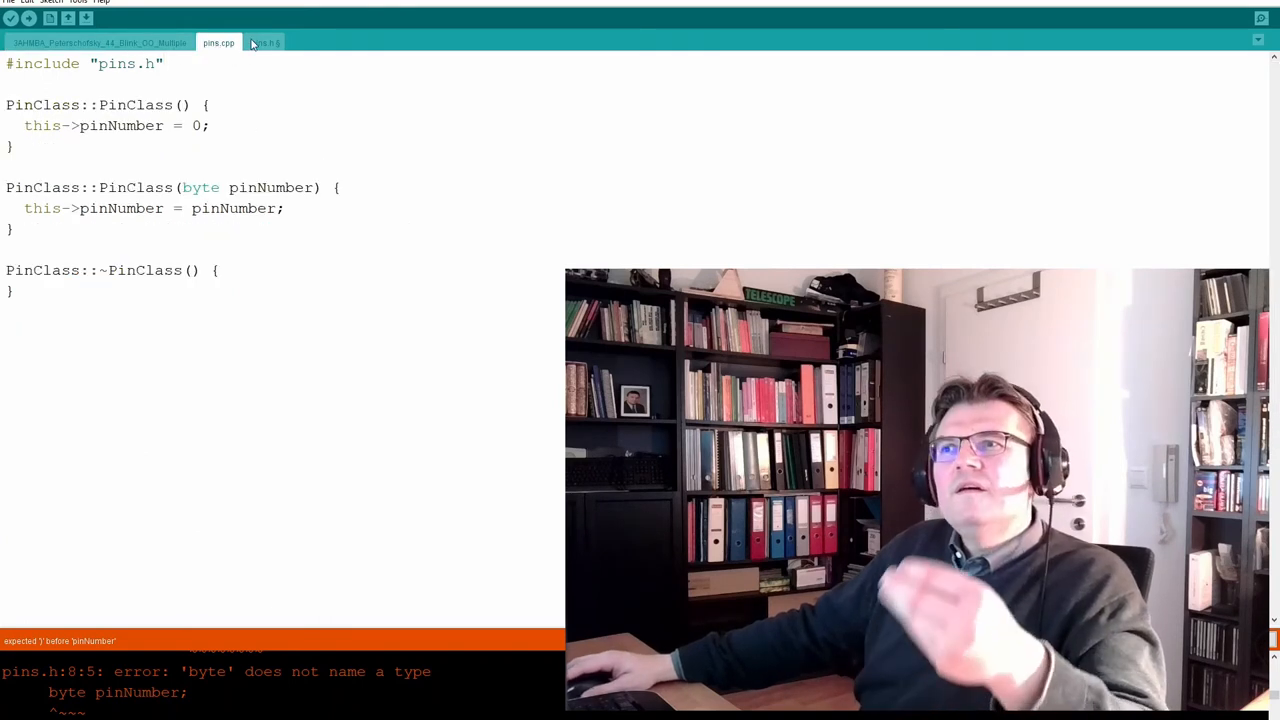
click(265, 42)
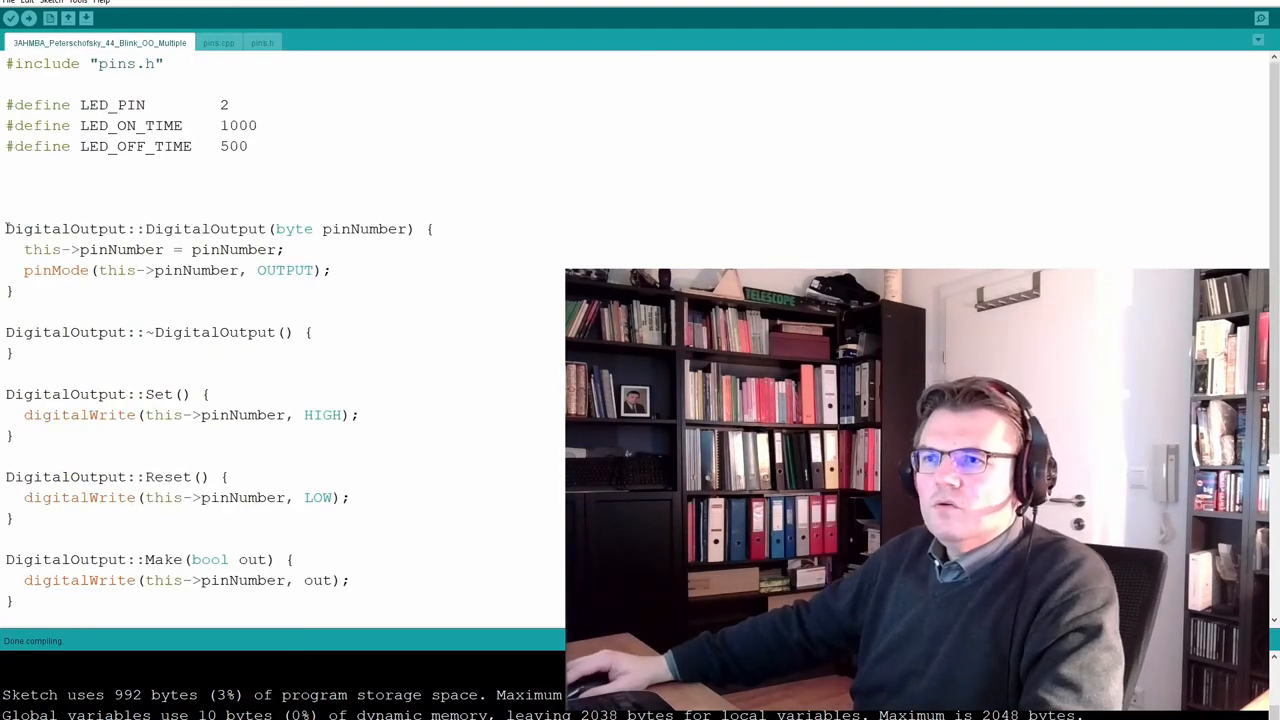
Check the DigitalOutput method definitions now in pins.cpp and save that file
scroll(down, 3)
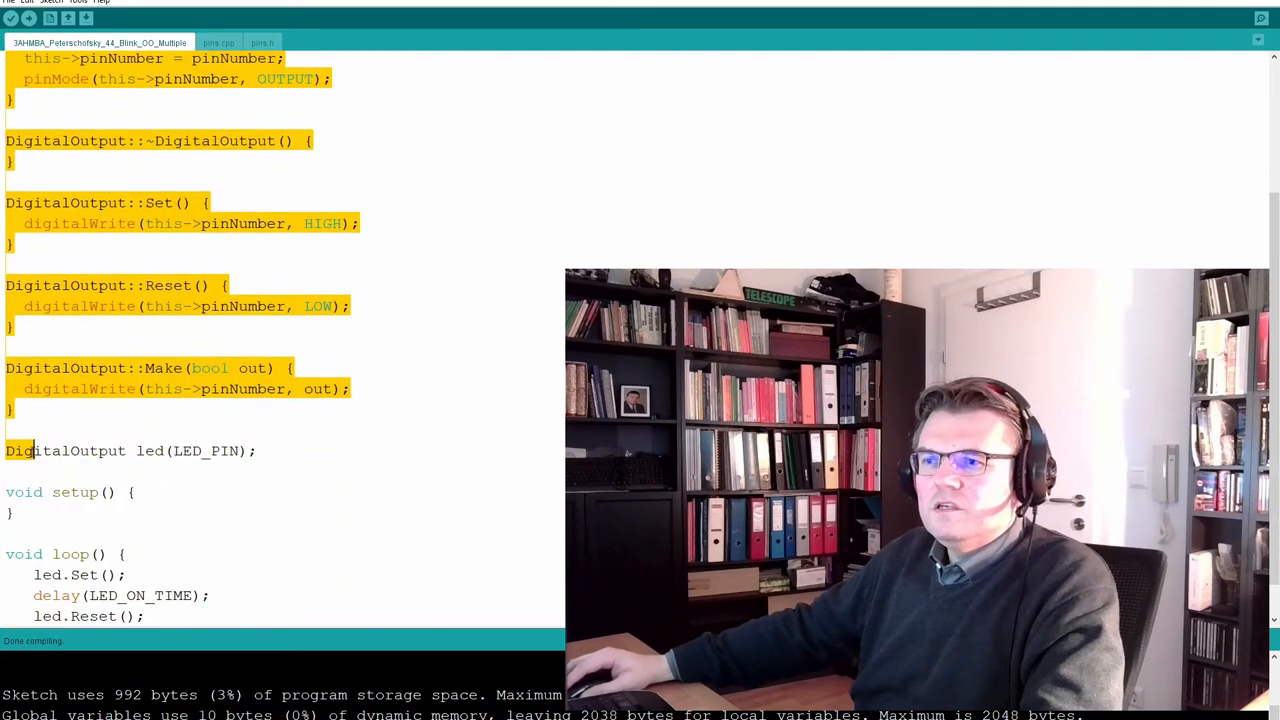
scroll(up, 3)
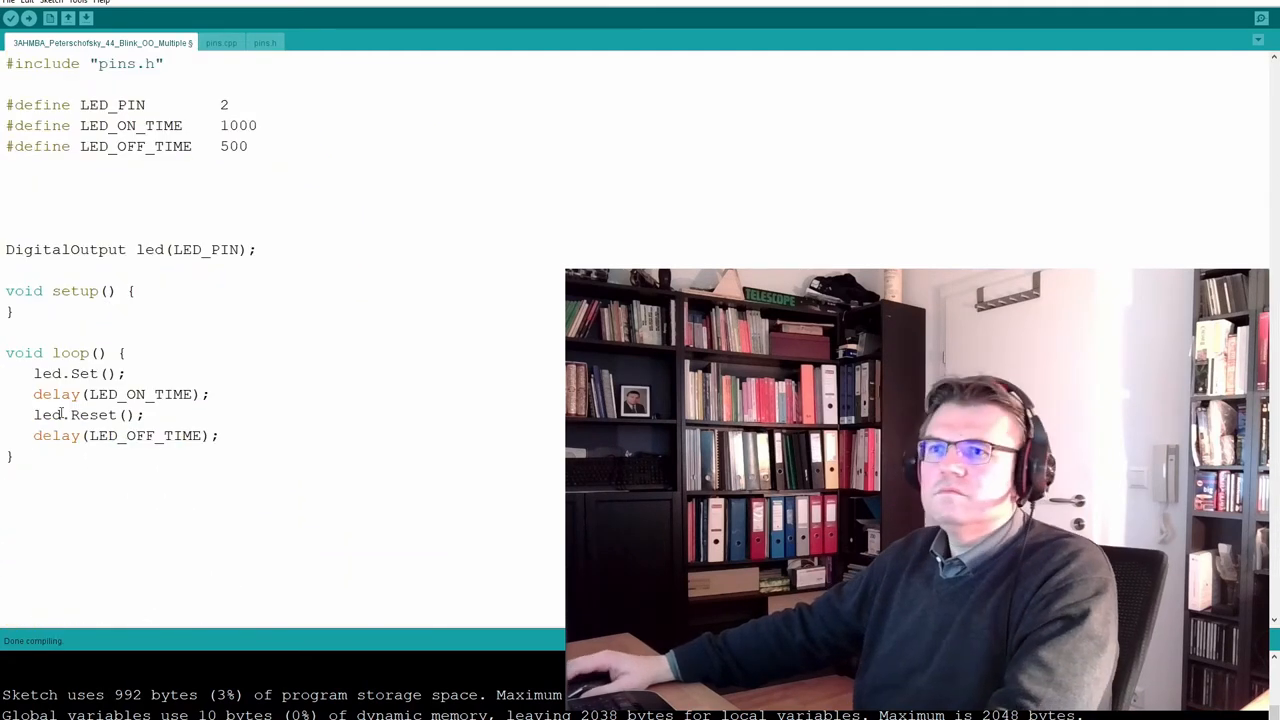
click(221, 42)
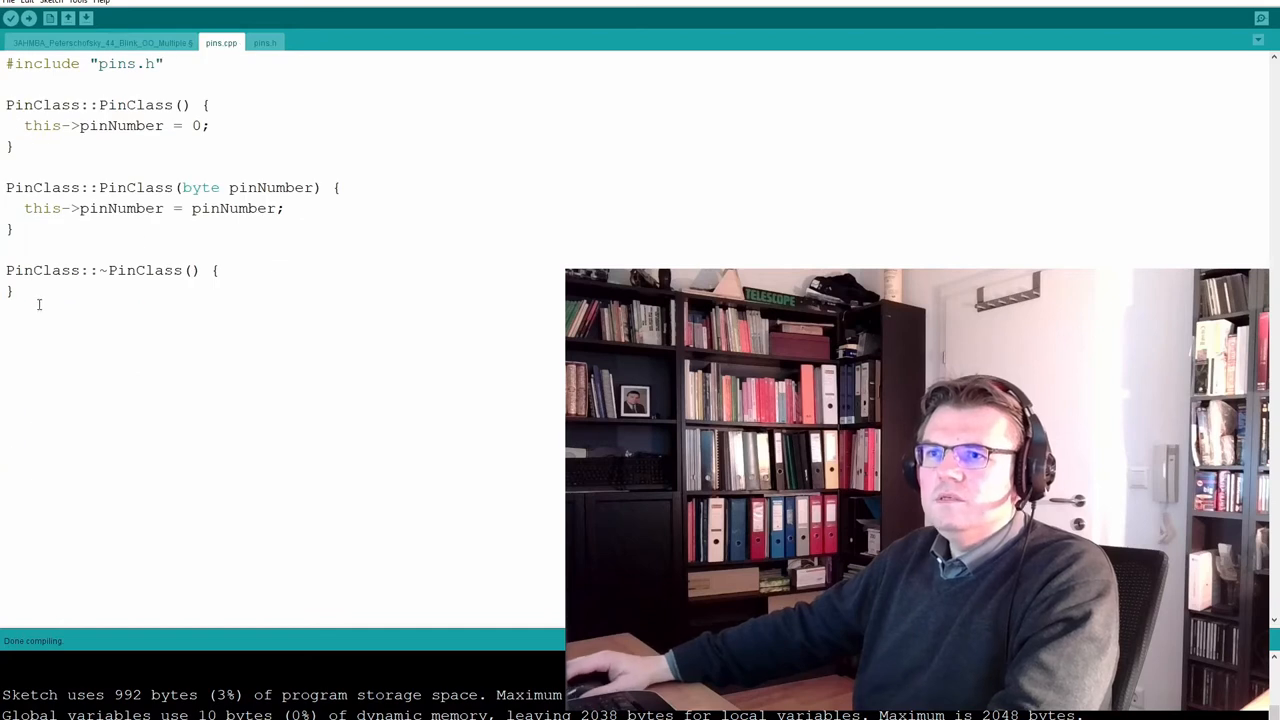
scroll(down, 3)
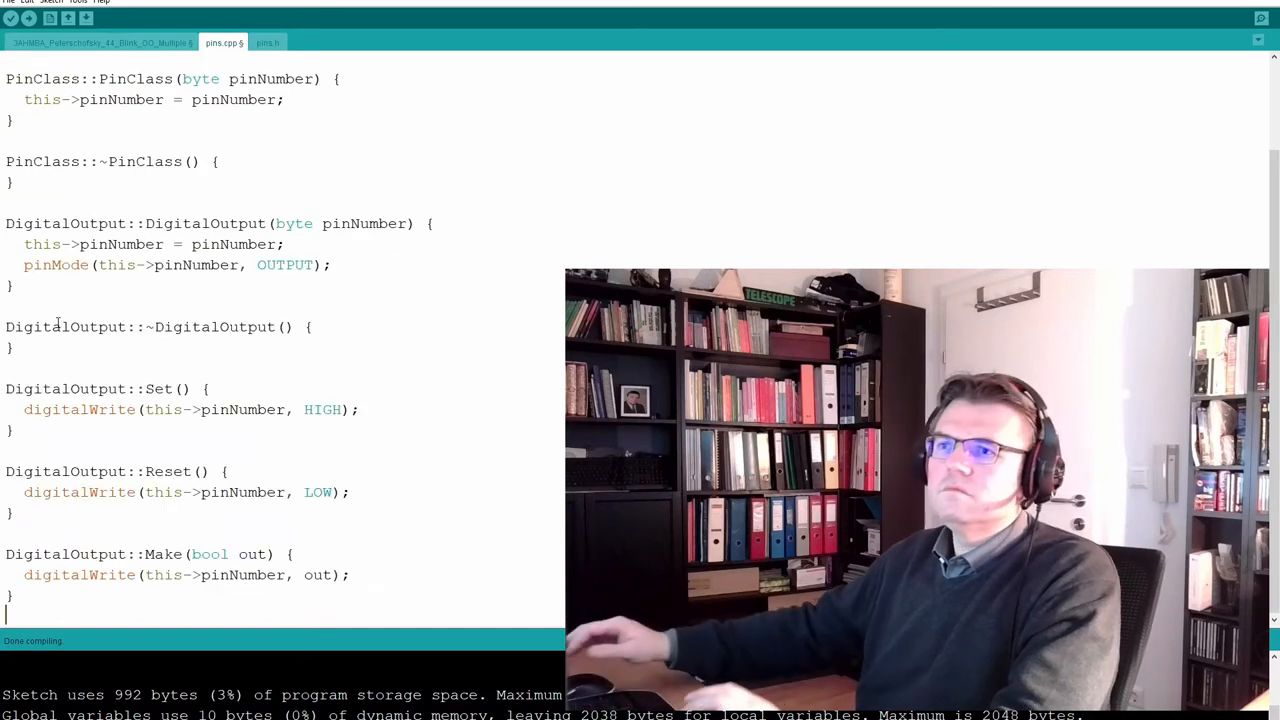
scroll(up, 3)
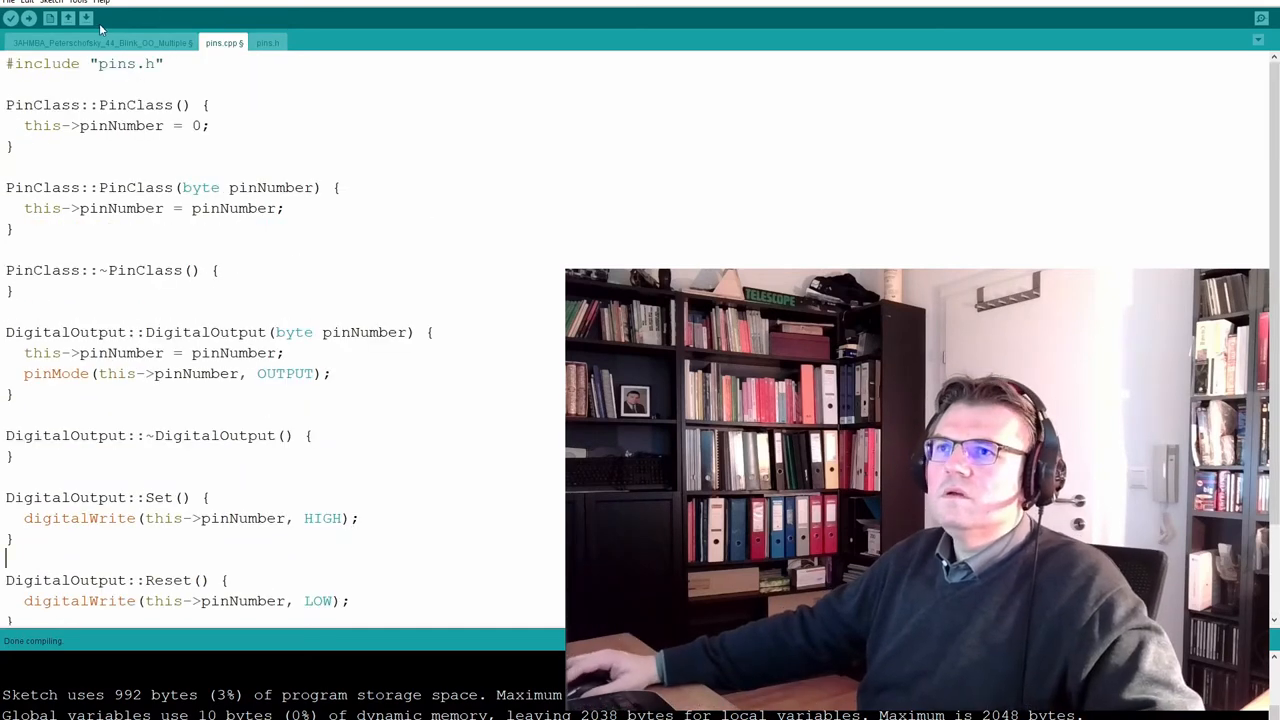
click(11, 18)
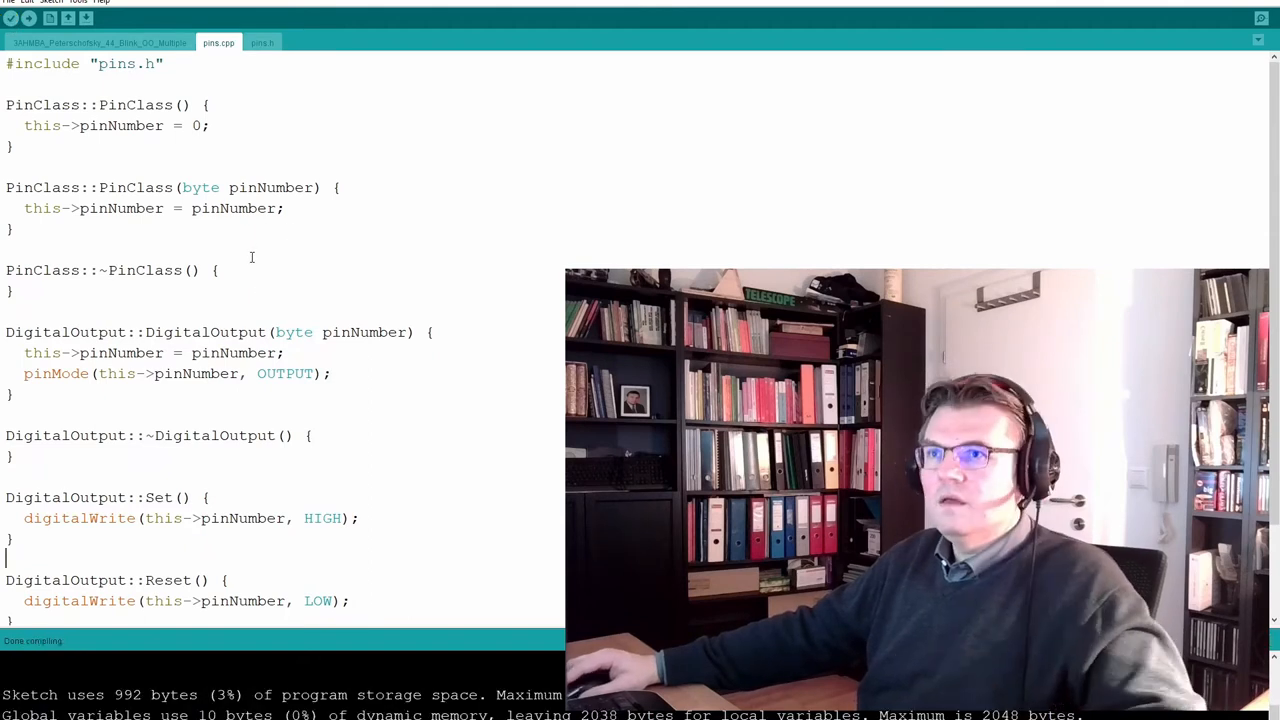
click(12, 18)
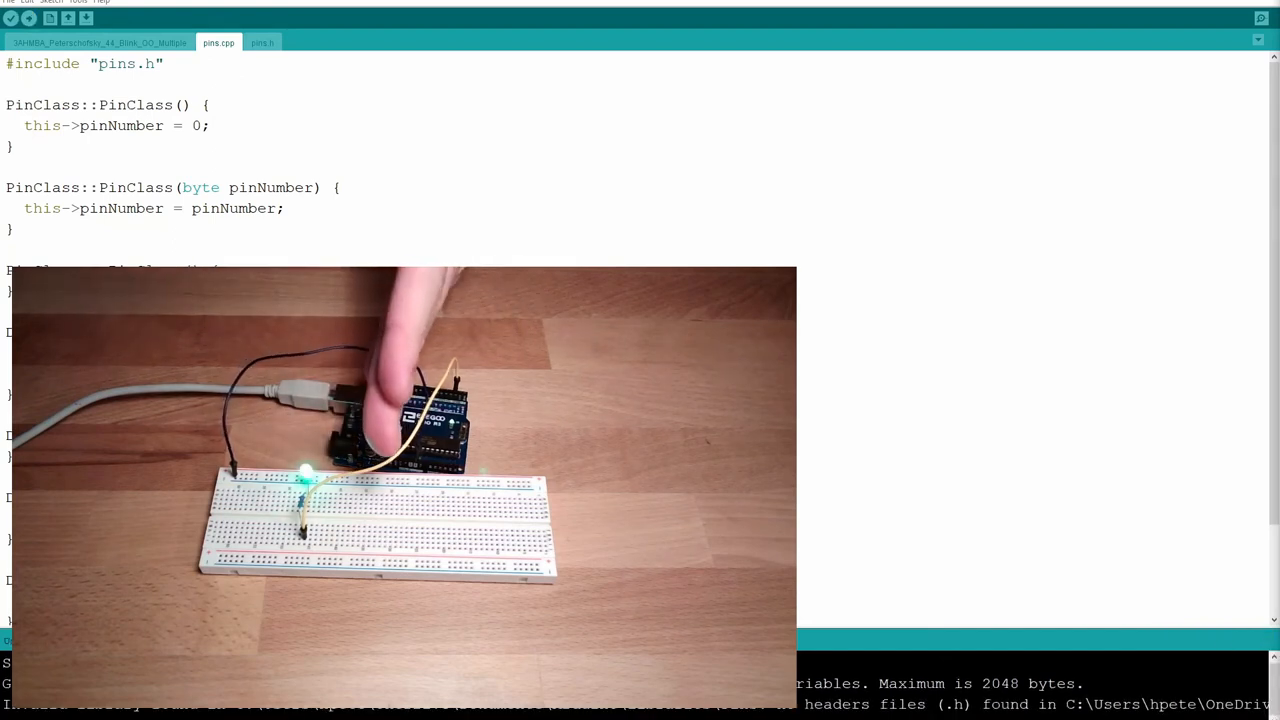
In the main sketch, change LED_ON_TIME from 1000 to 200 and upload again
click(97, 42)
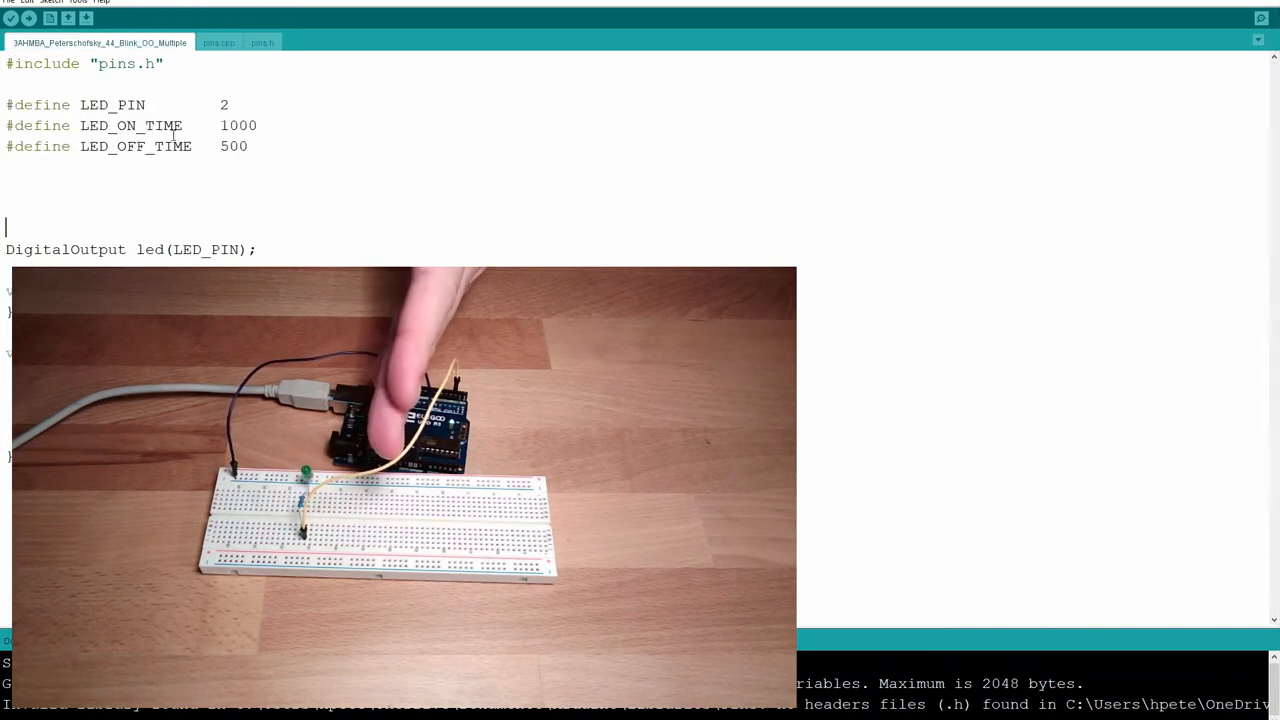
double_click(225, 125)
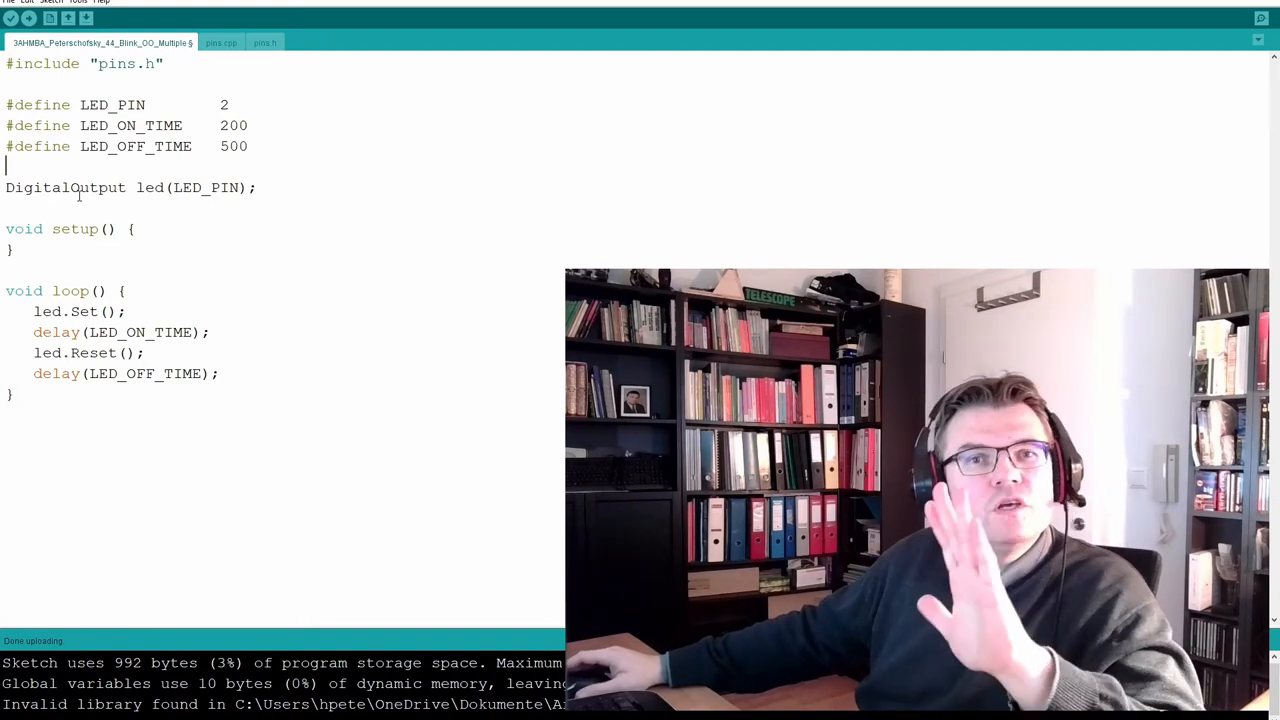
double_click(65, 187)
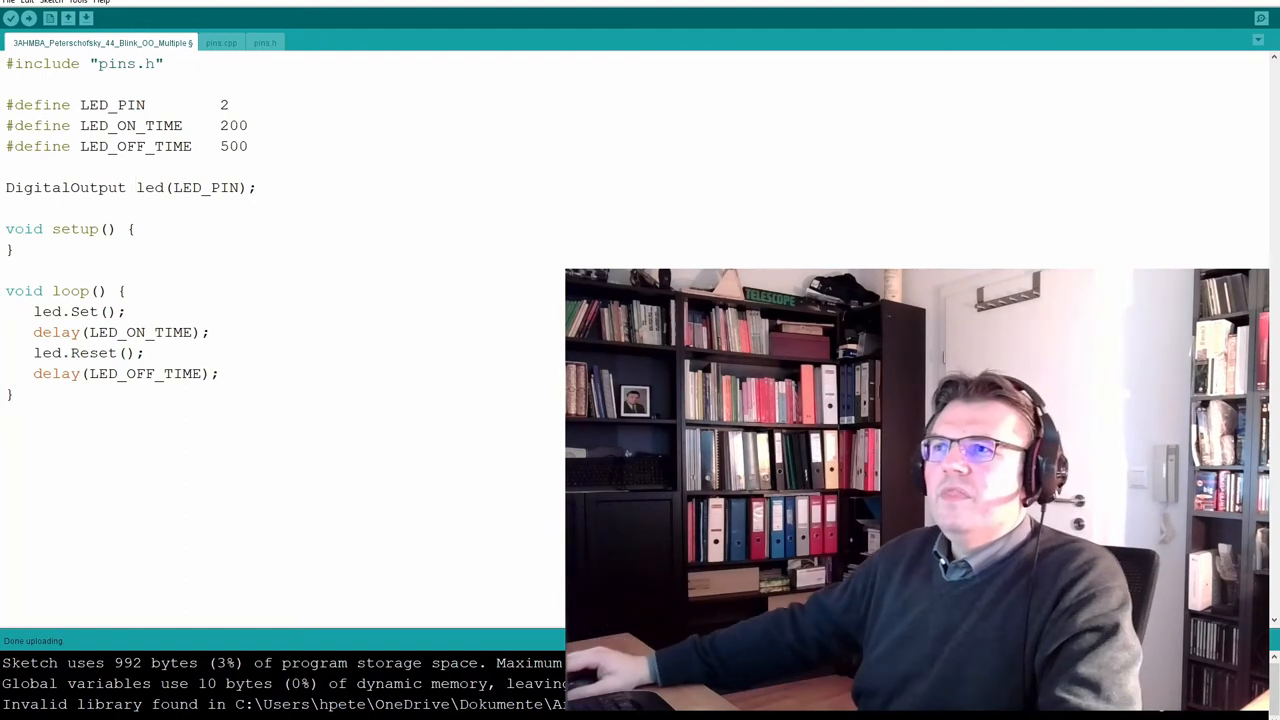
Select 'pins' in the include line, view pins.h, then scroll through pins.cpp's method definitions
double_click(115, 63)
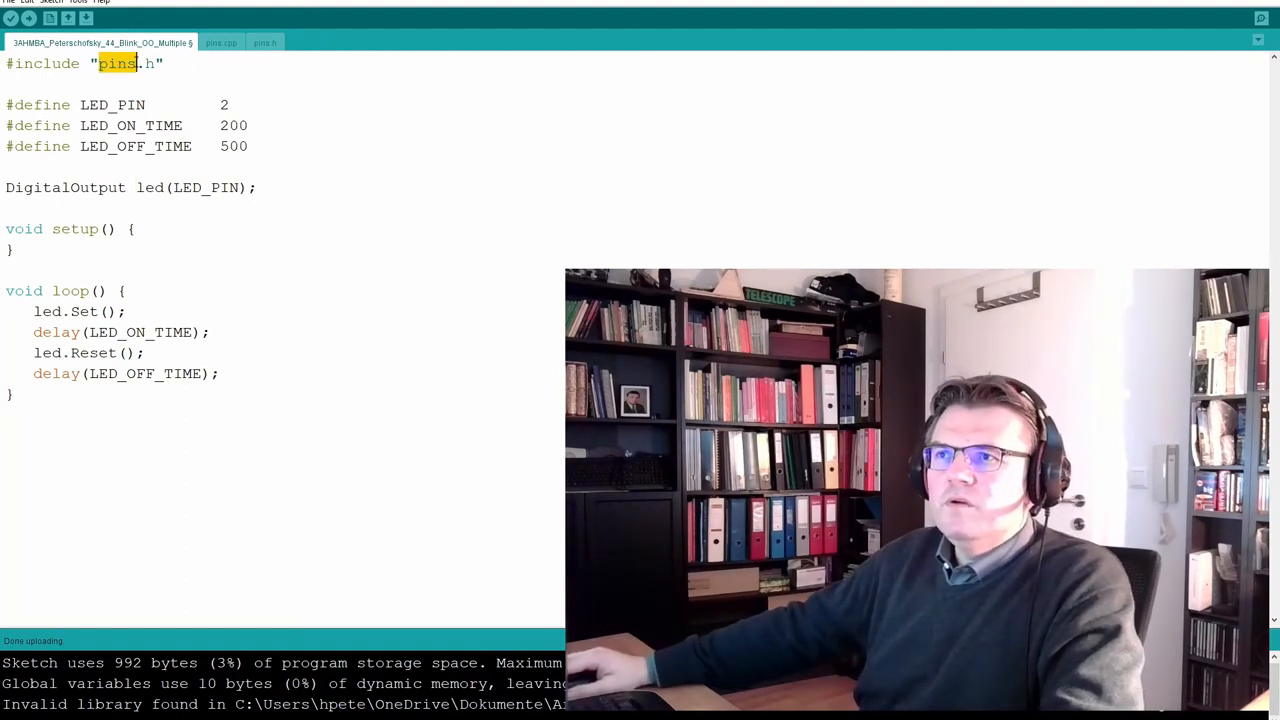
click(264, 42)
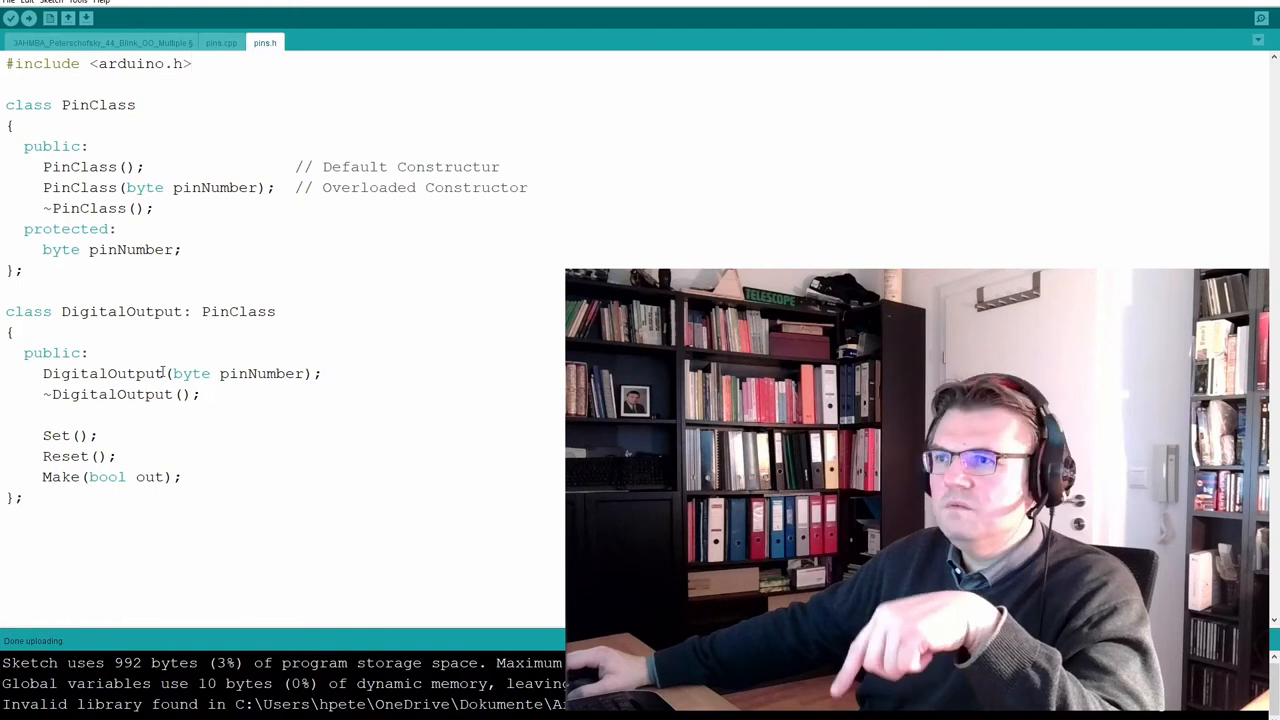
click(221, 42)
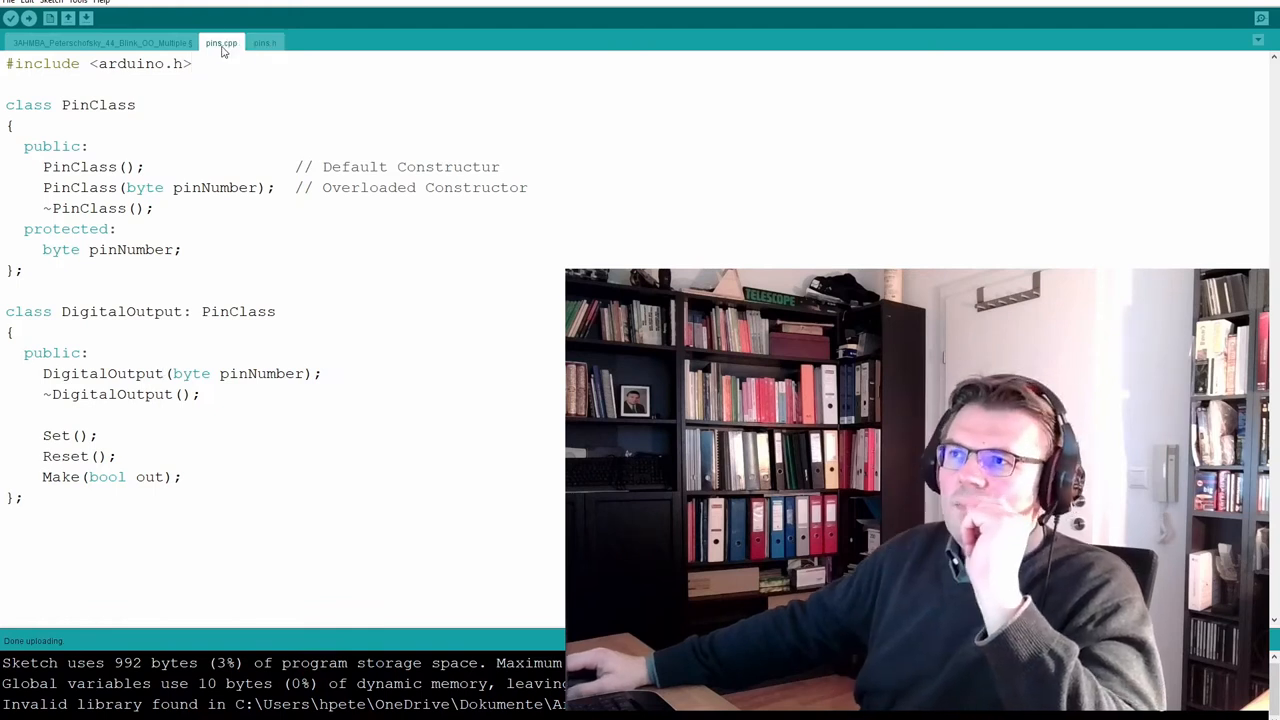
click(221, 42)
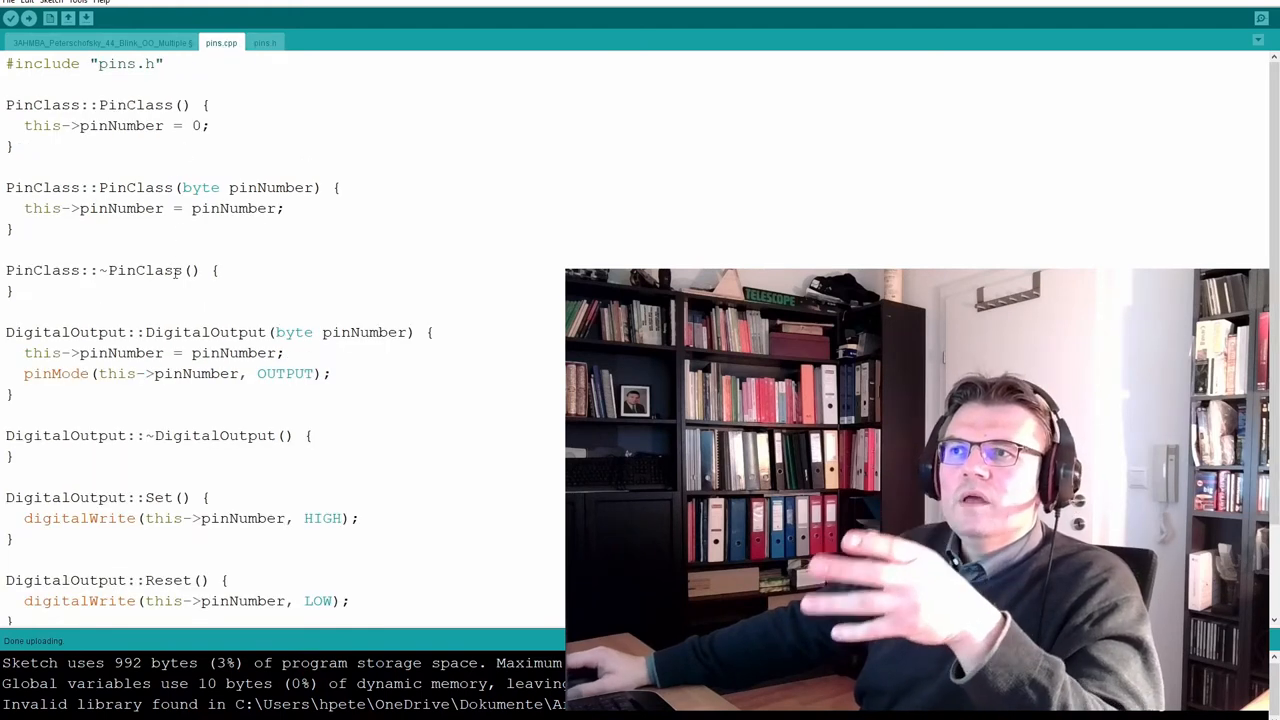
scroll(down, 3)
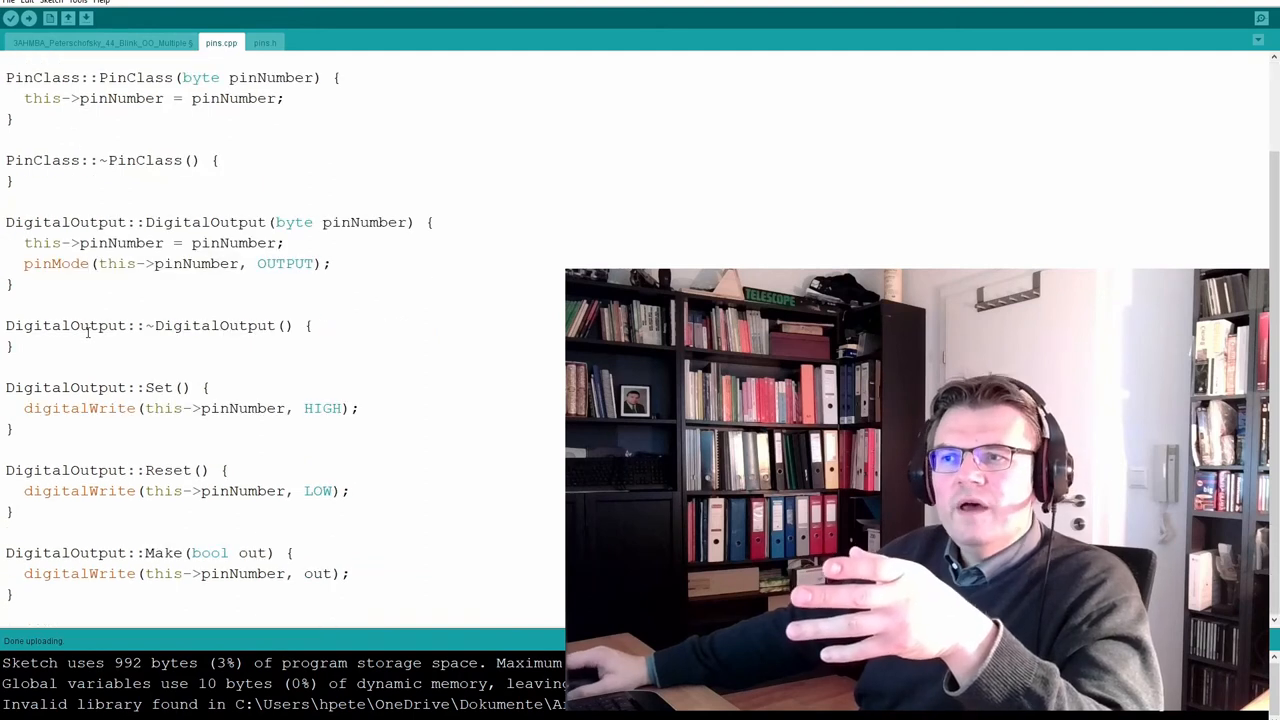
scroll(up, 3)
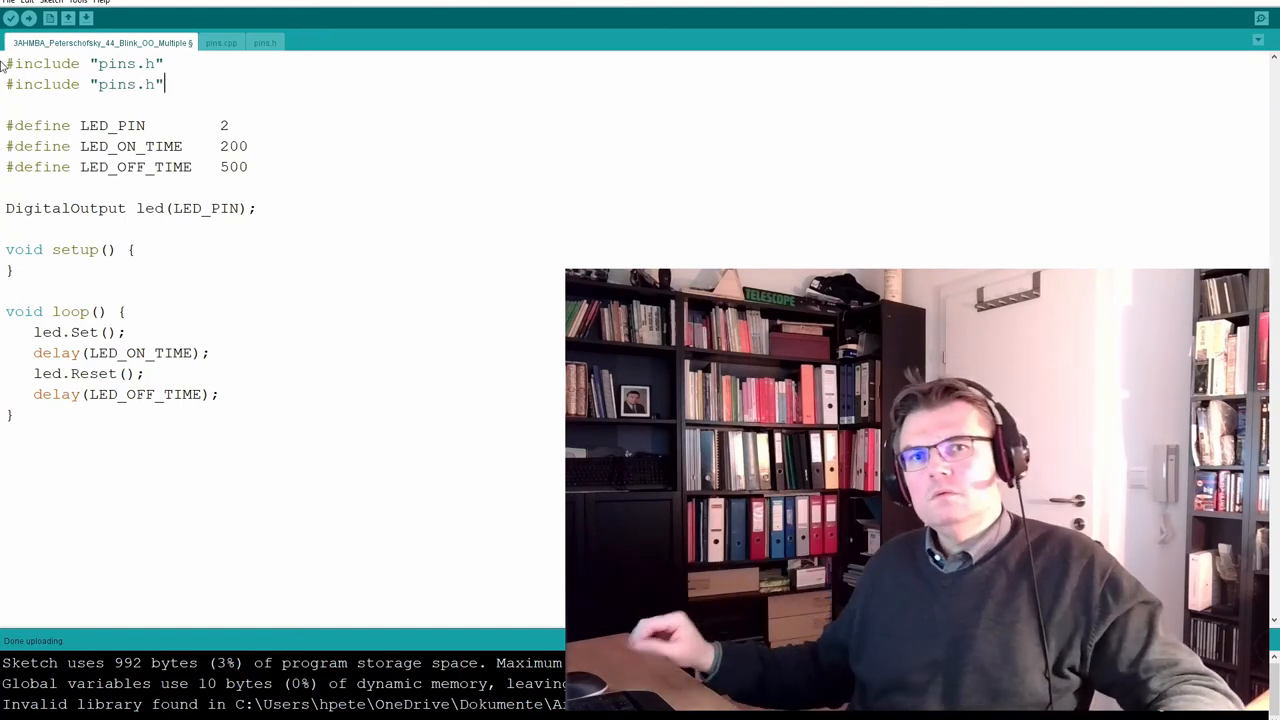
Compile with the duplicate include, highlight the repeated #include "pins.h" line, and open pins.h
click(10, 18)
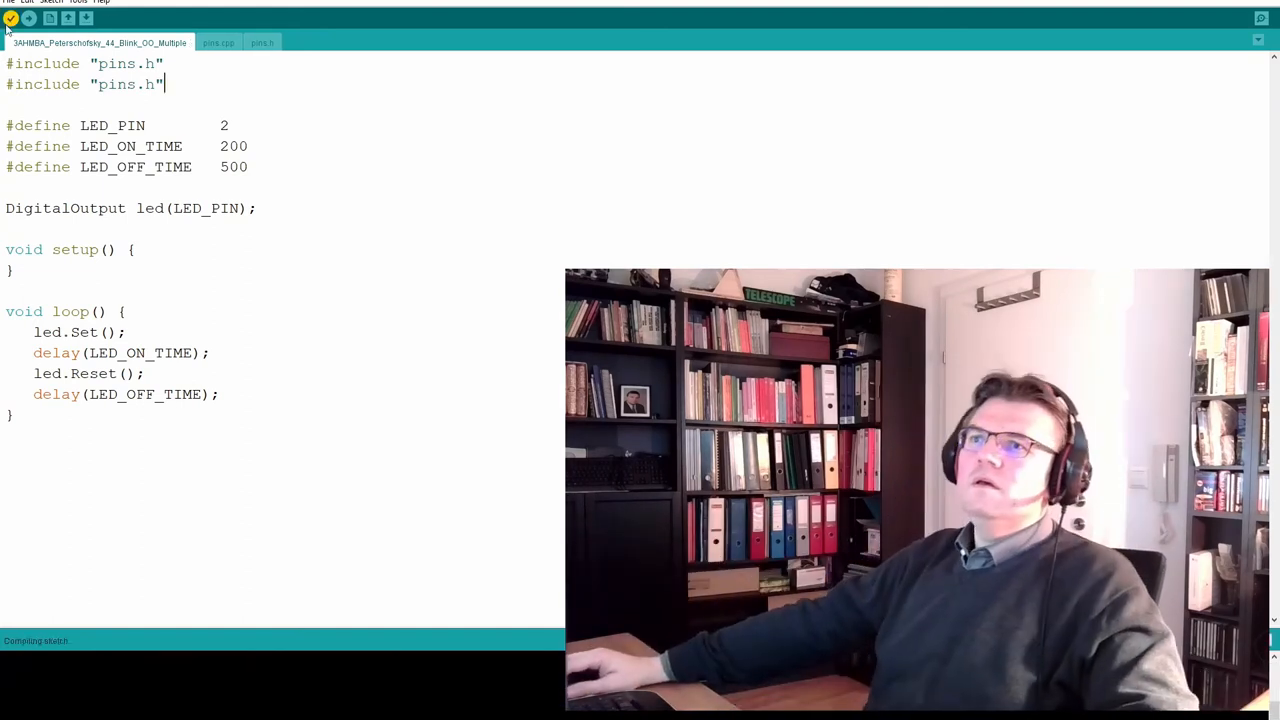
click(262, 42)
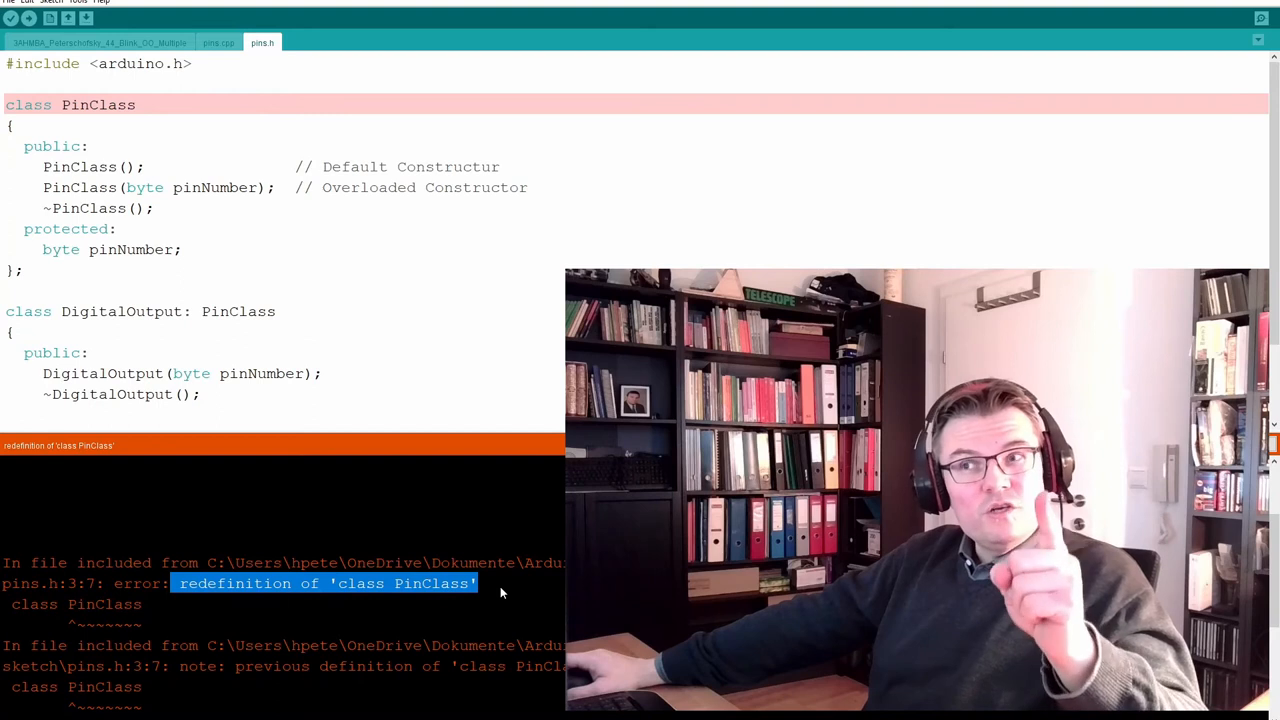
click(98, 42)
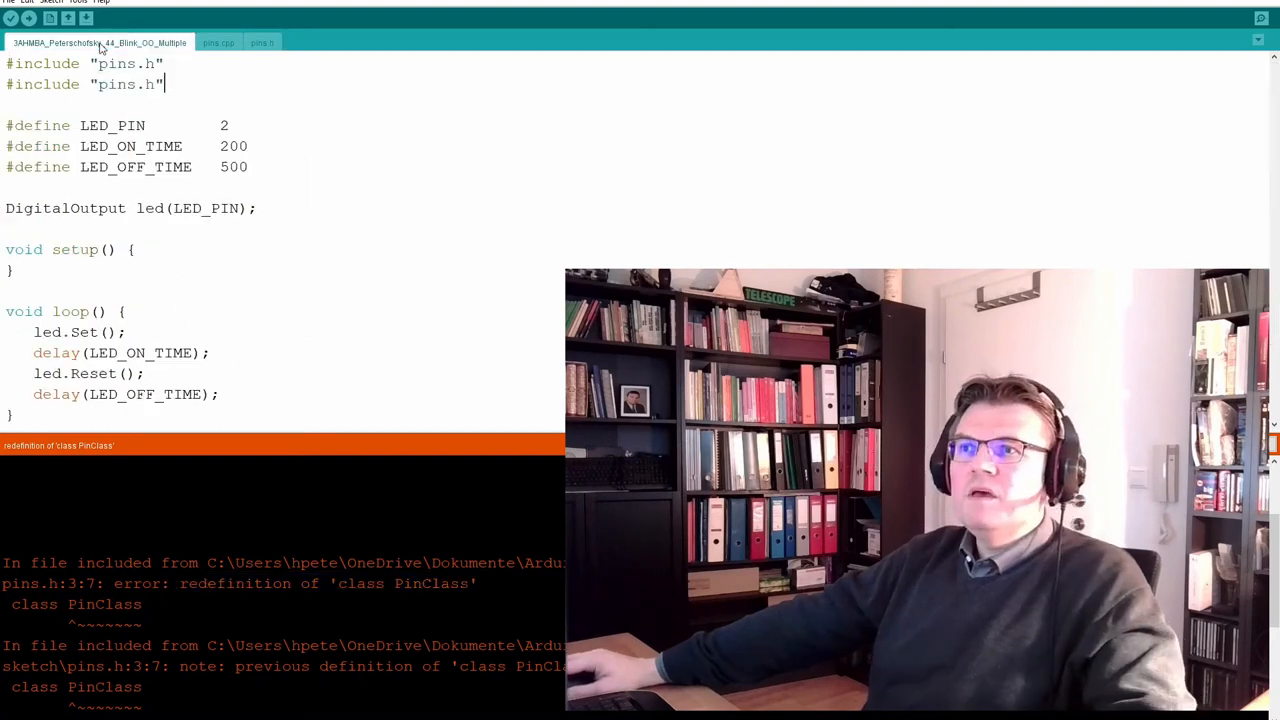
double_click(84, 84)
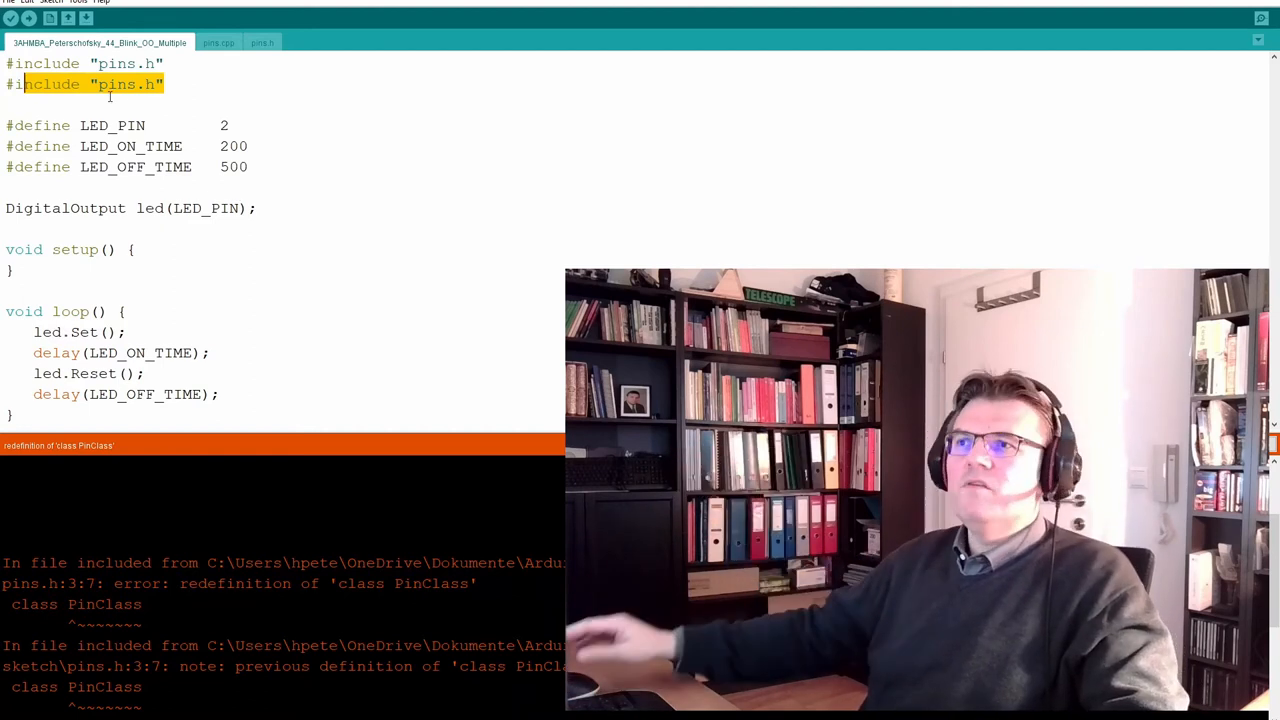
click(262, 42)
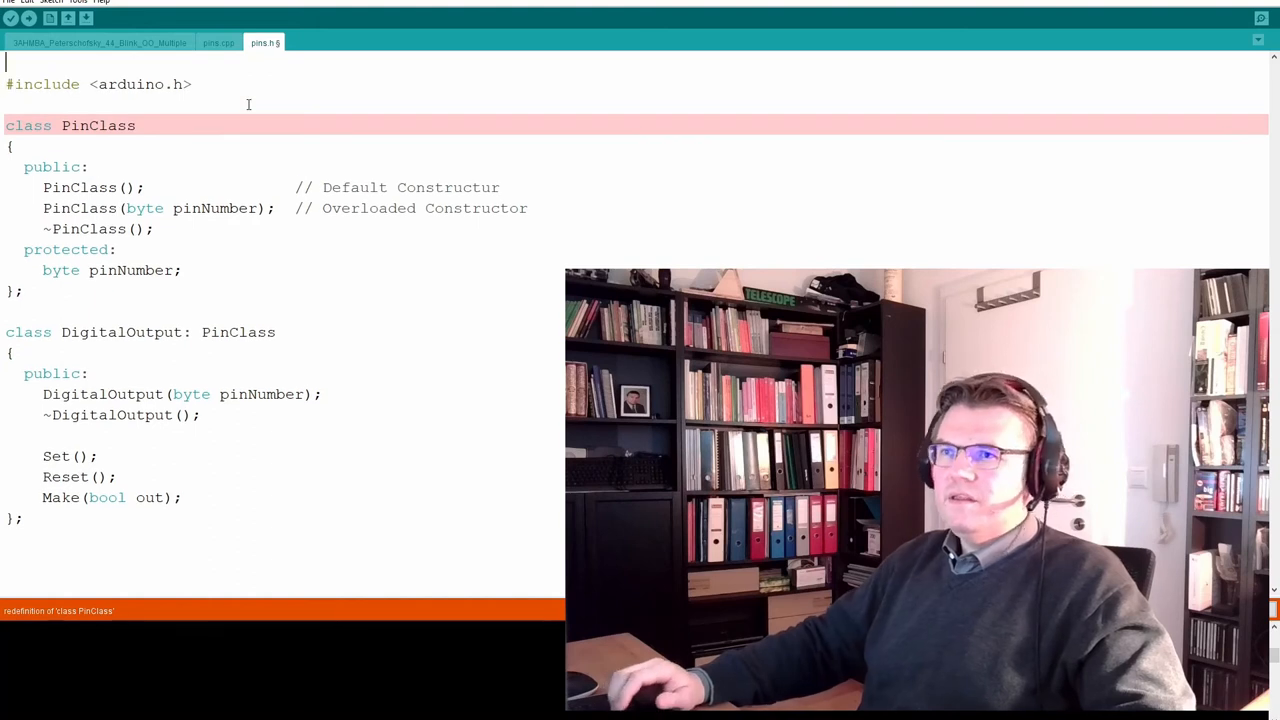
Type #ifndef _pins_h_ and #define _pins_h_ atop pins.h, and begin #endif at the bottom
text(#define)
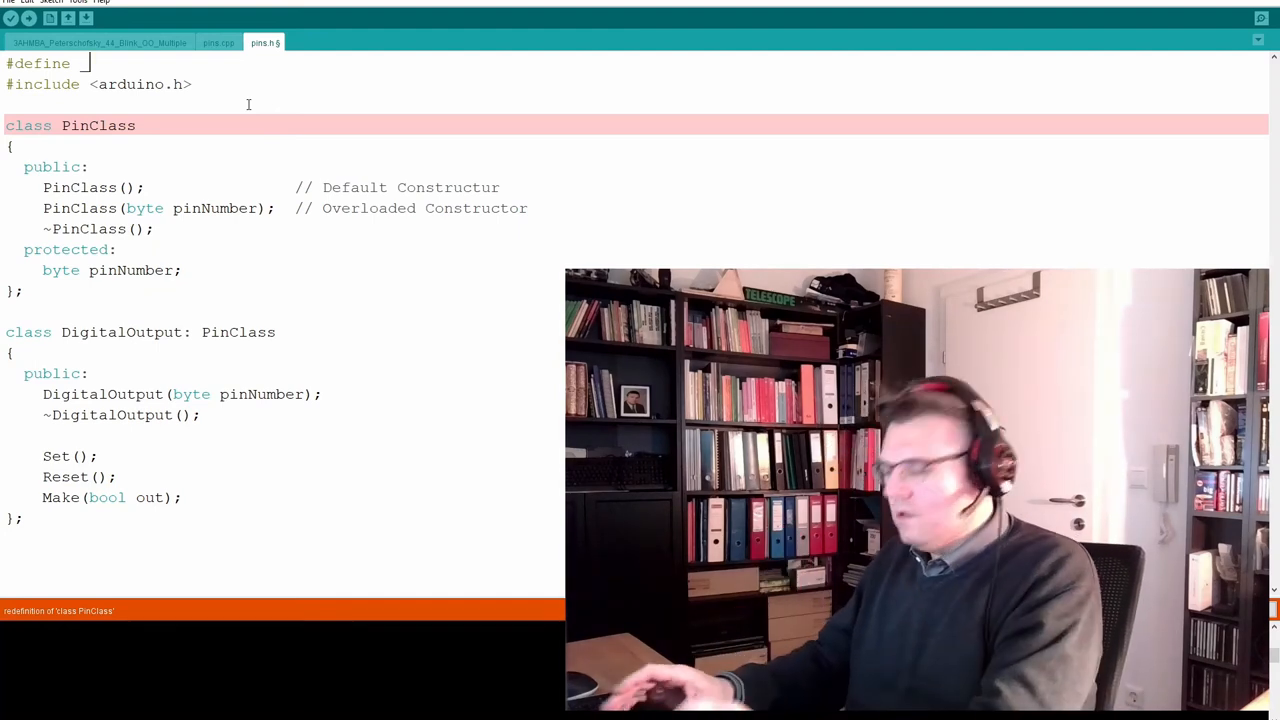
text(_pinbs_h_)
text(#)
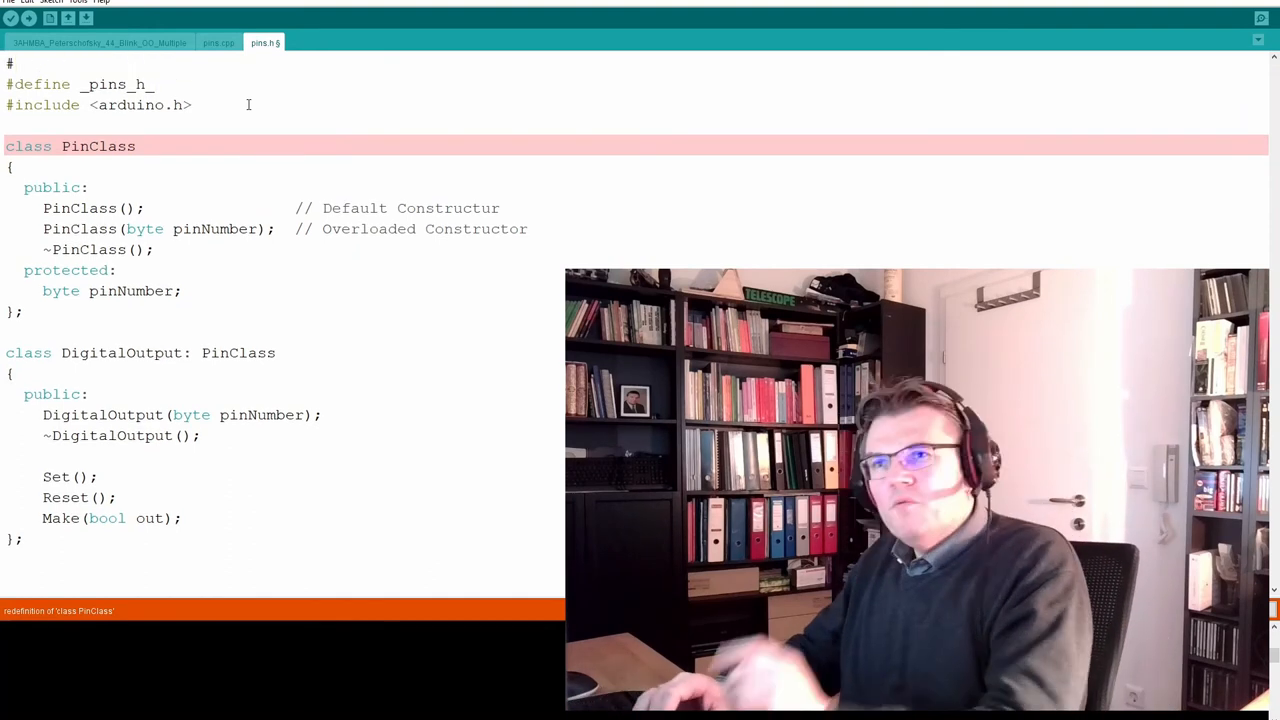
text(if)
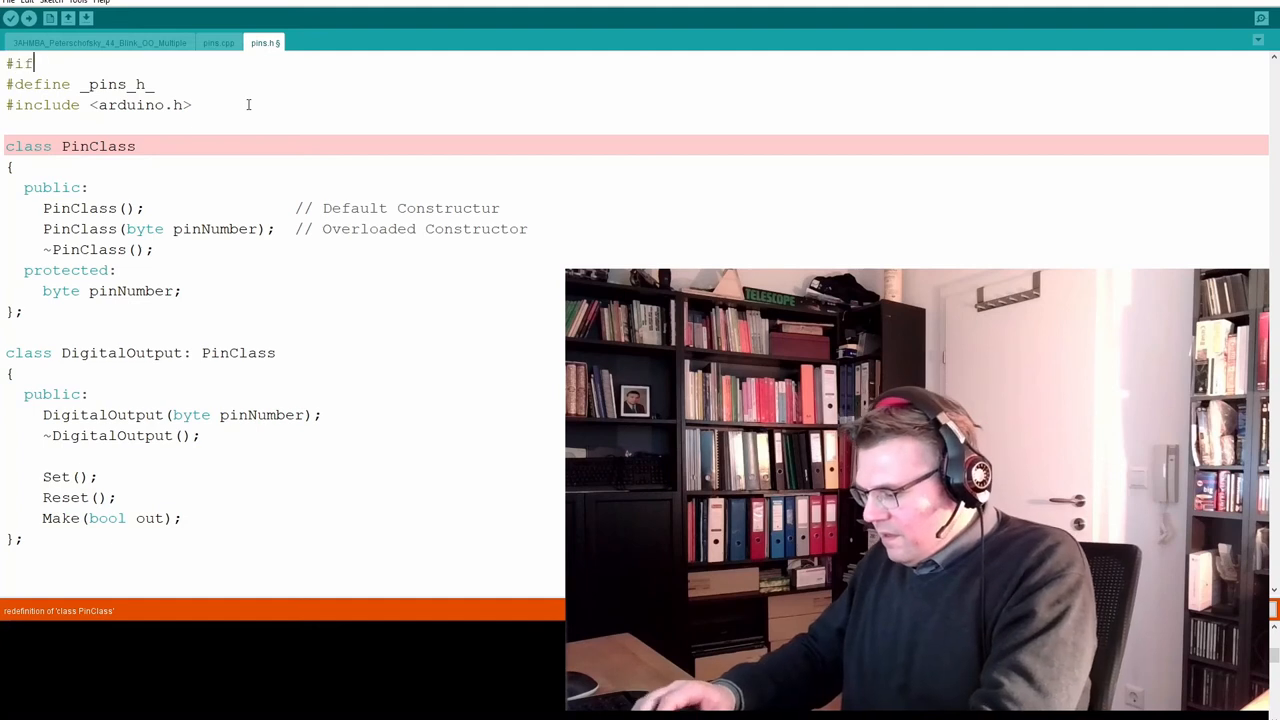
text(ndef)
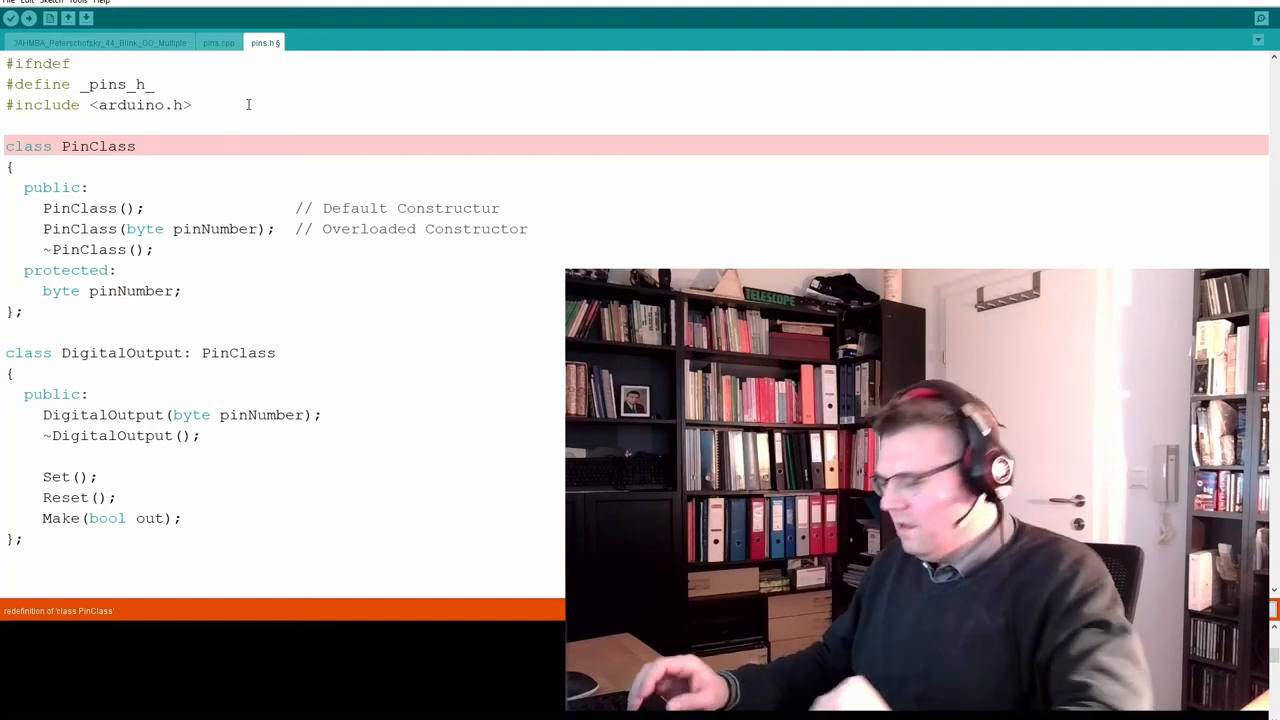
text(_pins)
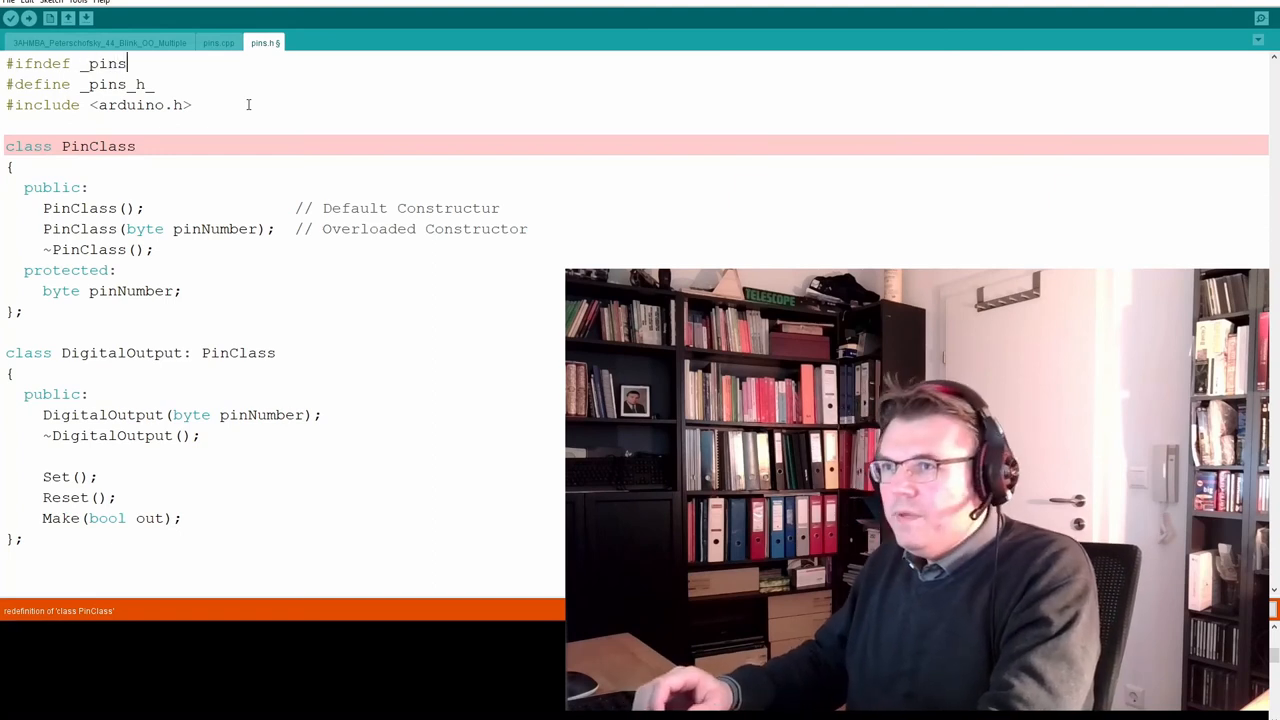
text(:_h)
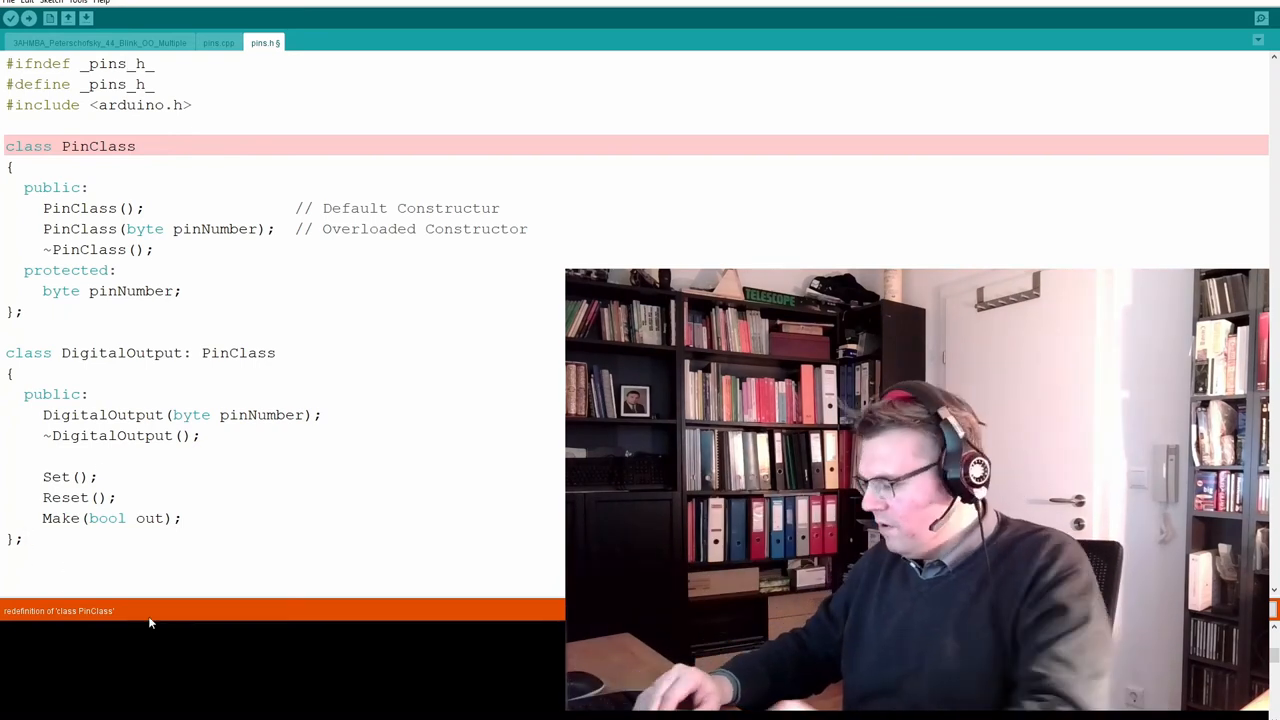
text(#en)
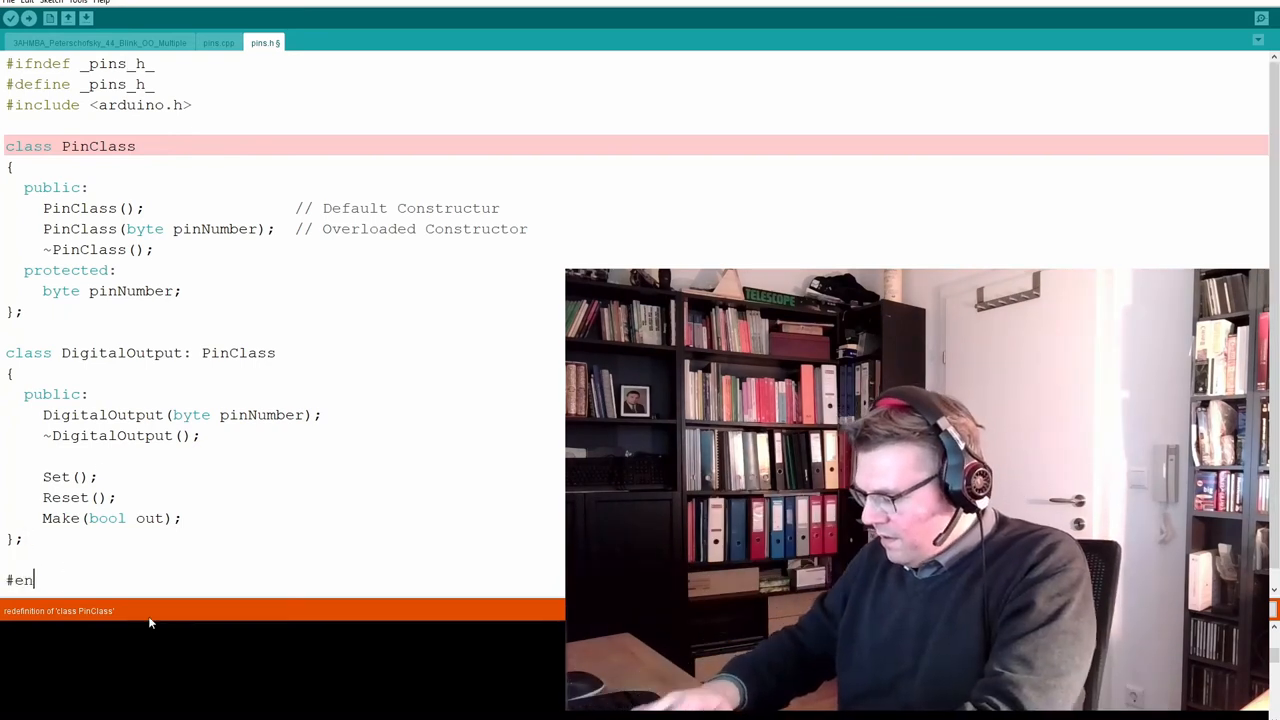
Finish the closing #endif in pins.h and check the guard name and the declarations it protects
text(dif)
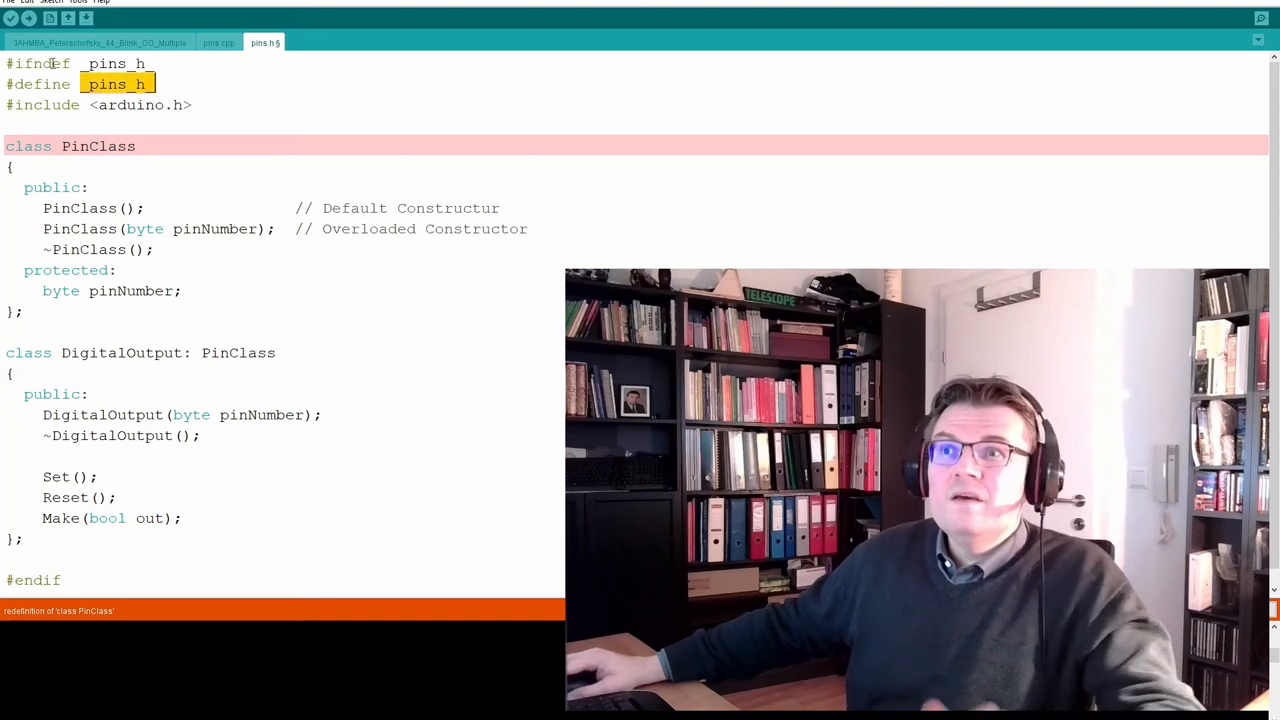
key(ctrl+a)
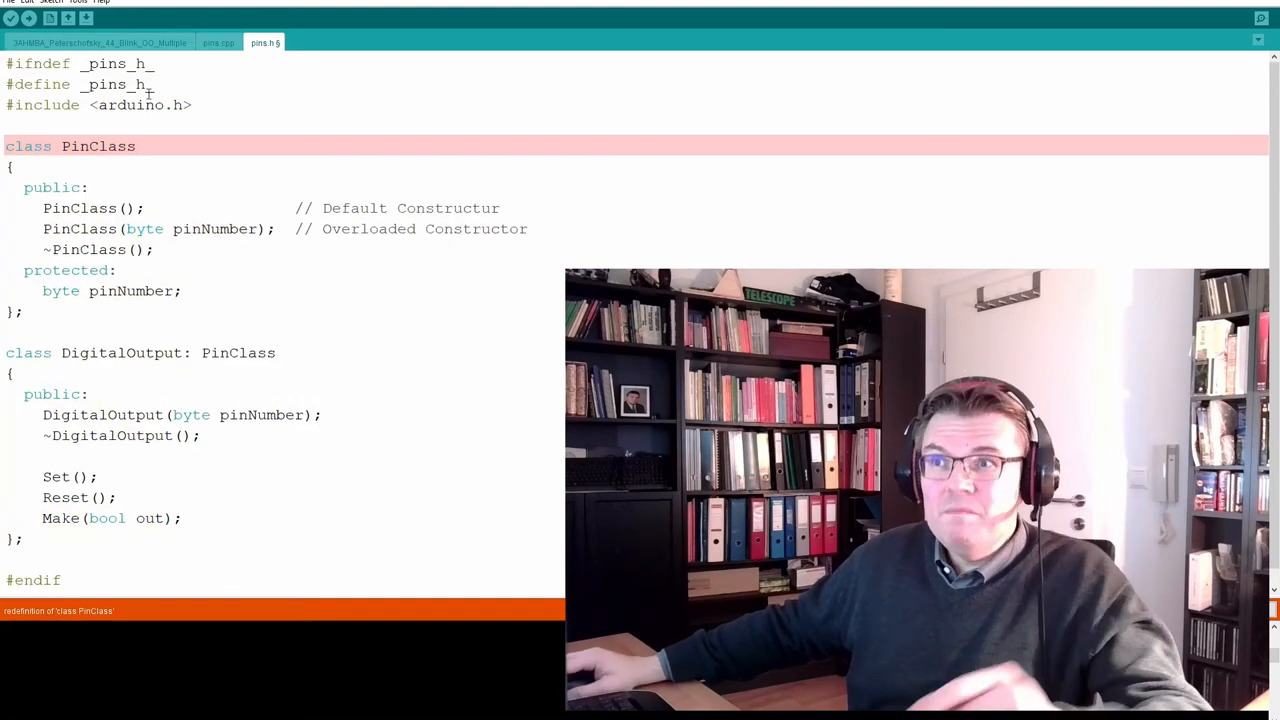
double_click(116, 63)
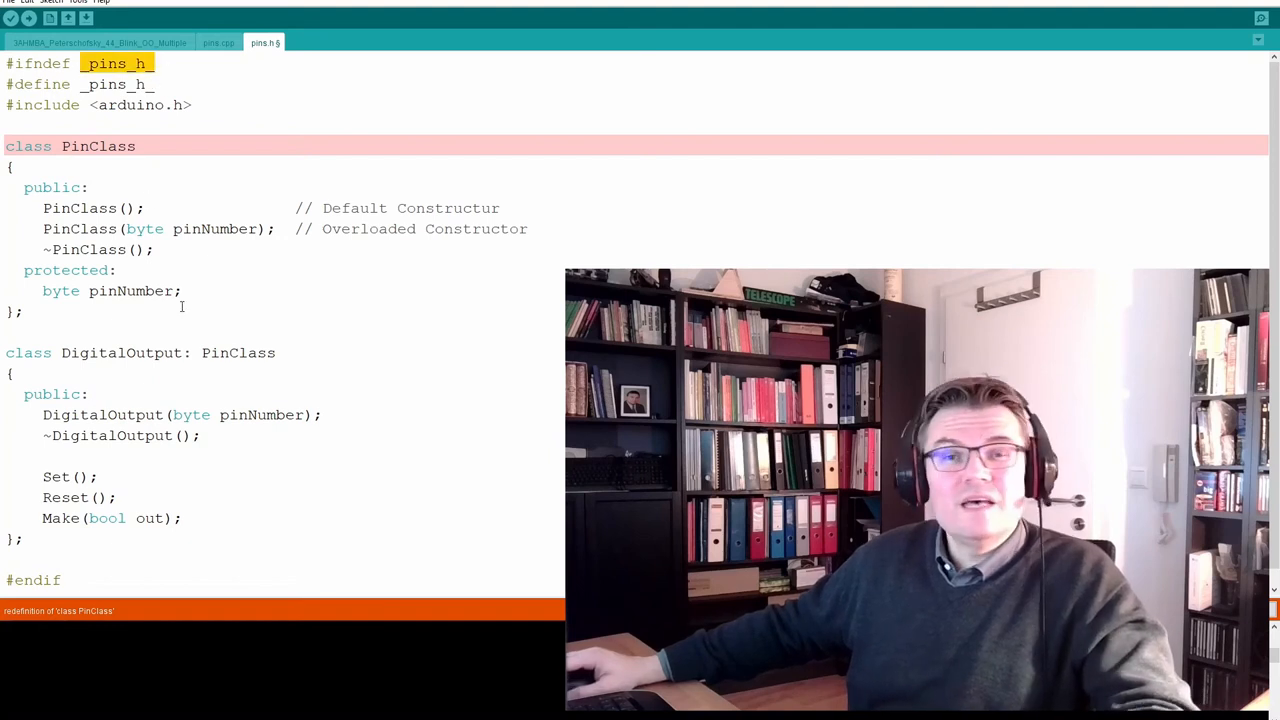
drag(85, 63, 528, 228)
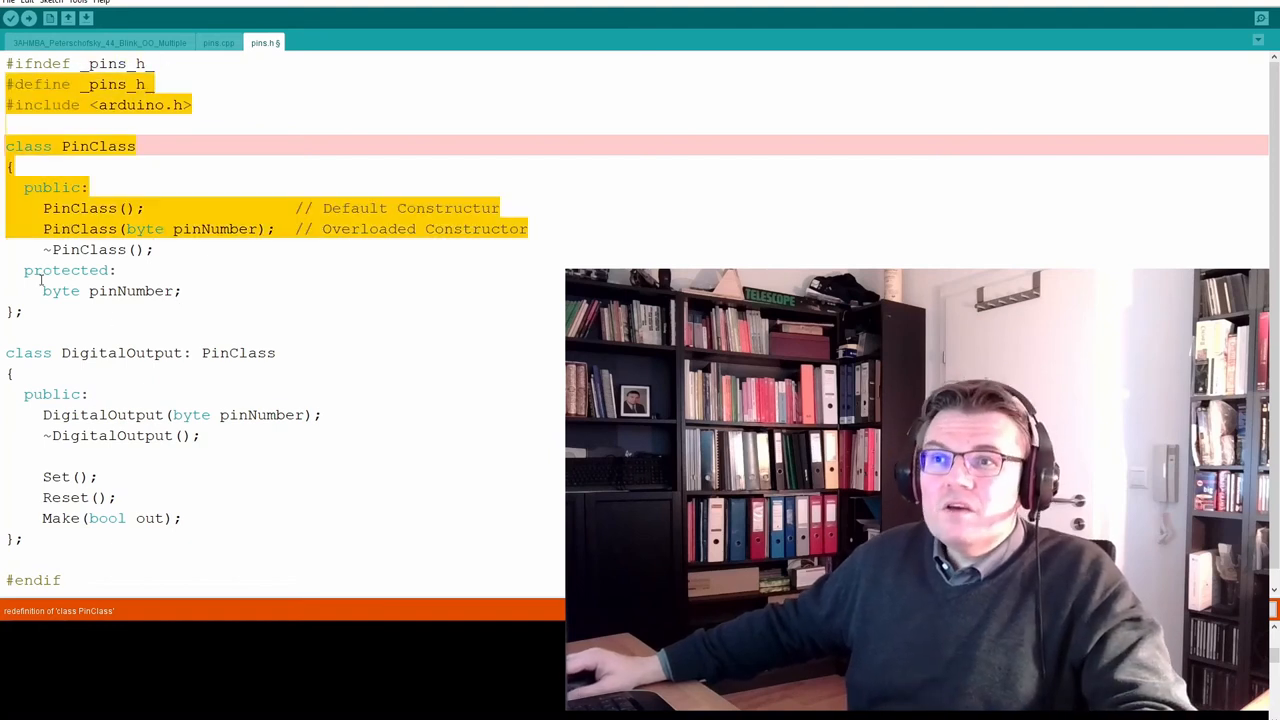
click(130, 549)
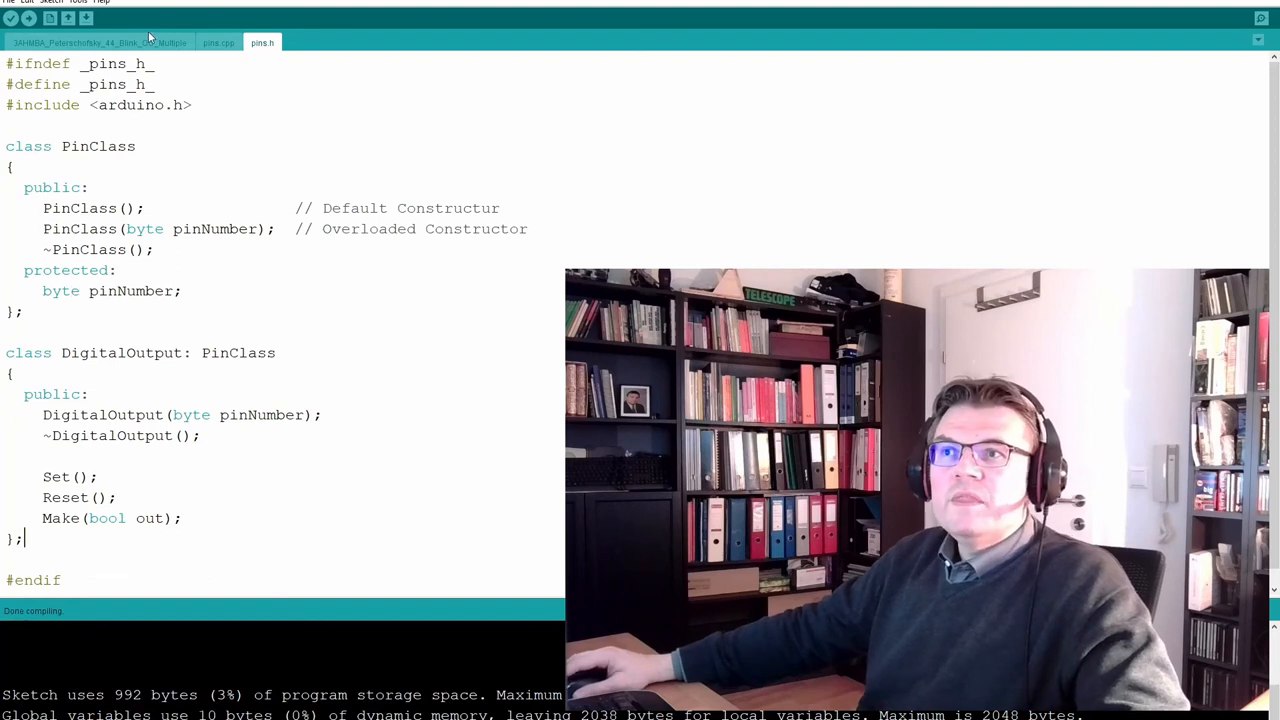
Compare the guarded pins.h with the main sketch, then delete the duplicate #include "pins.h" line
click(98, 42)
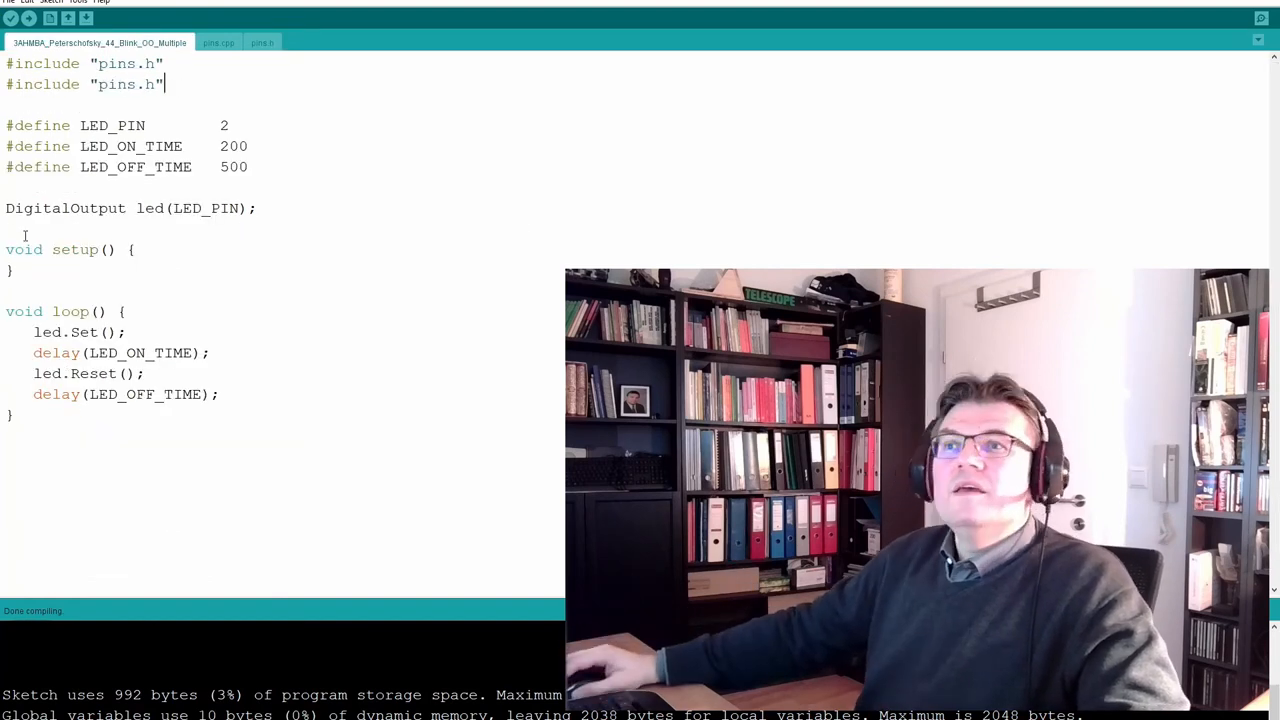
click(262, 42)
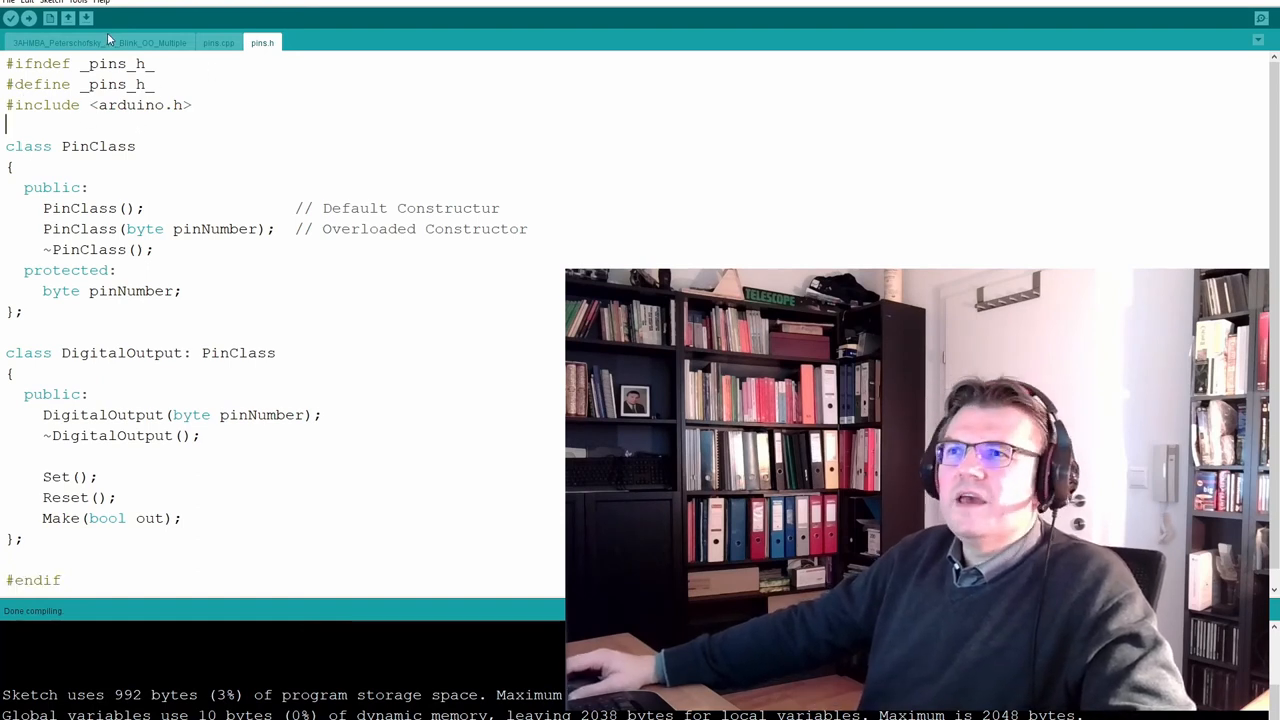
click(97, 42)
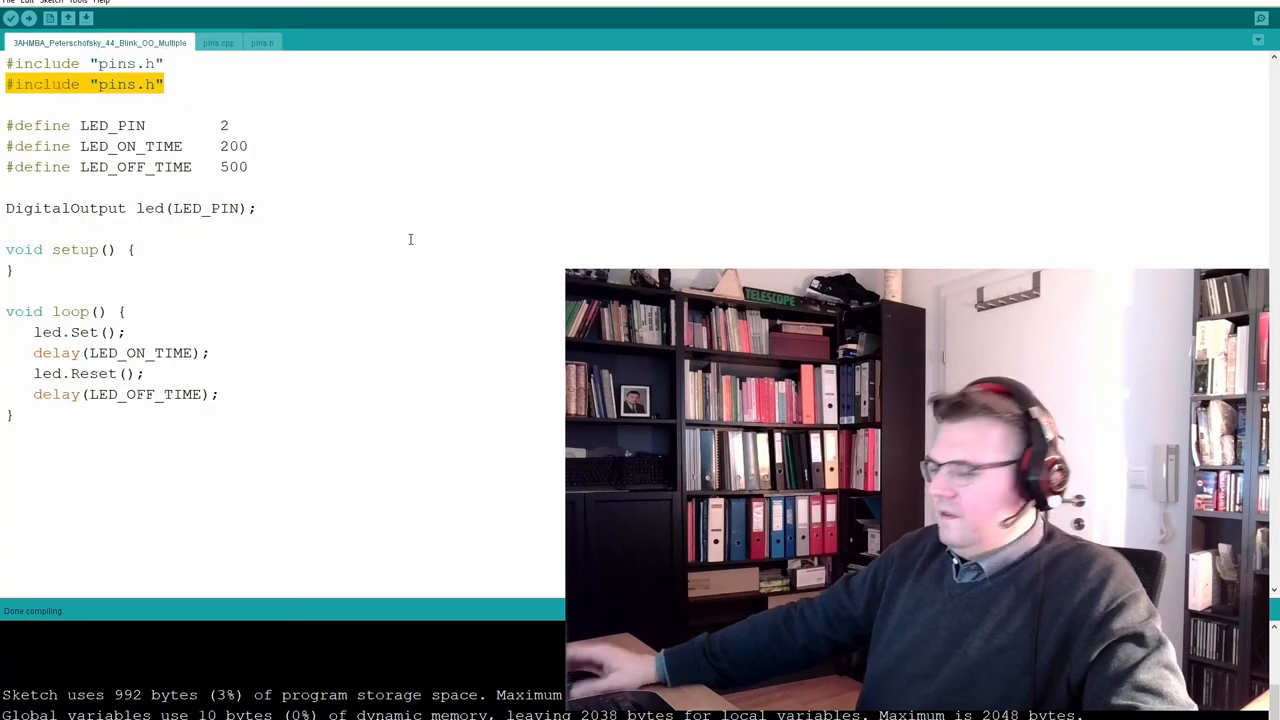
key(Delete)
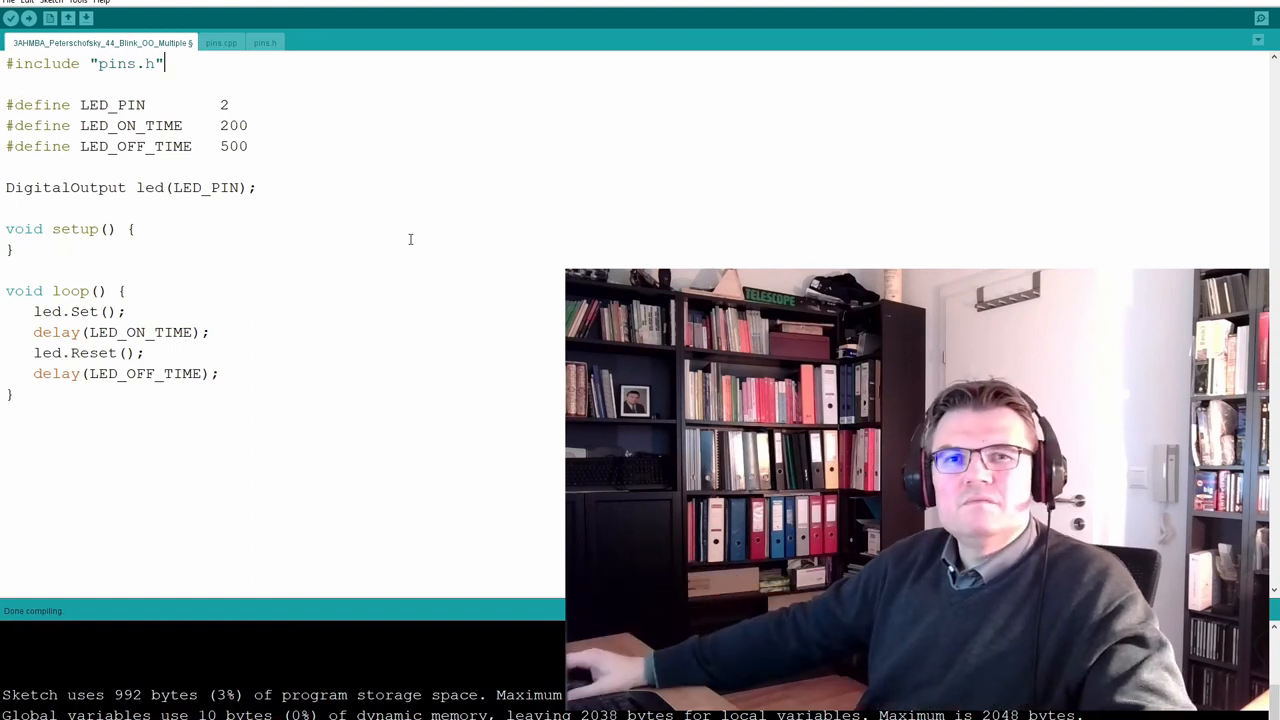
mouse_move(12, 18)
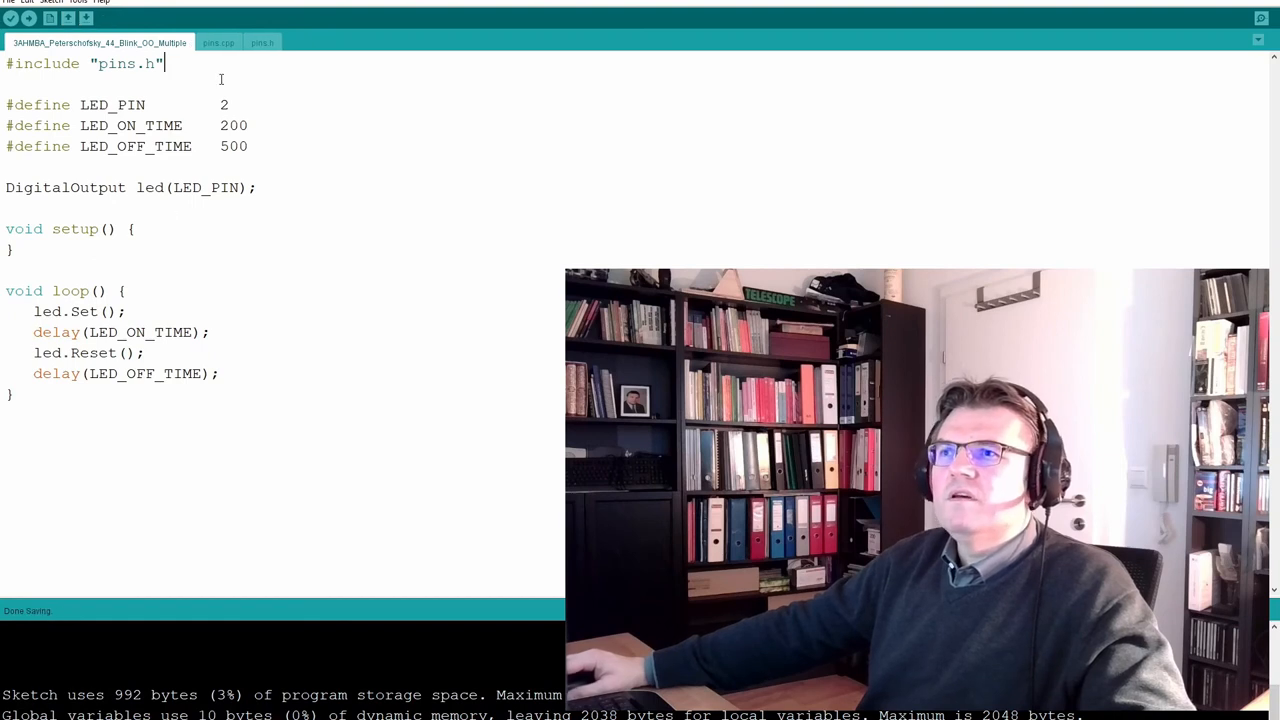
Review the pins.cpp implementation, then return to the guarded pins.h header
click(218, 42)
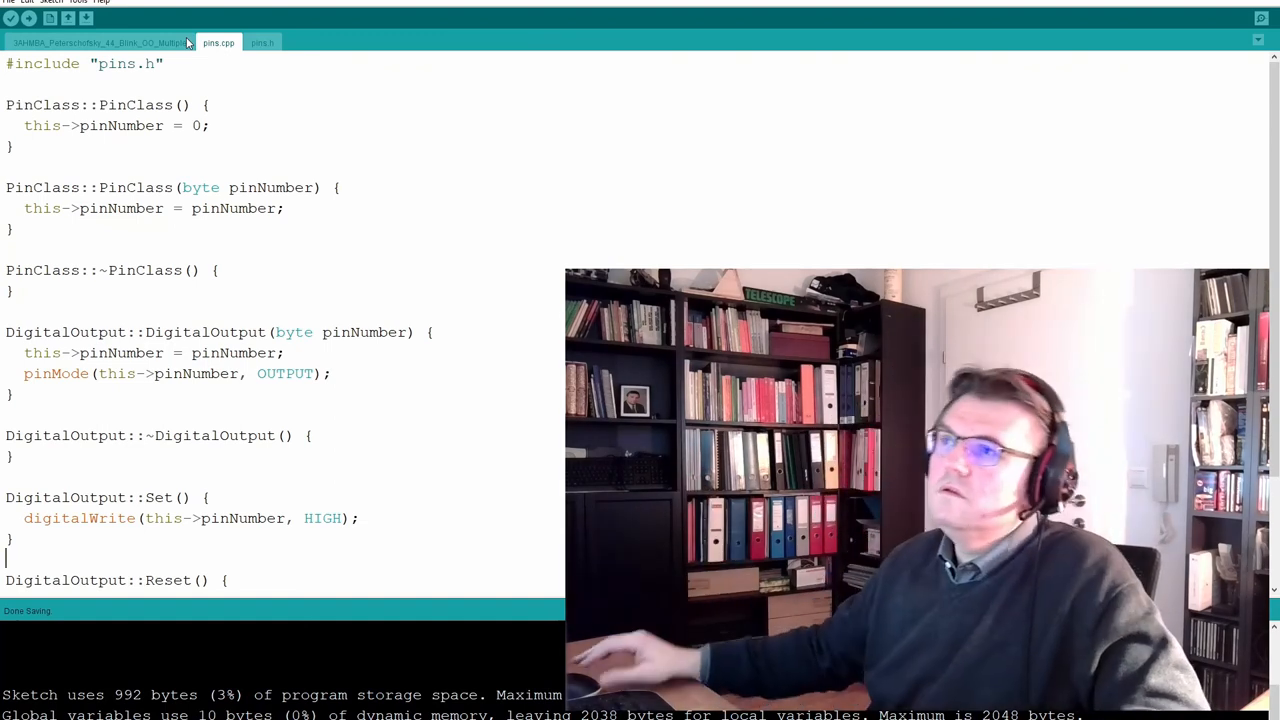
click(262, 42)
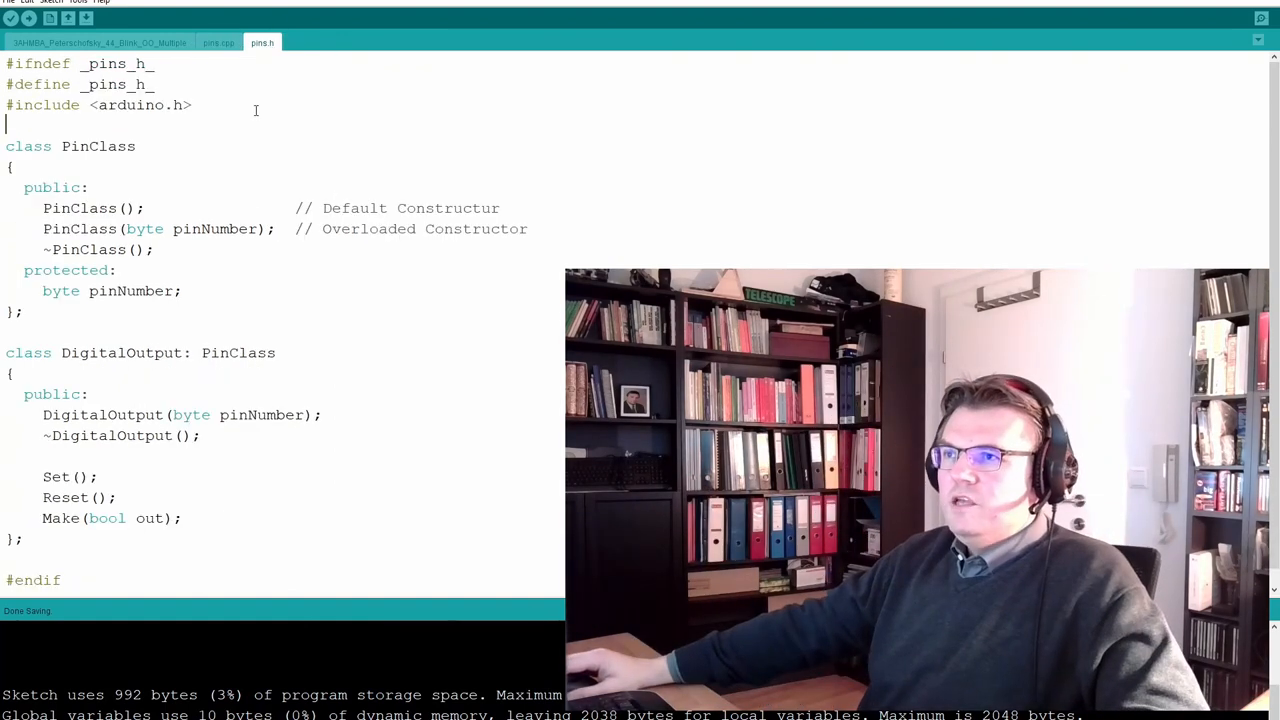